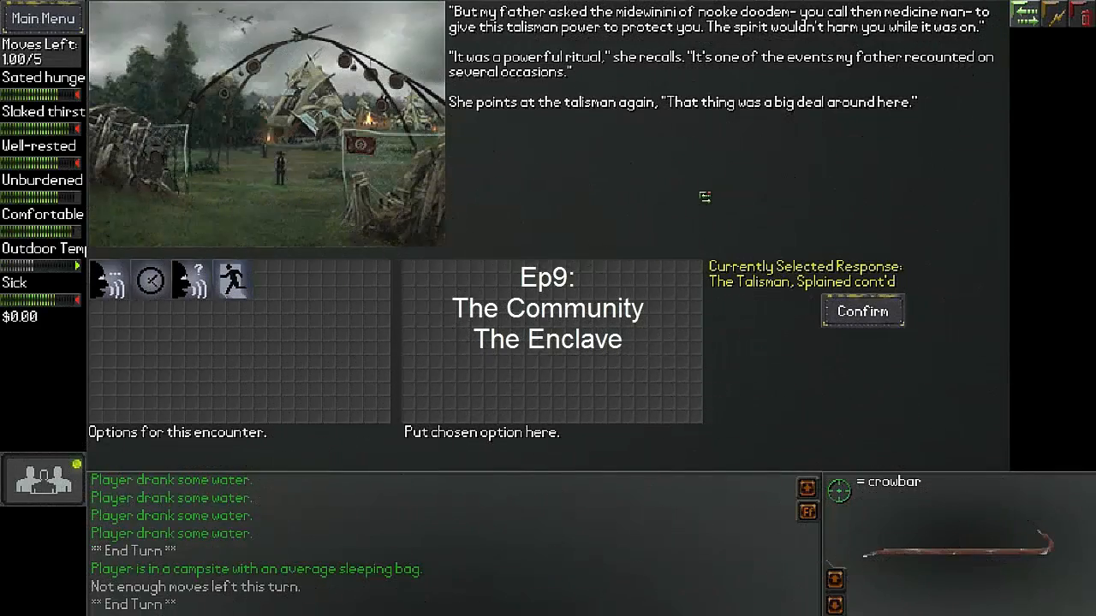
- Page through the talisman story and captive journey until arriving at the village by the great fire
left_click(863, 311)
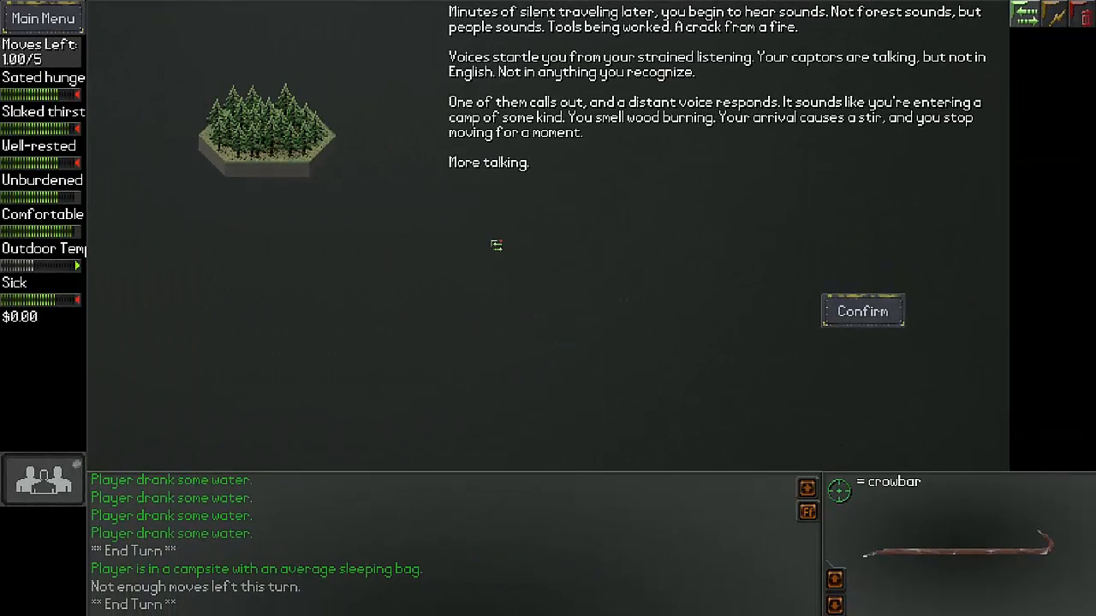
mouse_move(452, 213)
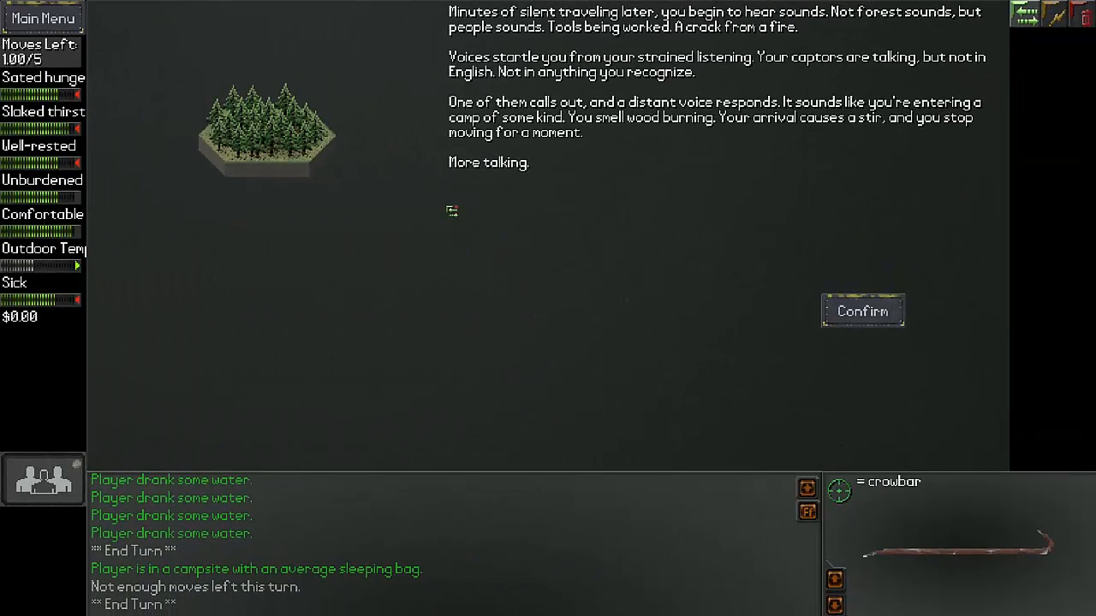
mouse_move(493, 191)
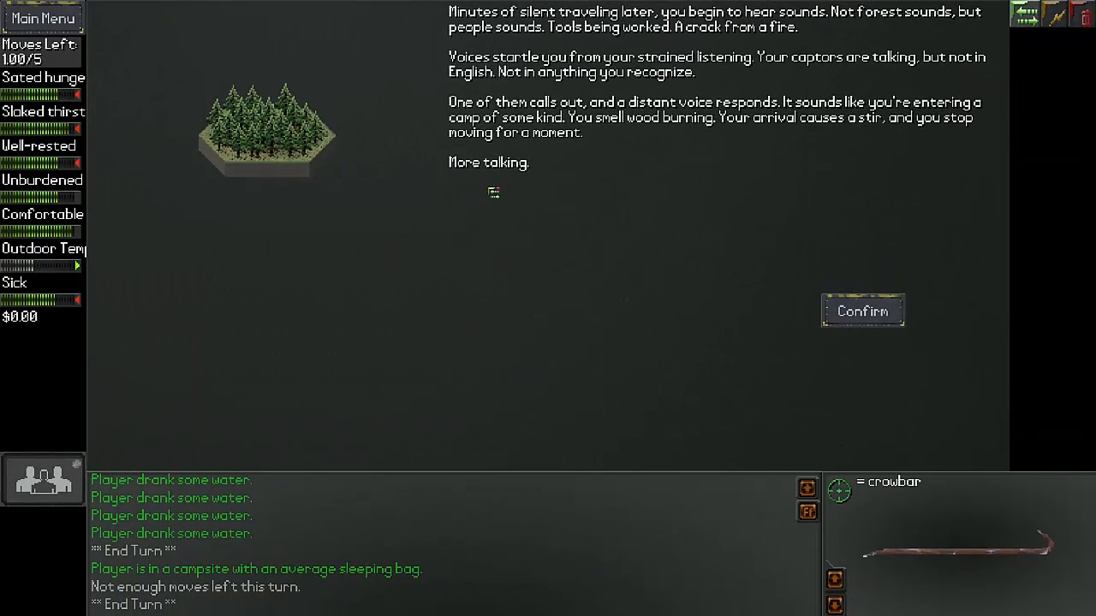
left_click(863, 312)
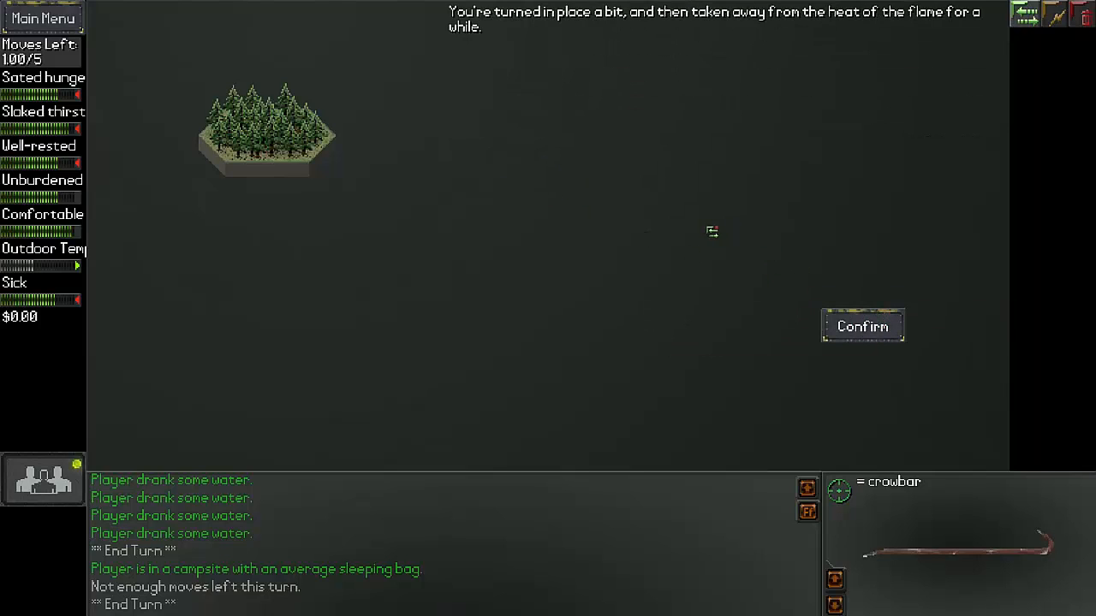
mouse_move(692, 212)
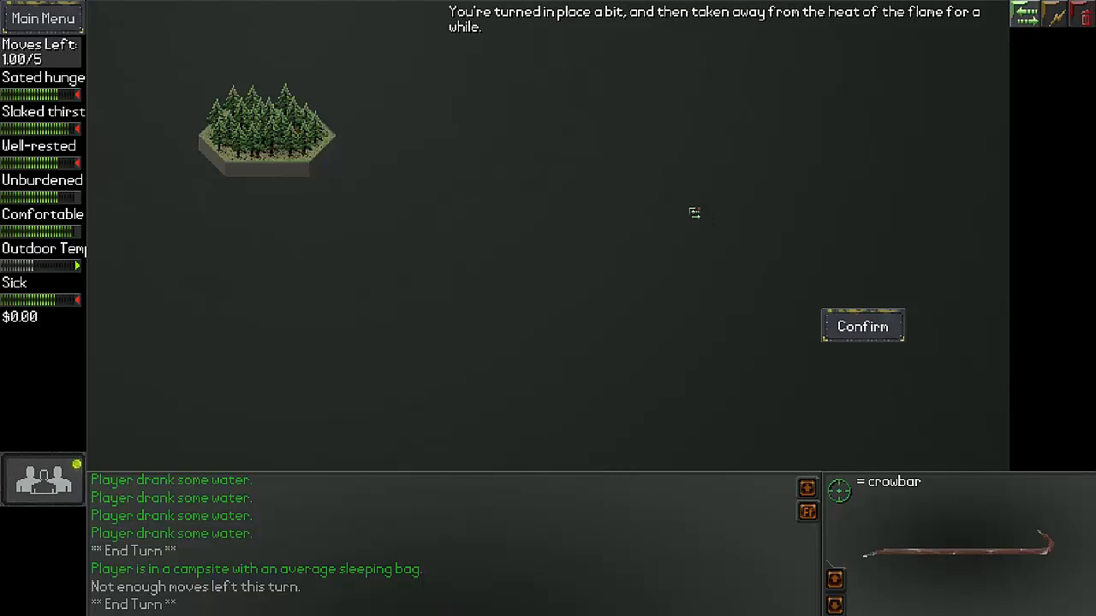
mouse_move(666, 178)
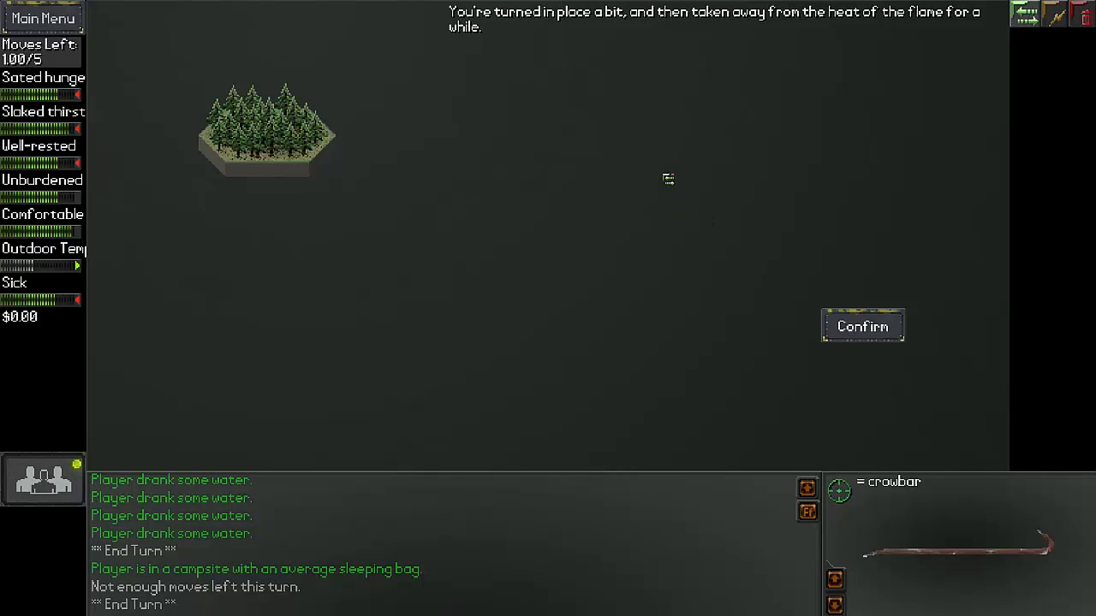
left_click(863, 326)
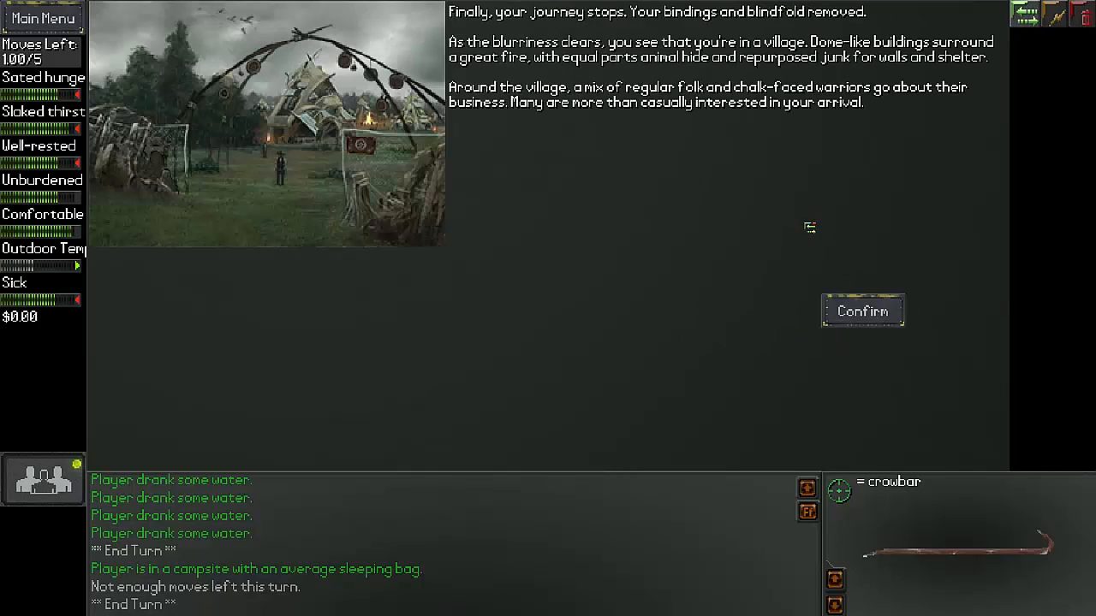
mouse_move(718, 187)
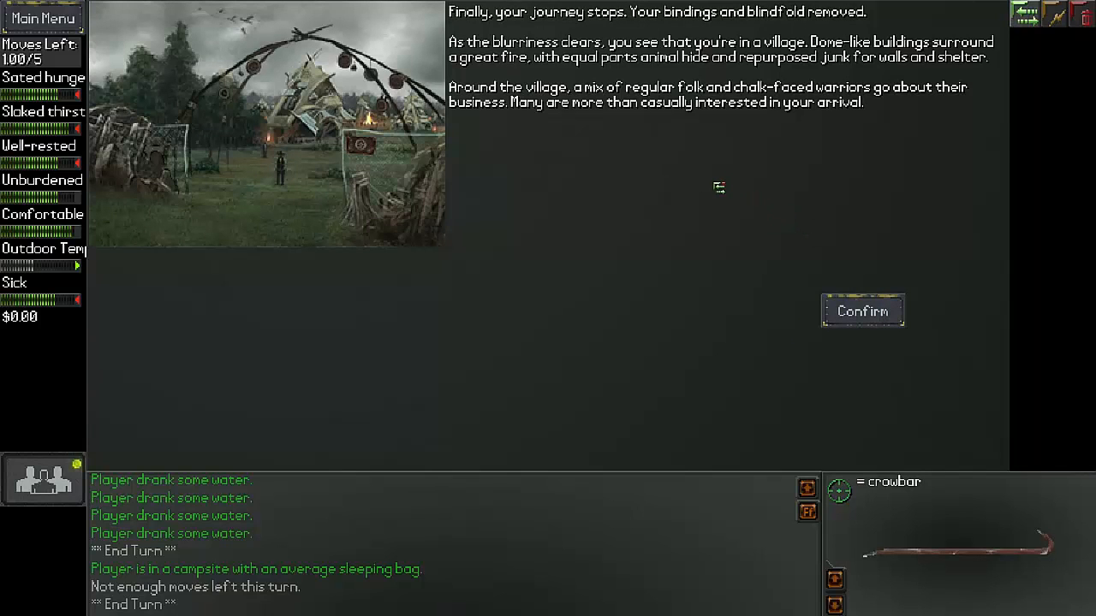
mouse_move(650, 128)
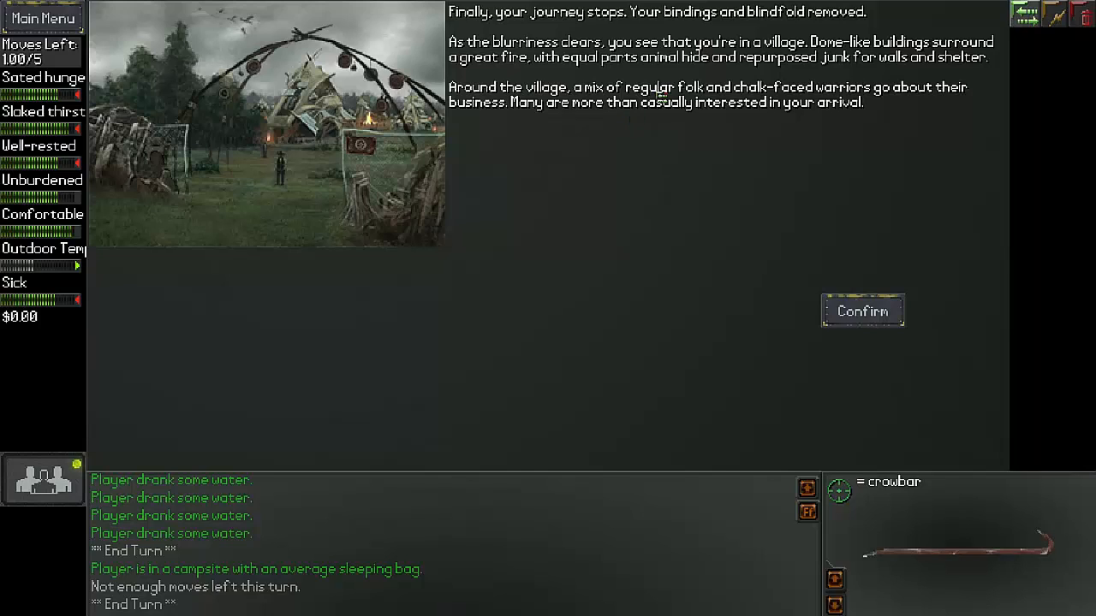
mouse_move(650, 119)
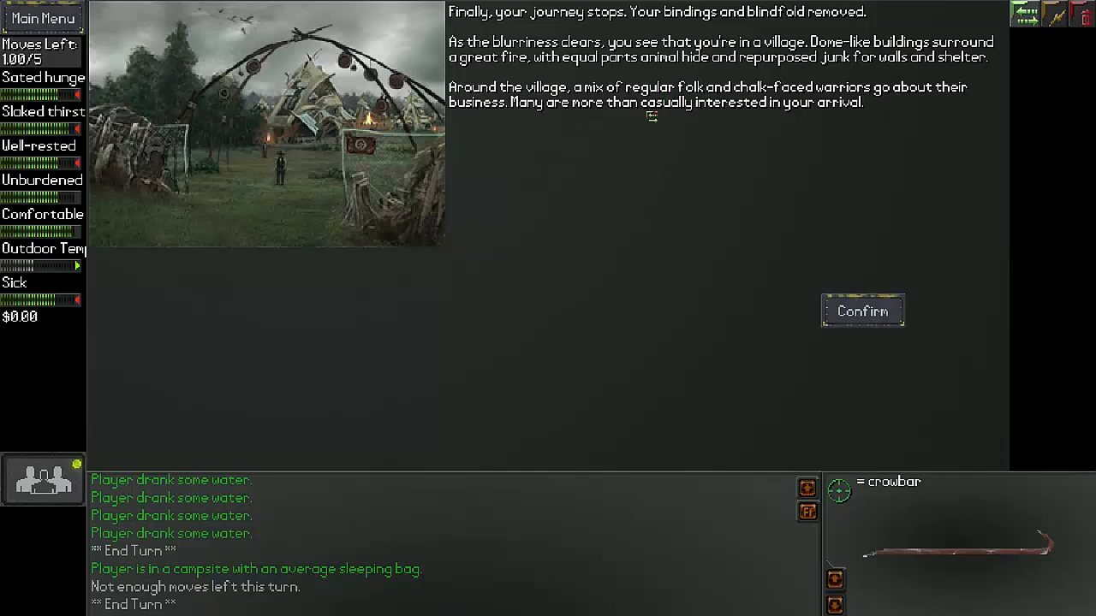
mouse_move(640, 128)
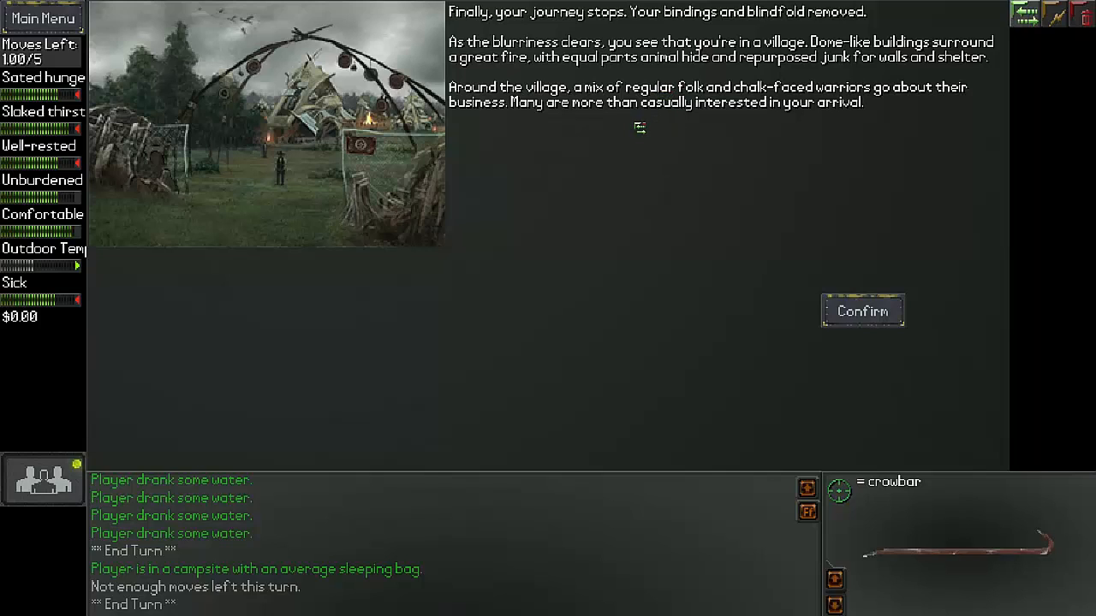
mouse_move(543, 152)
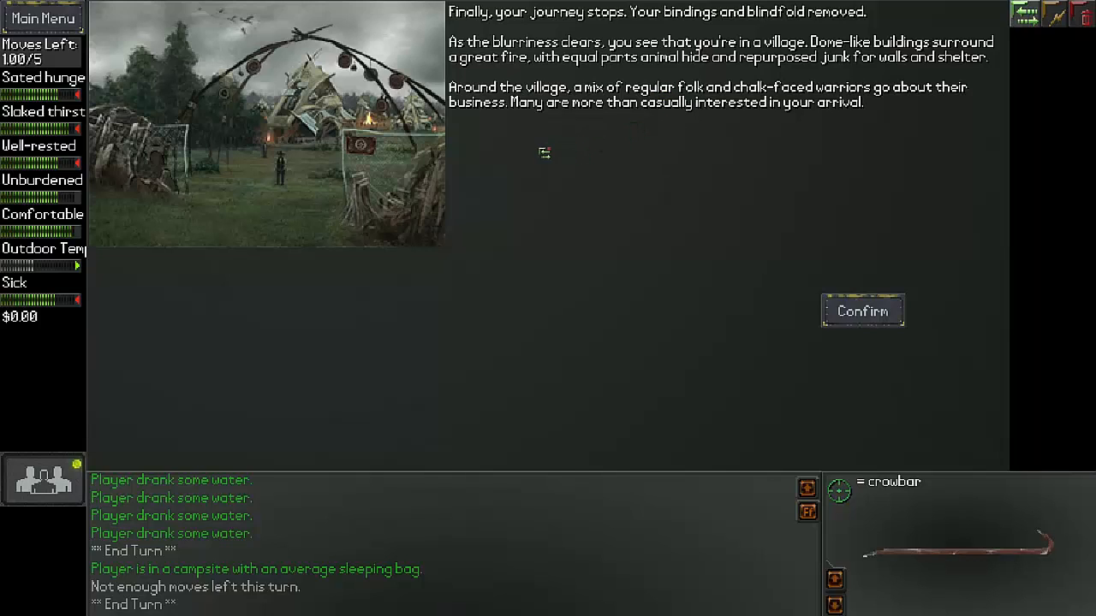
mouse_move(781, 288)
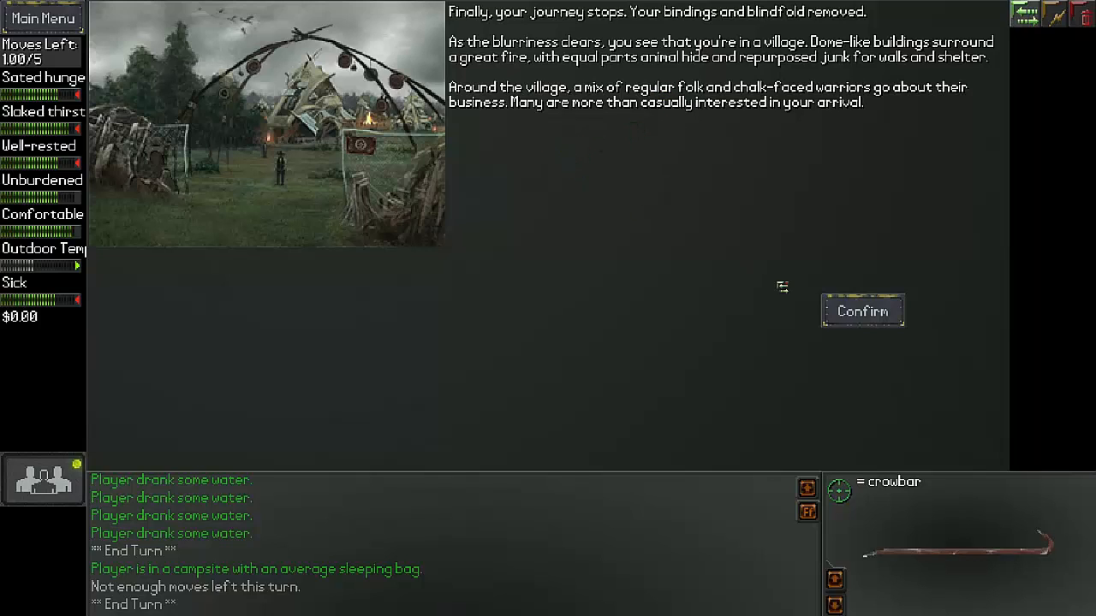
- Continue to the Great Fire where Michelle introduces herself and offers to walk
left_click(863, 310)
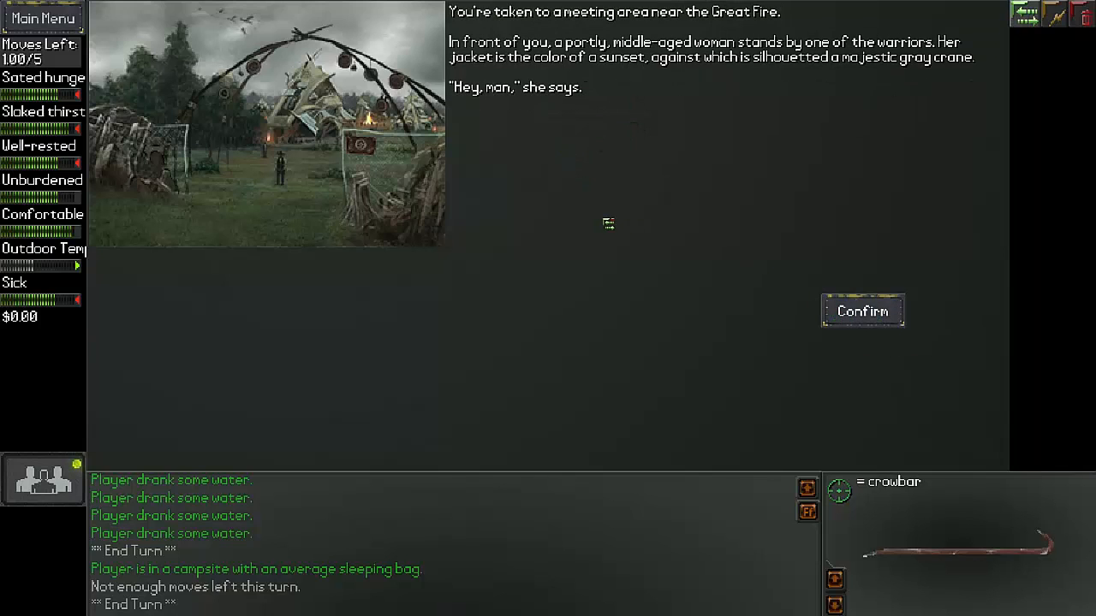
mouse_move(596, 206)
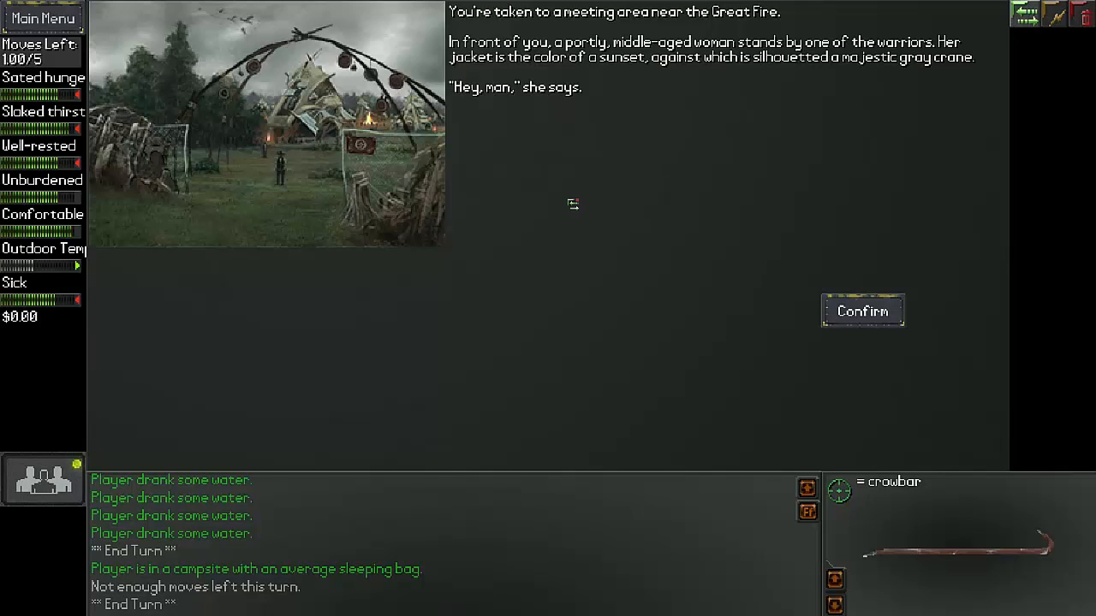
mouse_move(606, 193)
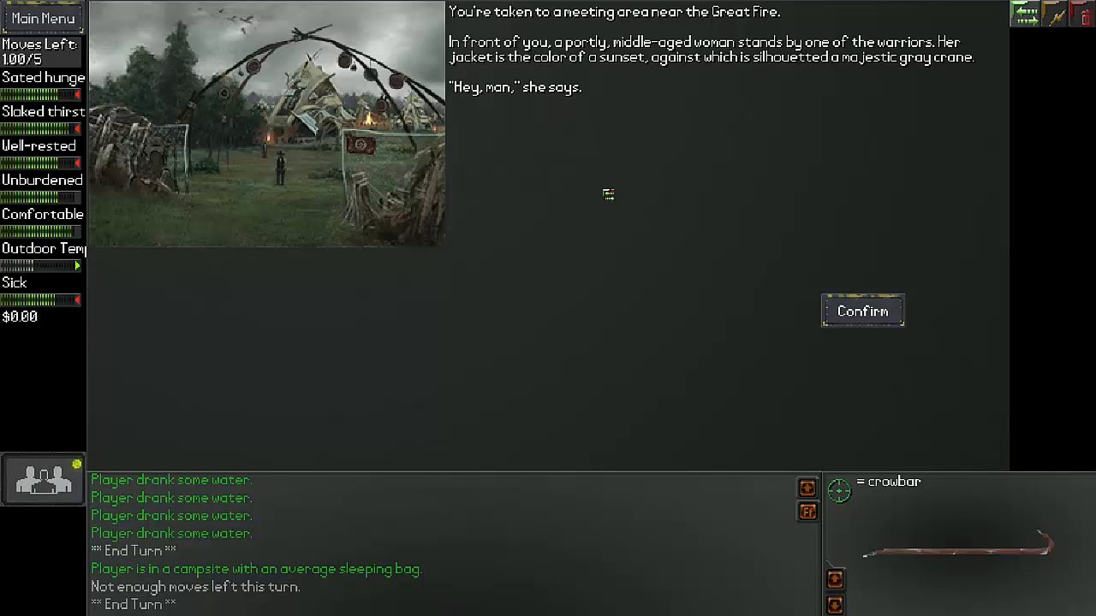
left_click(863, 311)
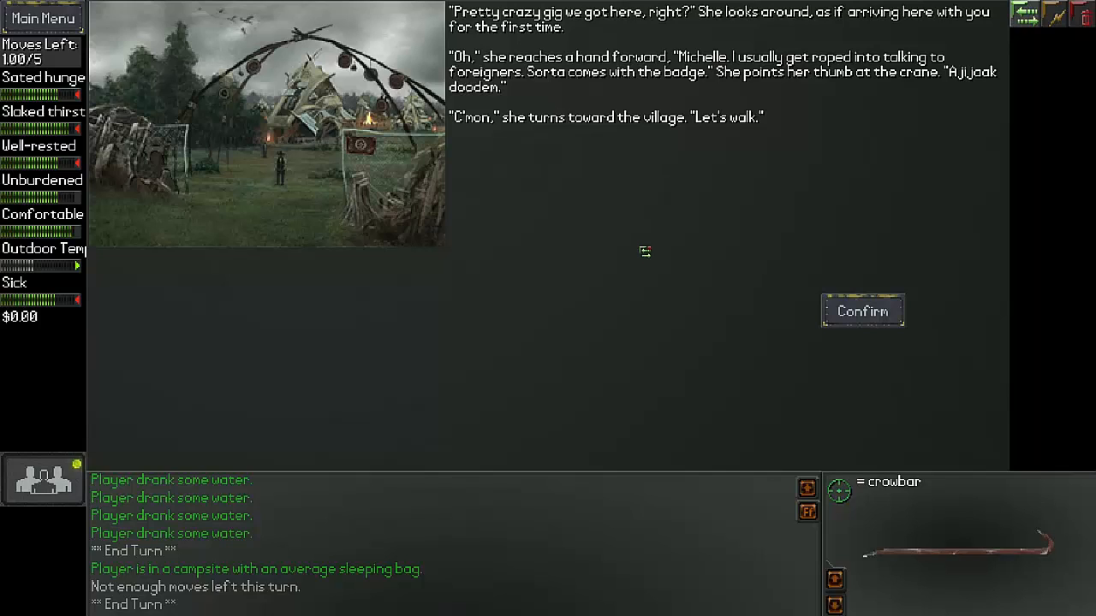
mouse_move(641, 246)
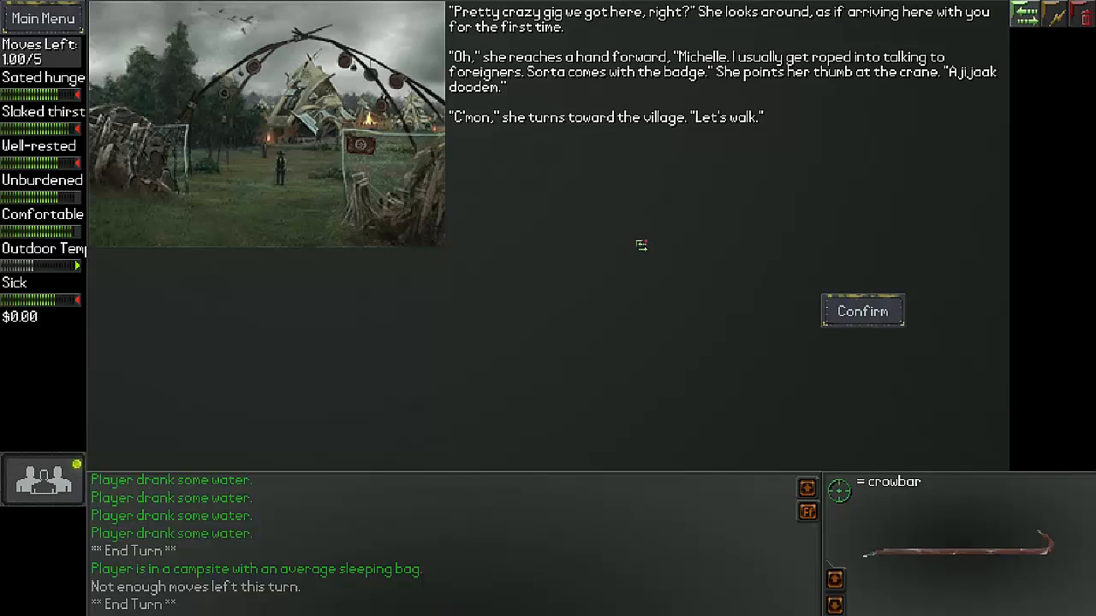
mouse_move(658, 239)
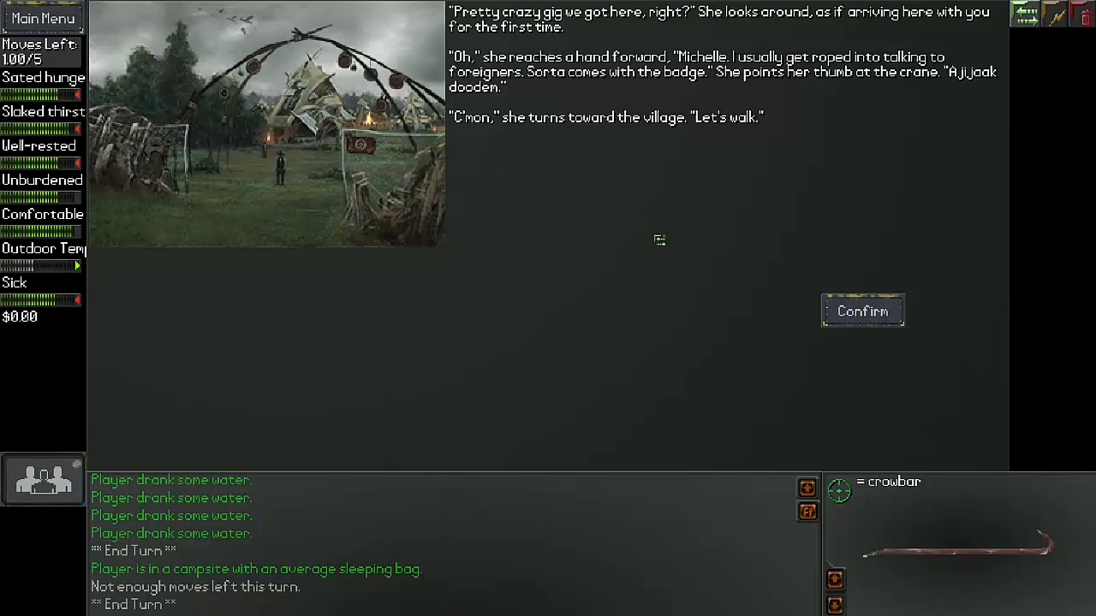
mouse_move(690, 237)
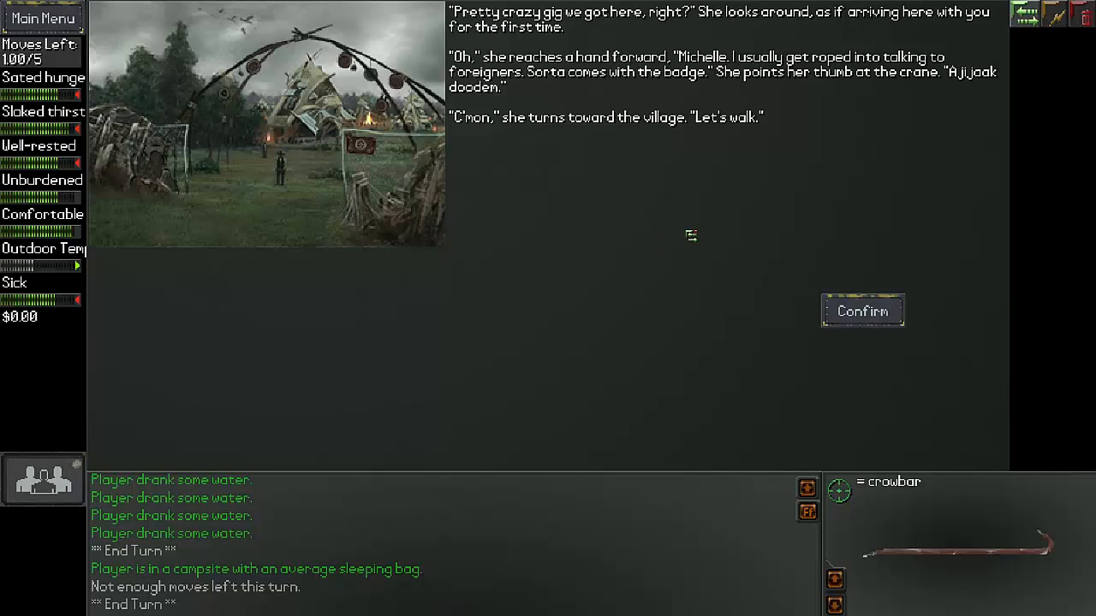
mouse_move(818, 311)
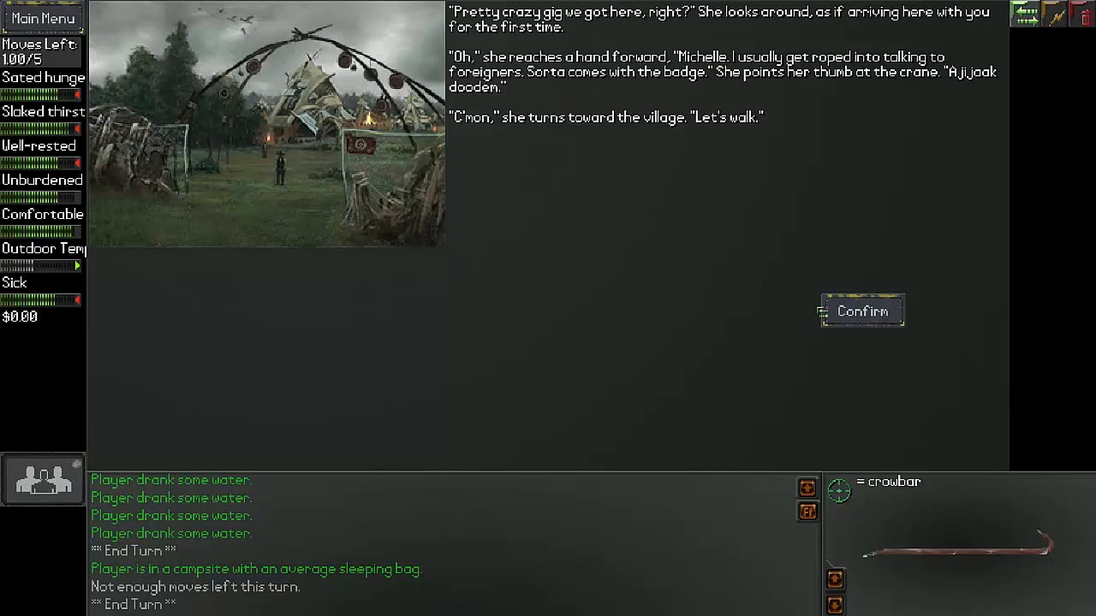
- Walk toward the fire, first deny knowing Philip, then switch the reply to "Oh! THAT Philip!"
left_click(863, 310)
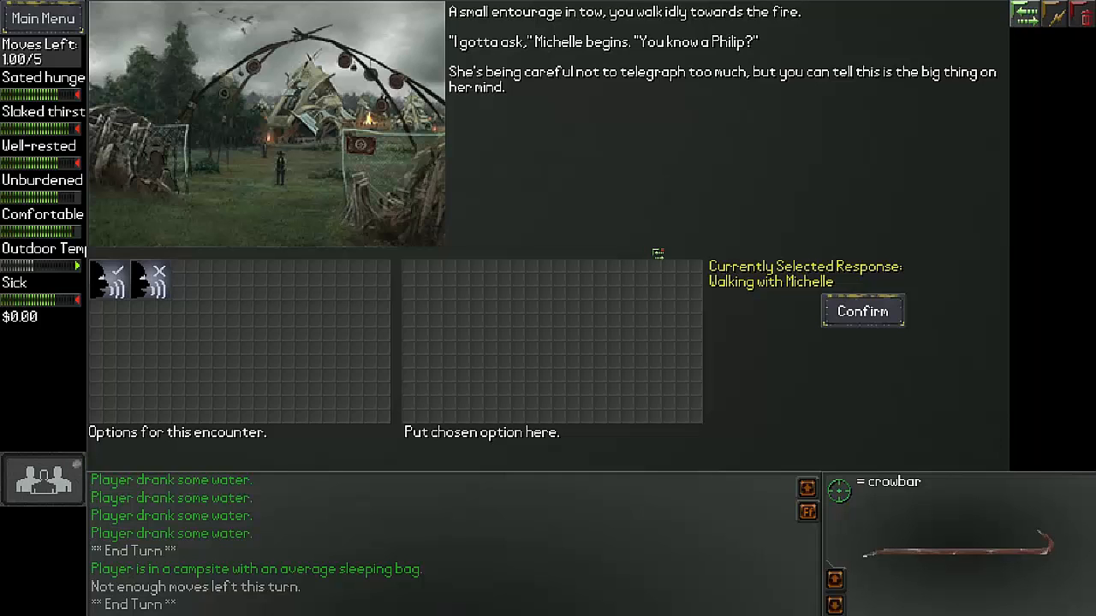
mouse_move(664, 202)
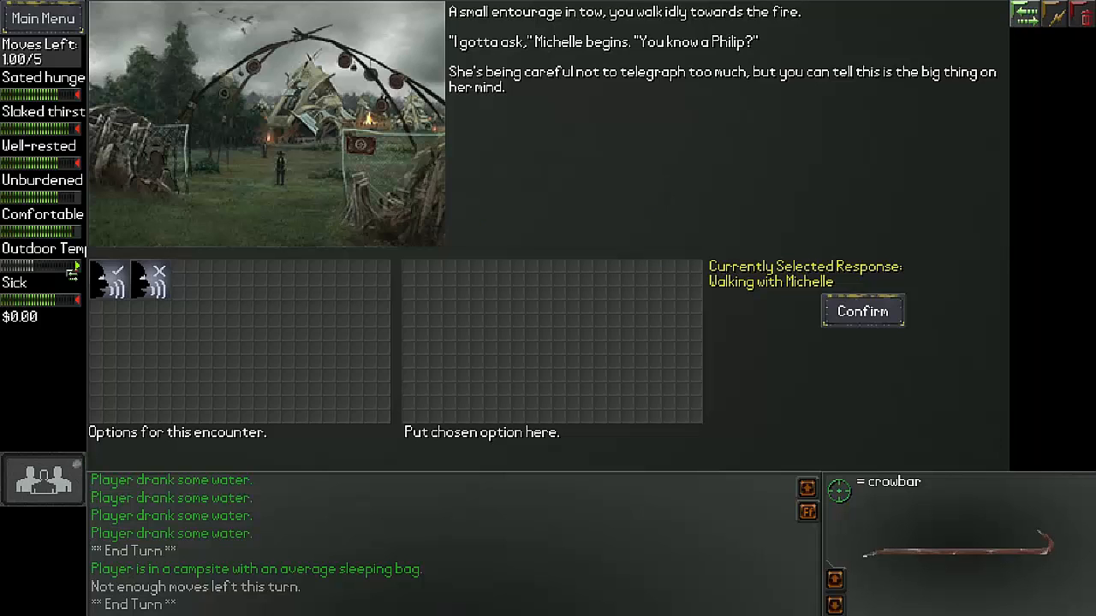
left_click_drag(151, 281, 411, 281)
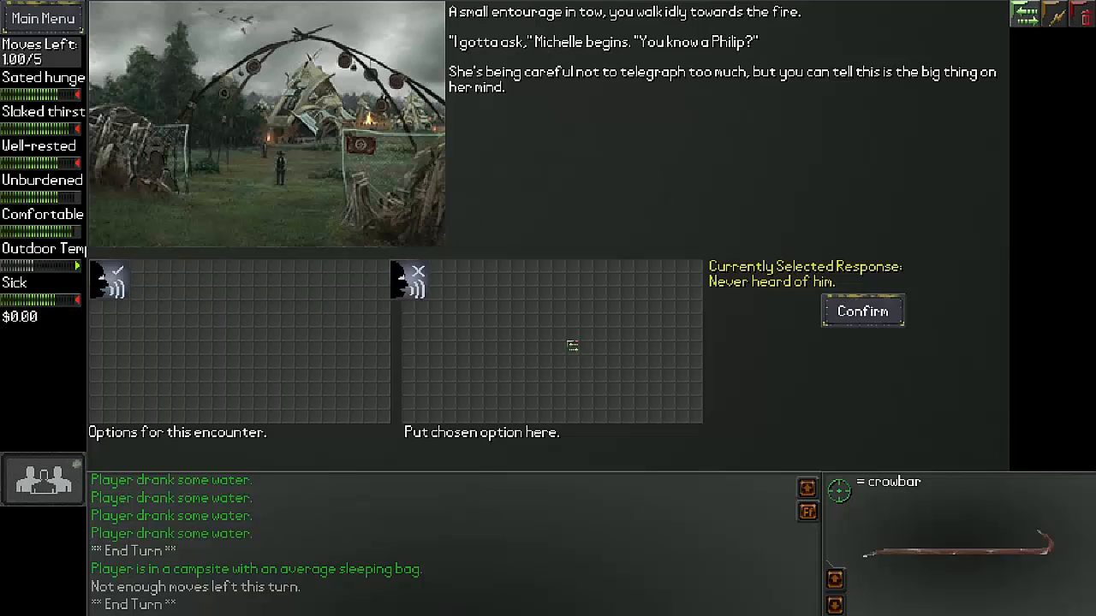
left_click(861, 312)
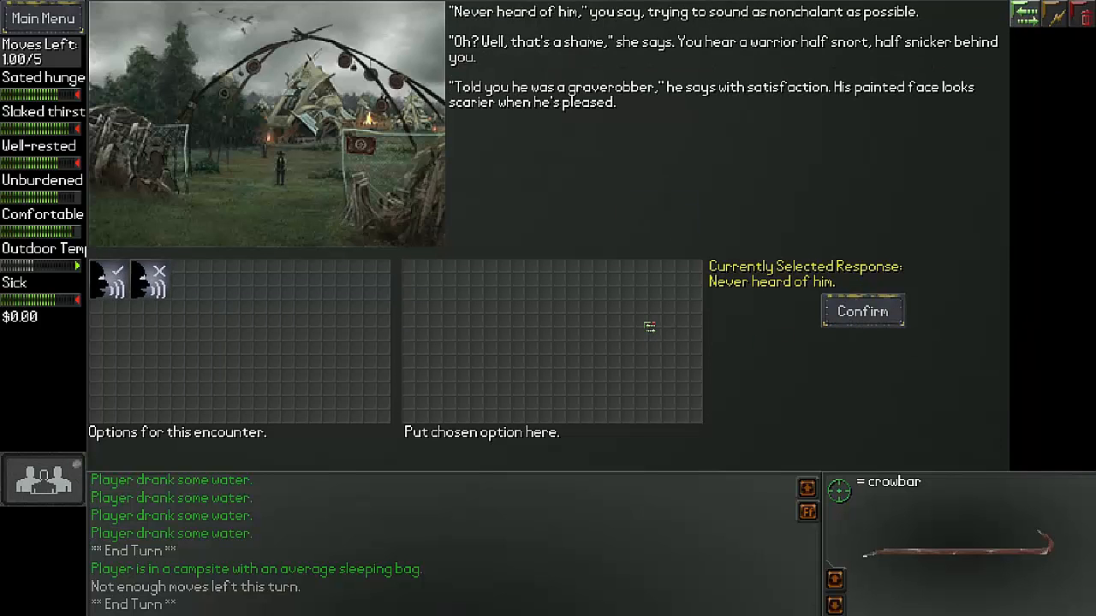
mouse_move(647, 322)
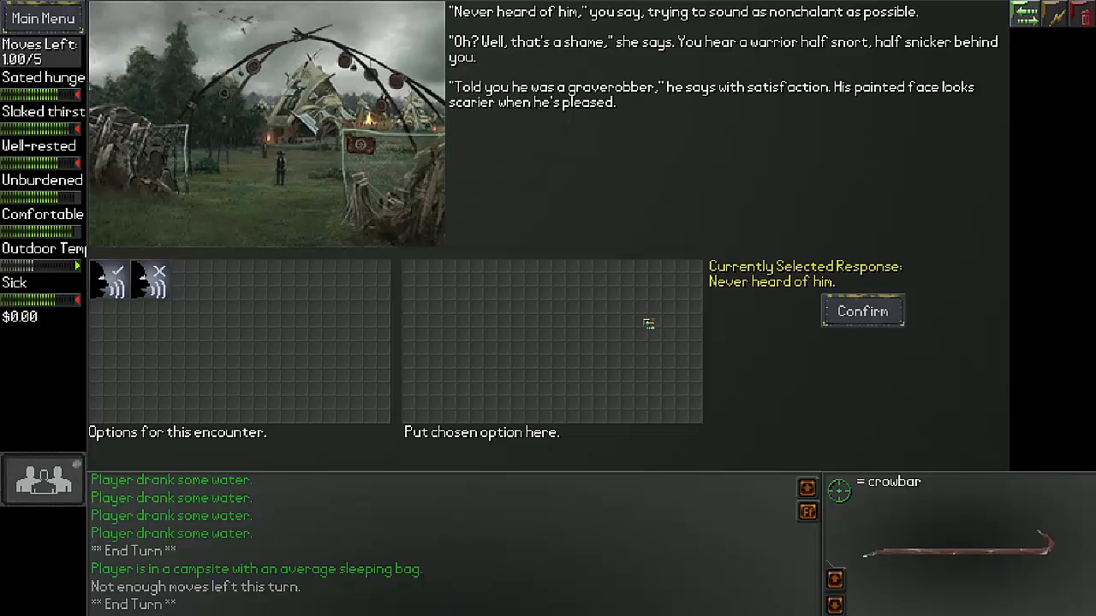
mouse_move(651, 320)
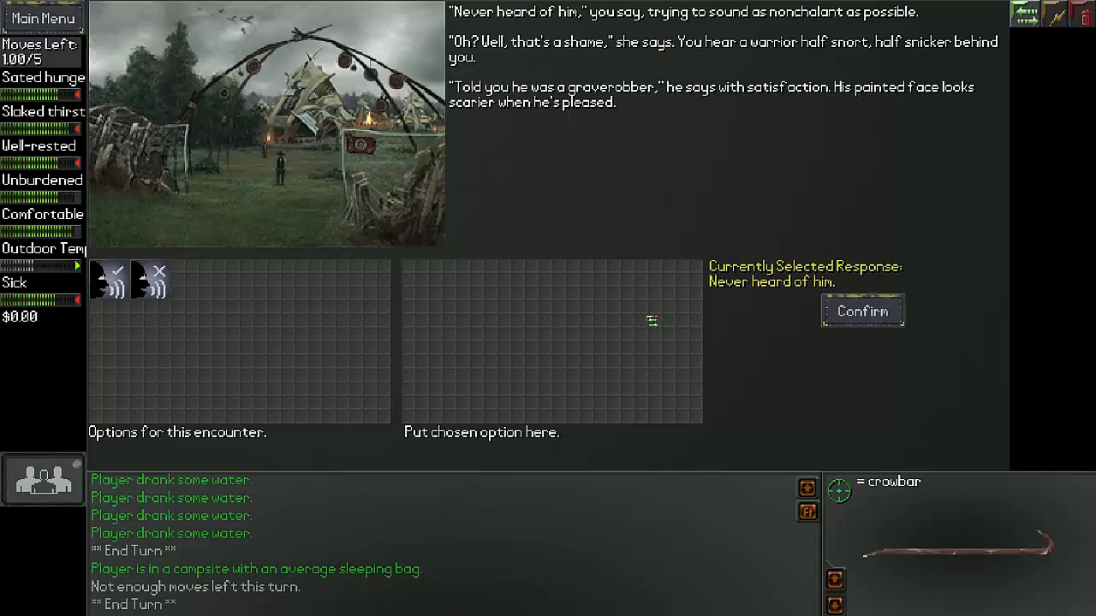
mouse_move(111, 283)
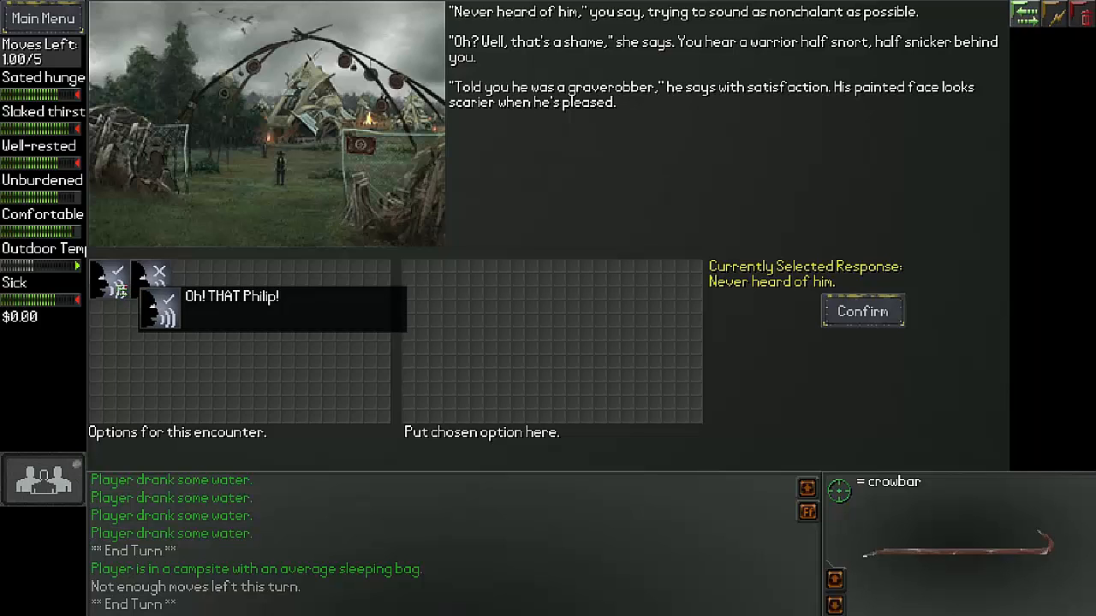
left_click_drag(162, 308, 420, 280)
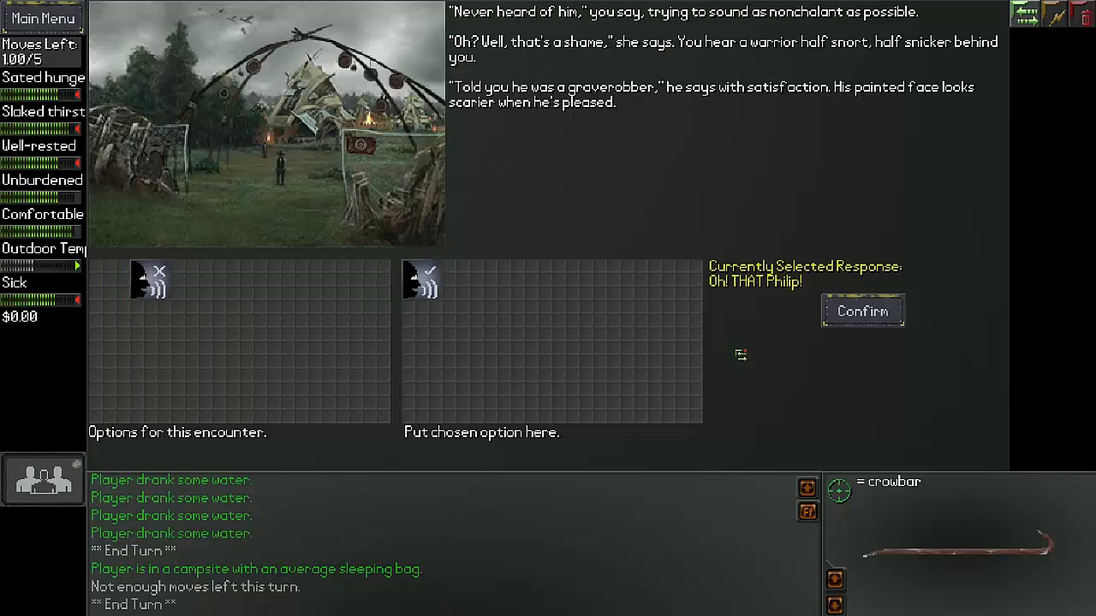
mouse_move(688, 354)
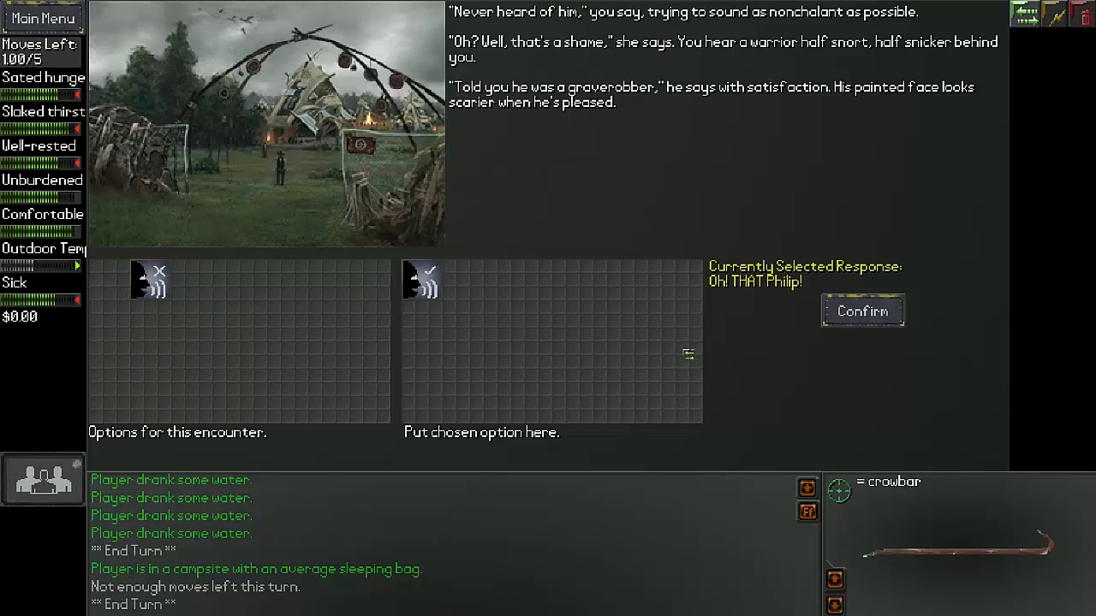
mouse_move(675, 335)
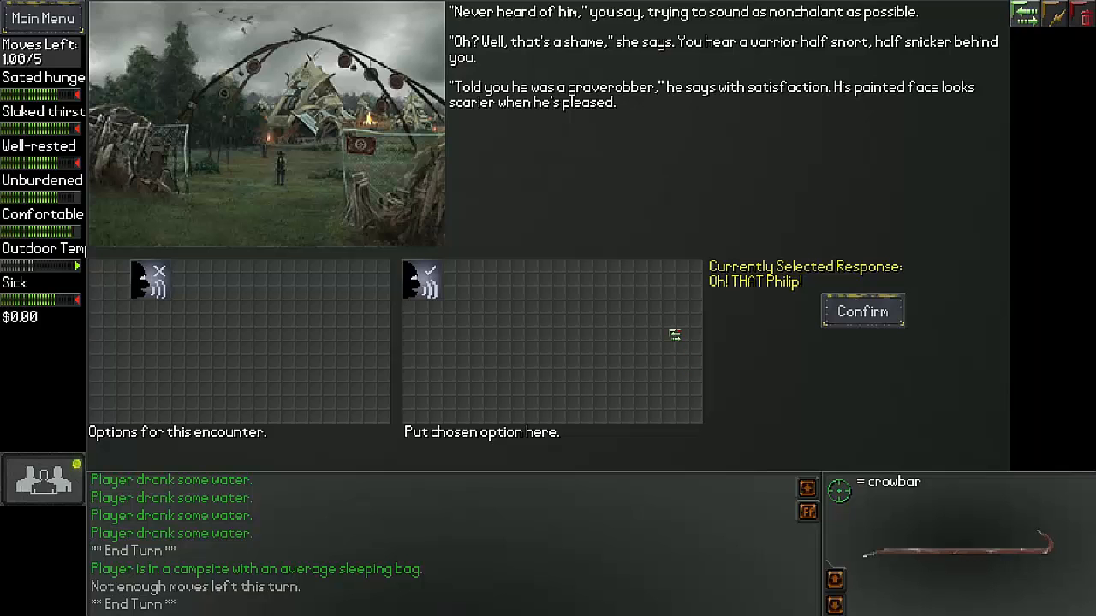
mouse_move(768, 308)
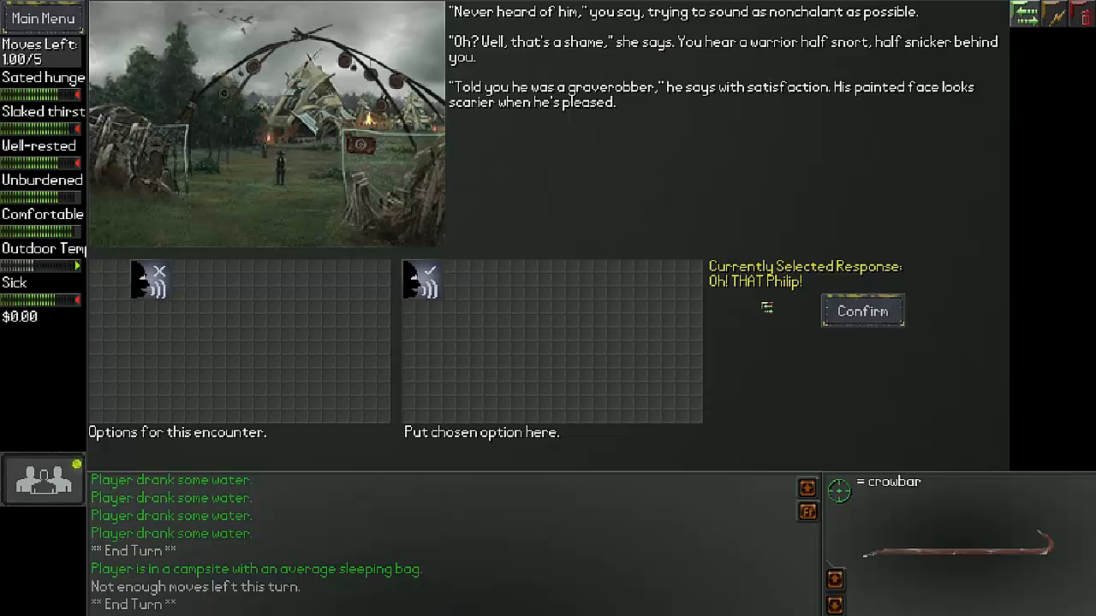
mouse_move(833, 326)
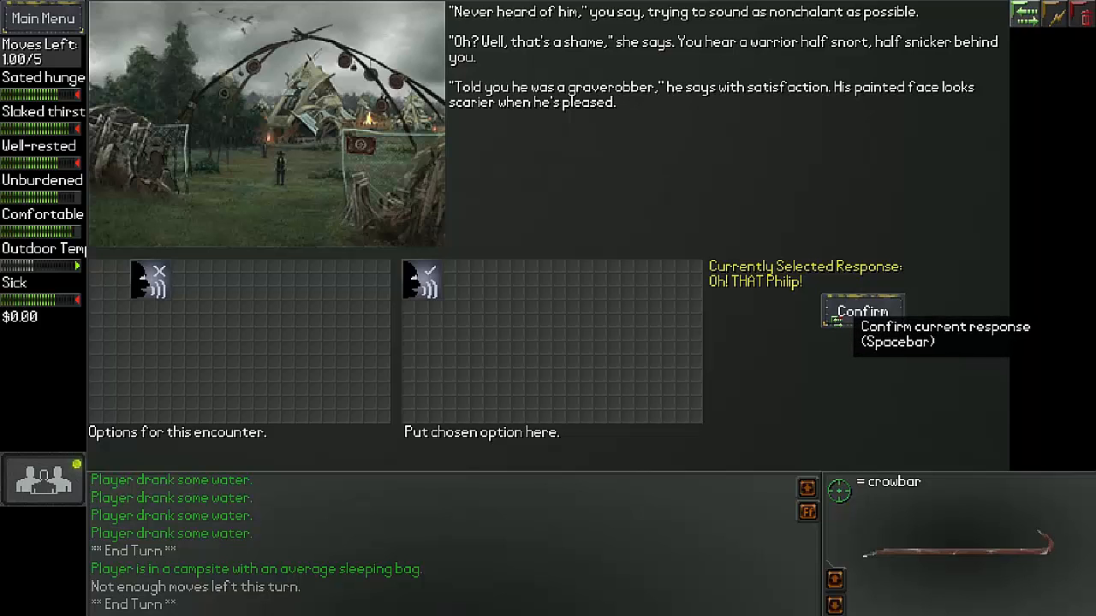
- Send the "Oh! THAT Philip!" reply and advance to Michelle cheering that she won her bet
left_click(863, 310)
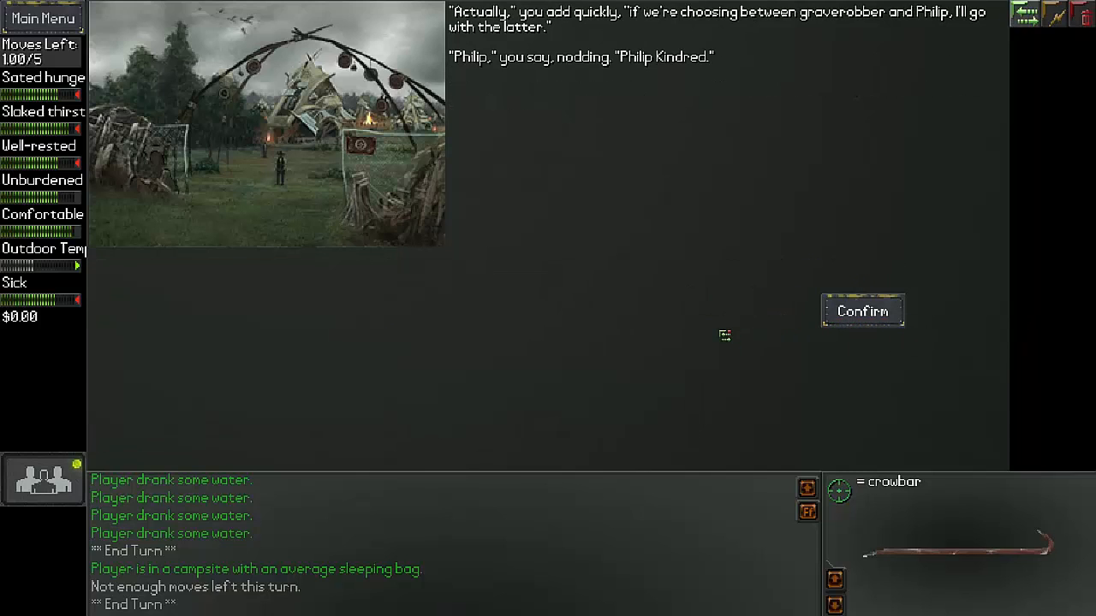
mouse_move(733, 332)
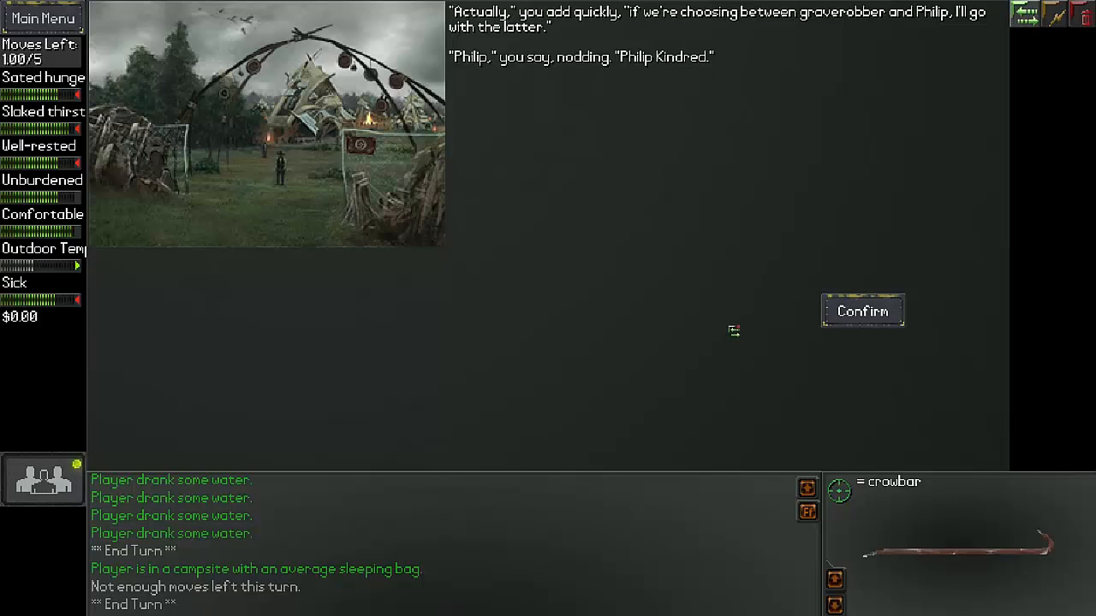
mouse_move(747, 329)
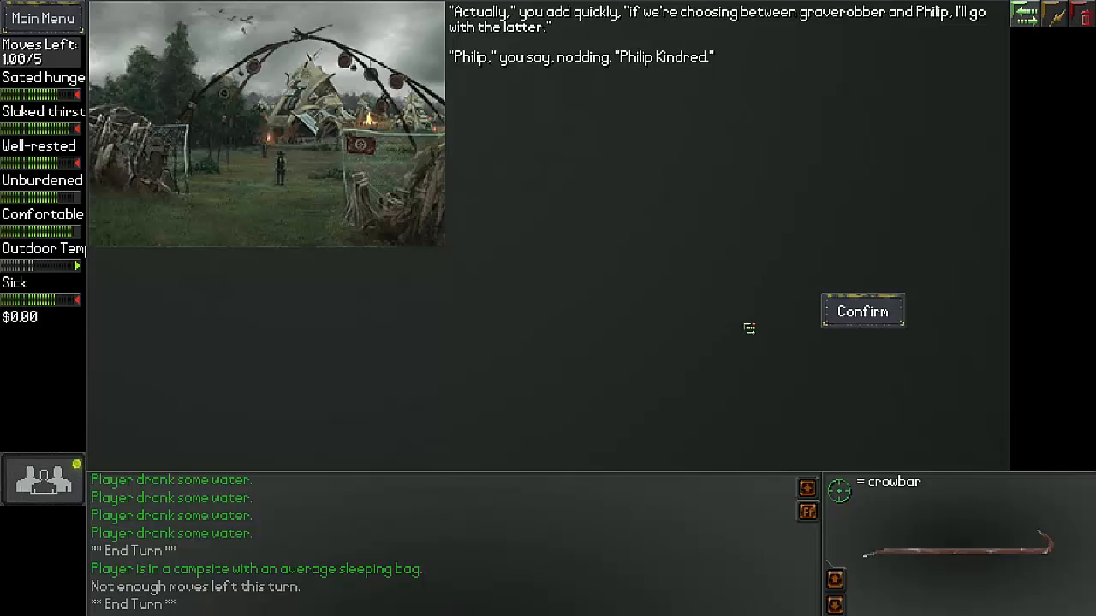
mouse_move(750, 324)
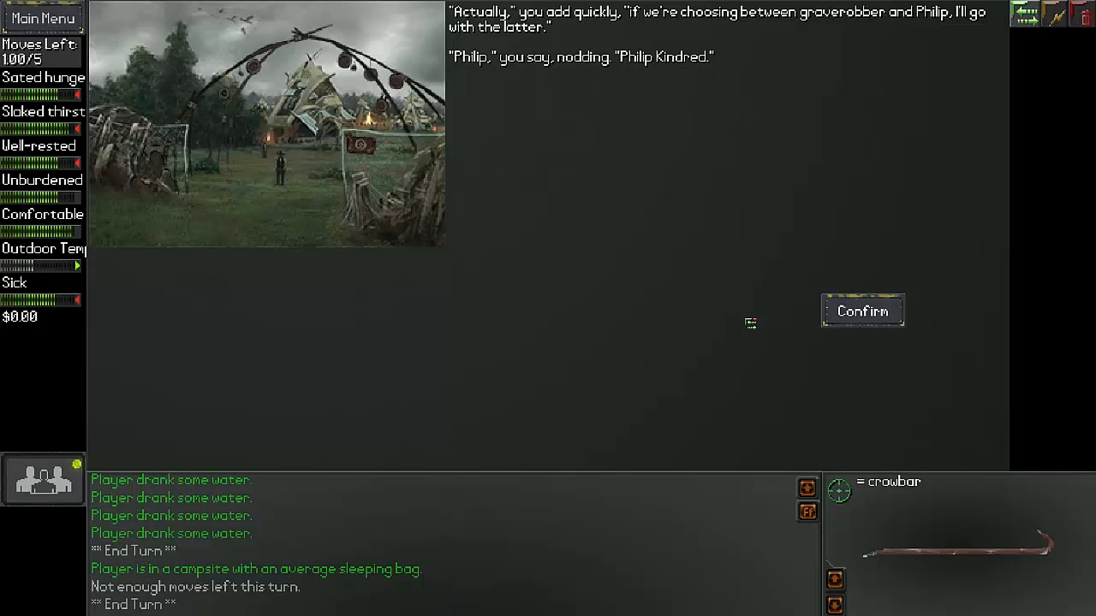
mouse_move(863, 312)
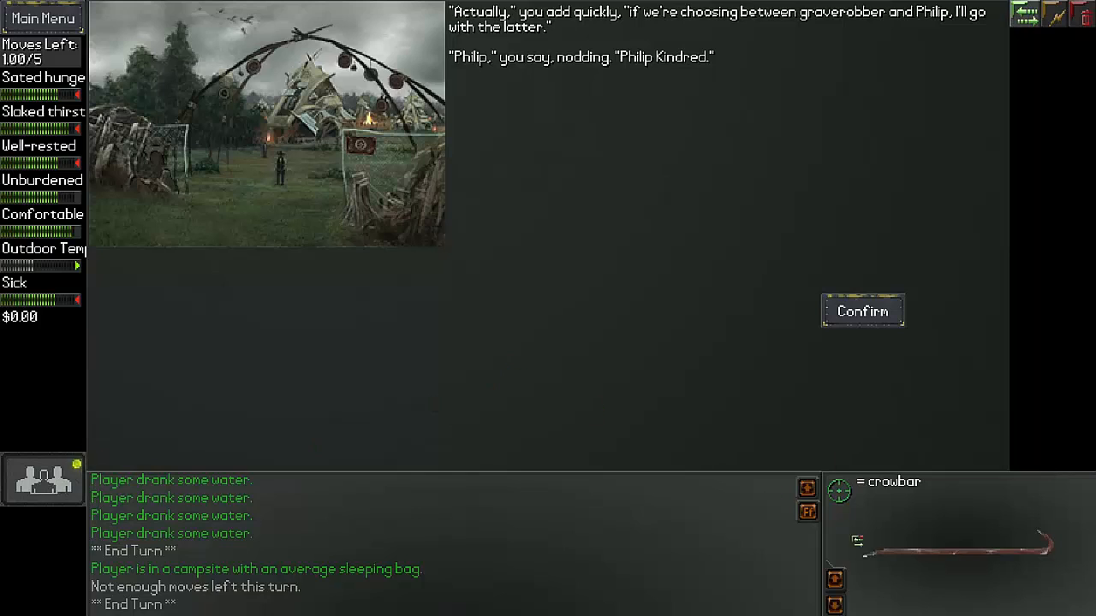
mouse_move(807, 511)
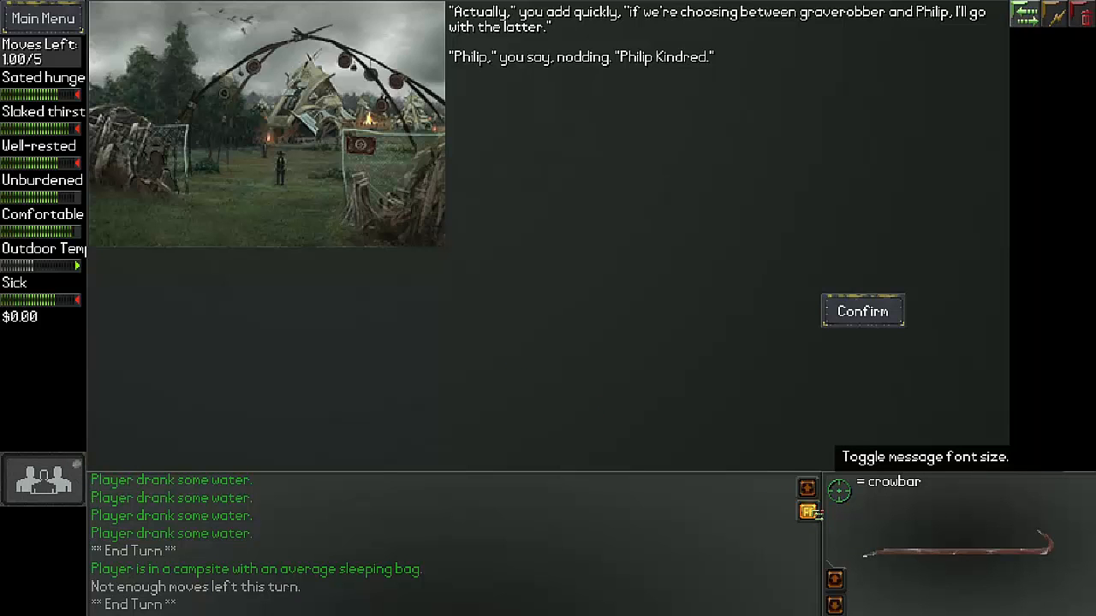
left_click(863, 311)
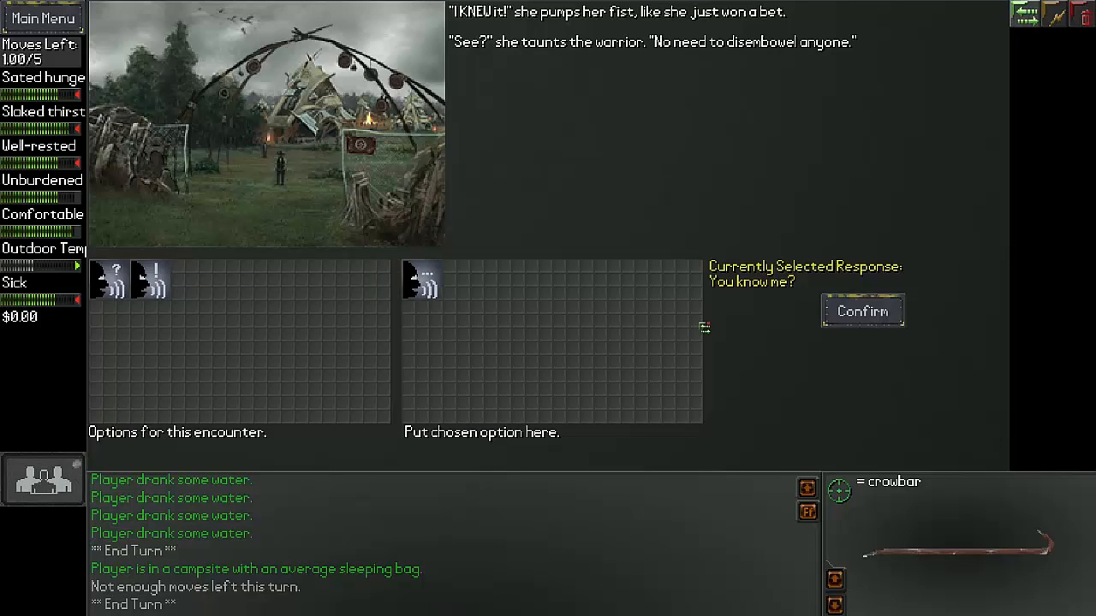
mouse_move(861, 311)
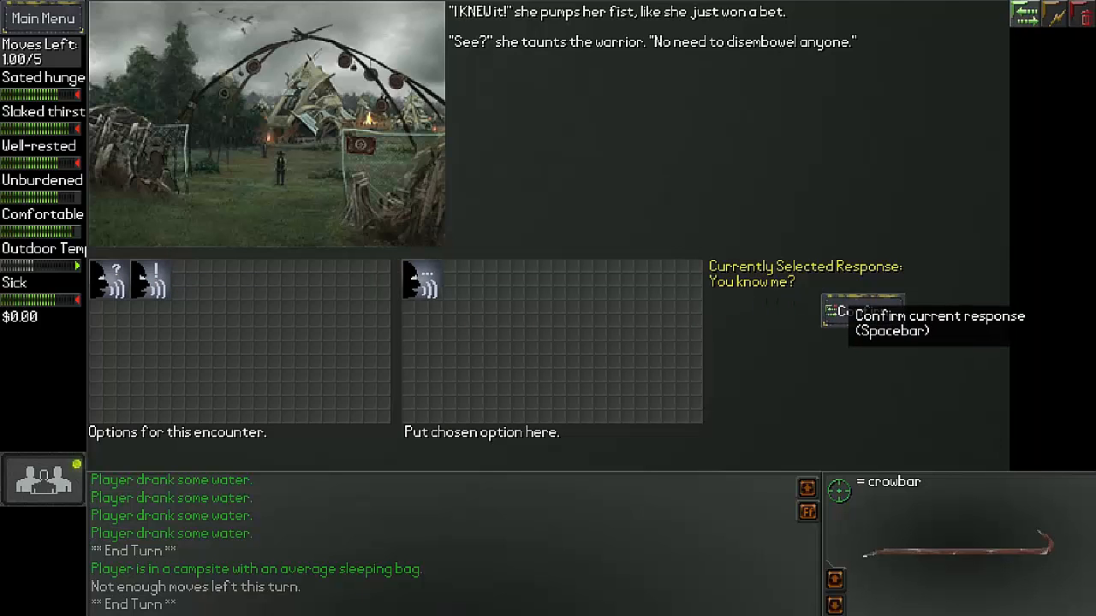
- Ask Michelle "You know me?" and follow her to examine the framed photograph with the talisman
left_click(862, 311)
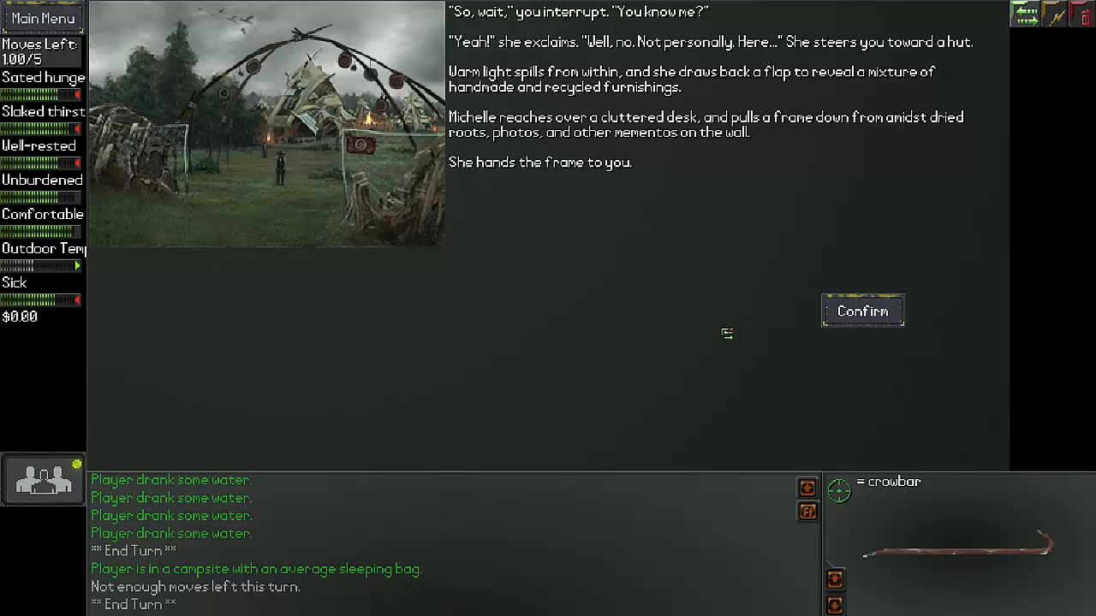
mouse_move(689, 293)
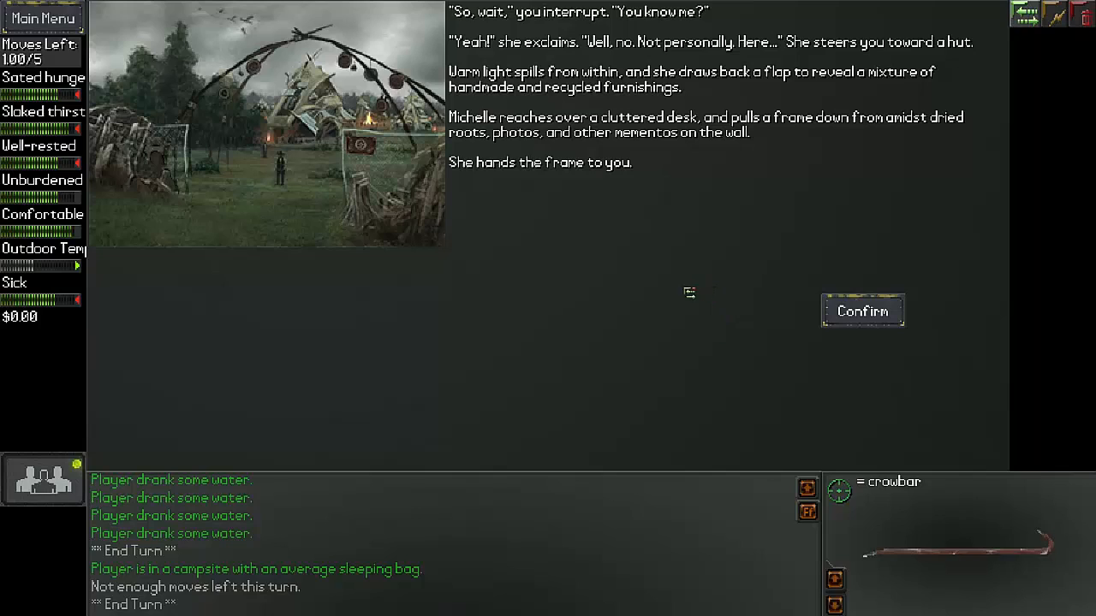
mouse_move(702, 285)
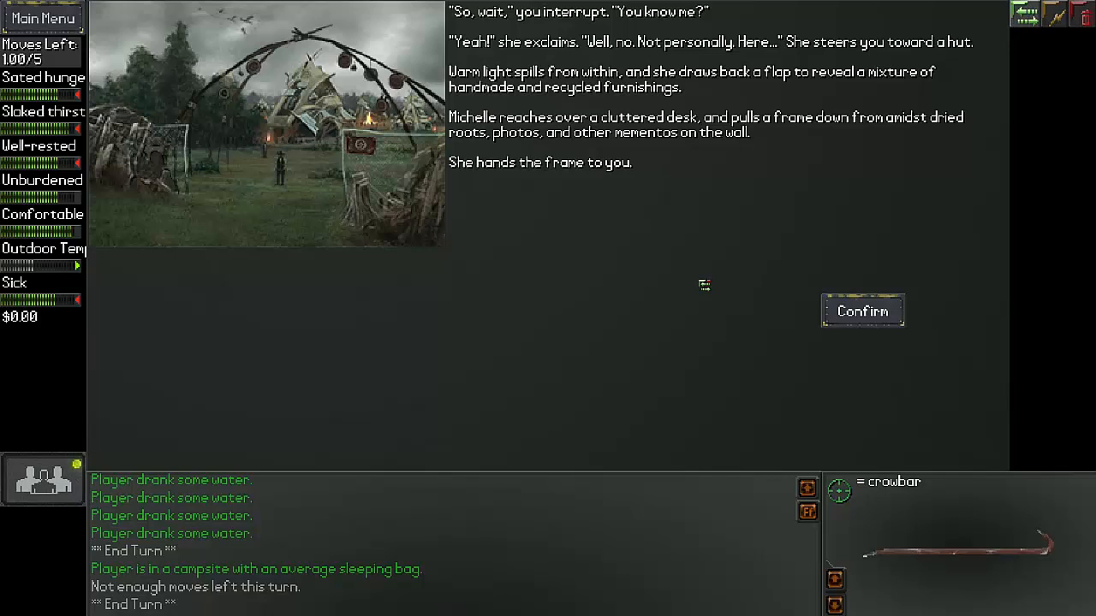
mouse_move(644, 274)
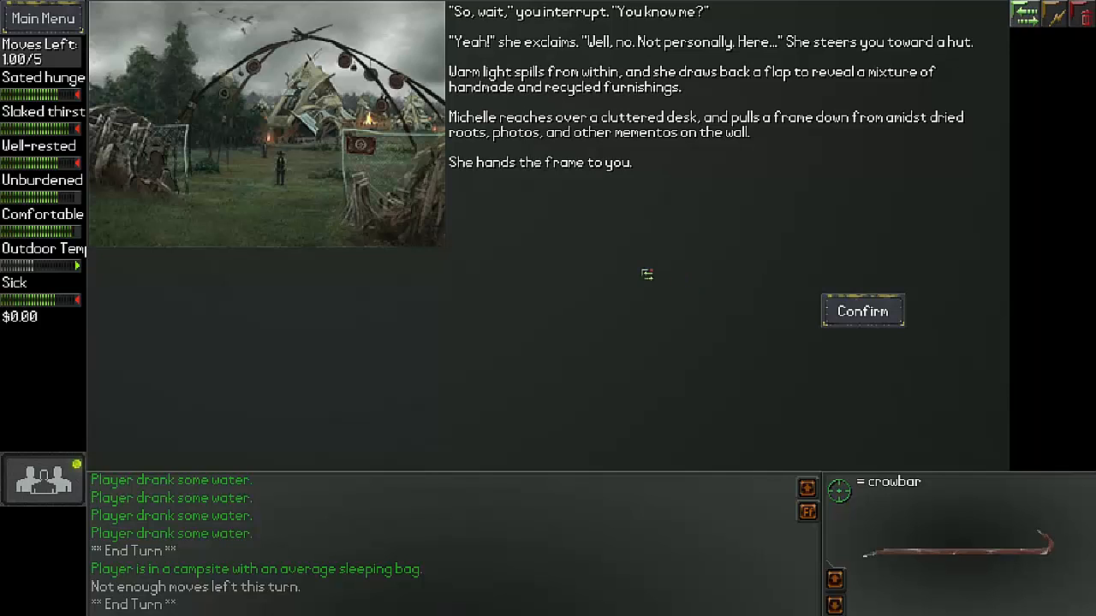
mouse_move(651, 267)
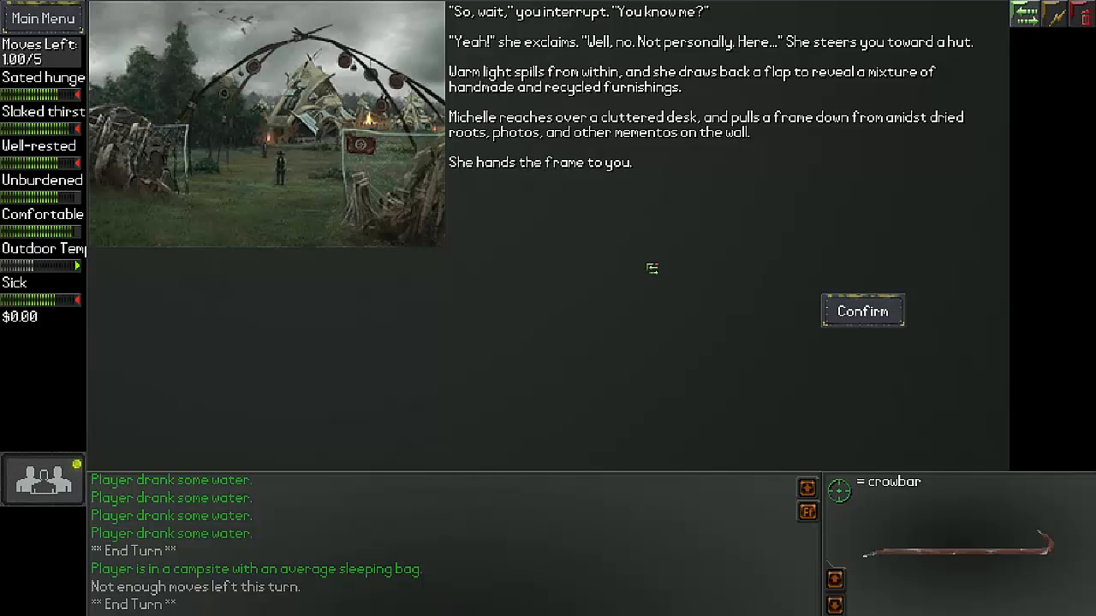
mouse_move(656, 265)
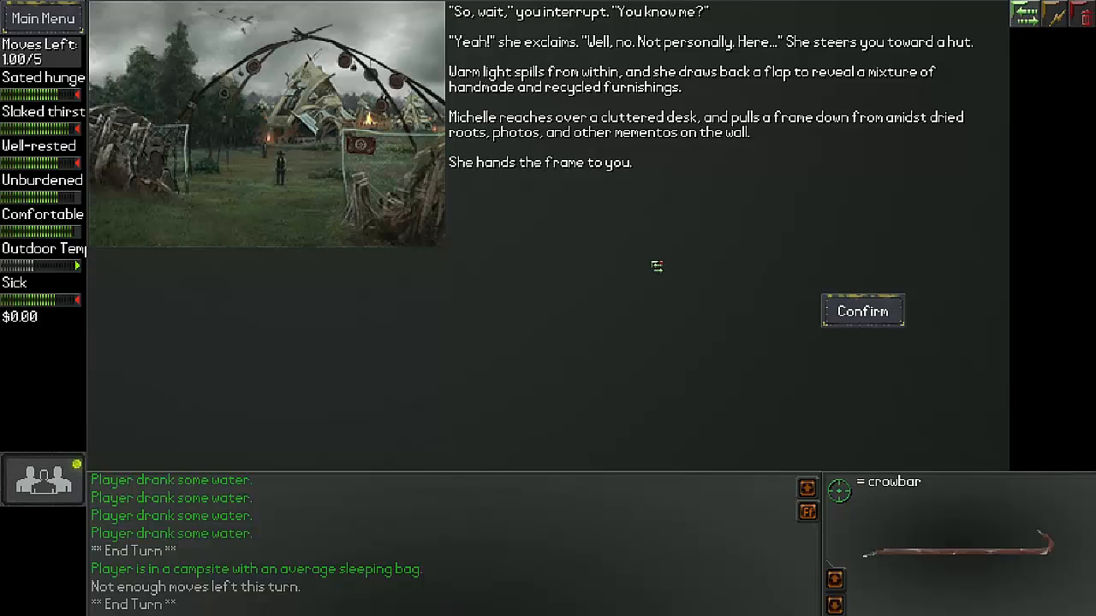
mouse_move(715, 255)
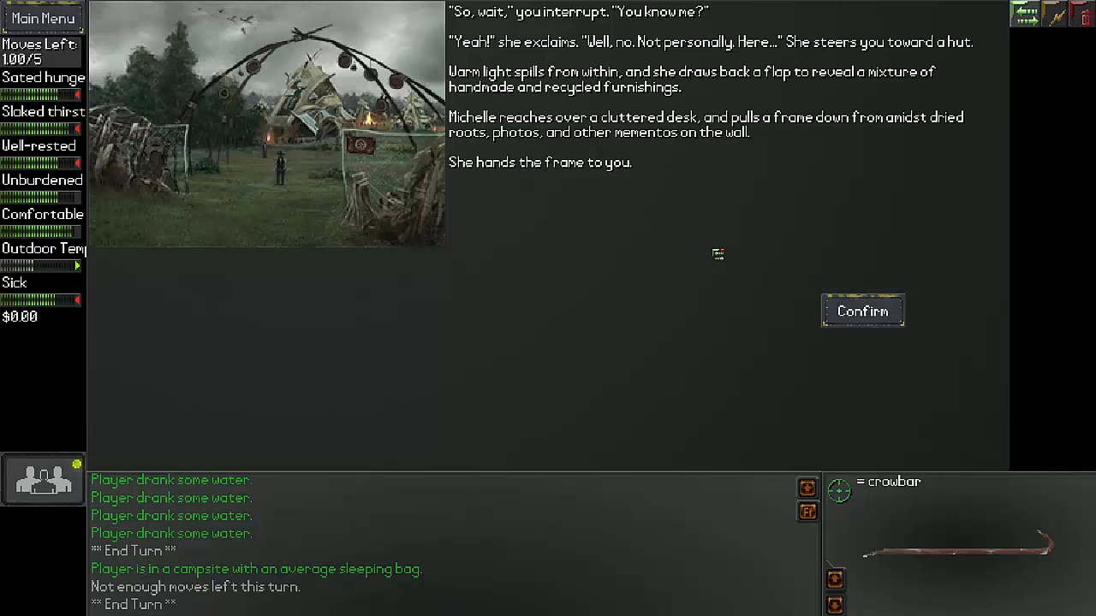
mouse_move(863, 312)
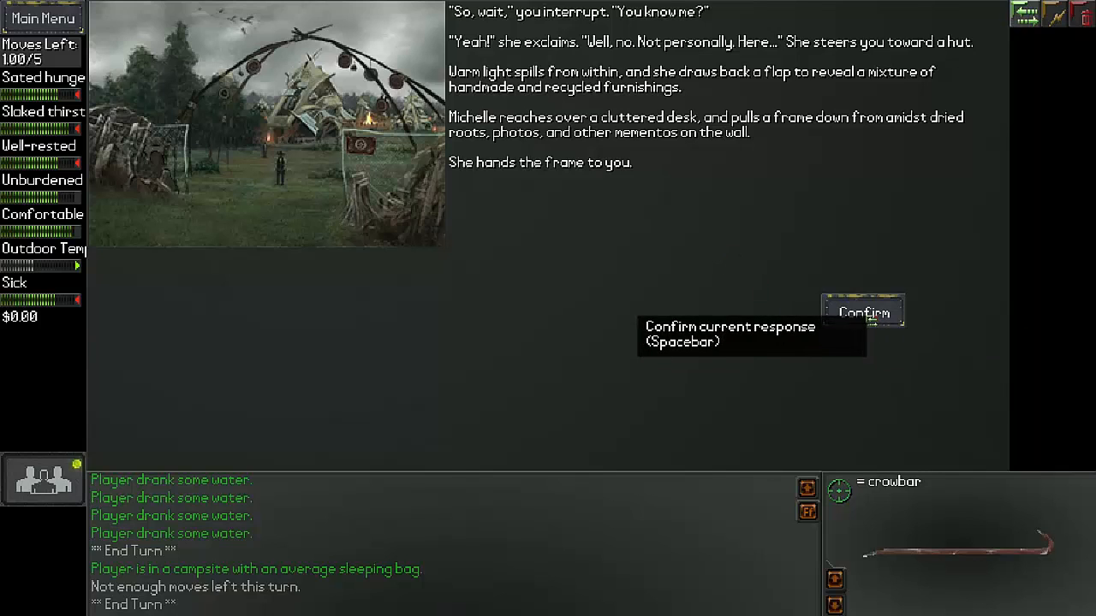
left_click(863, 311)
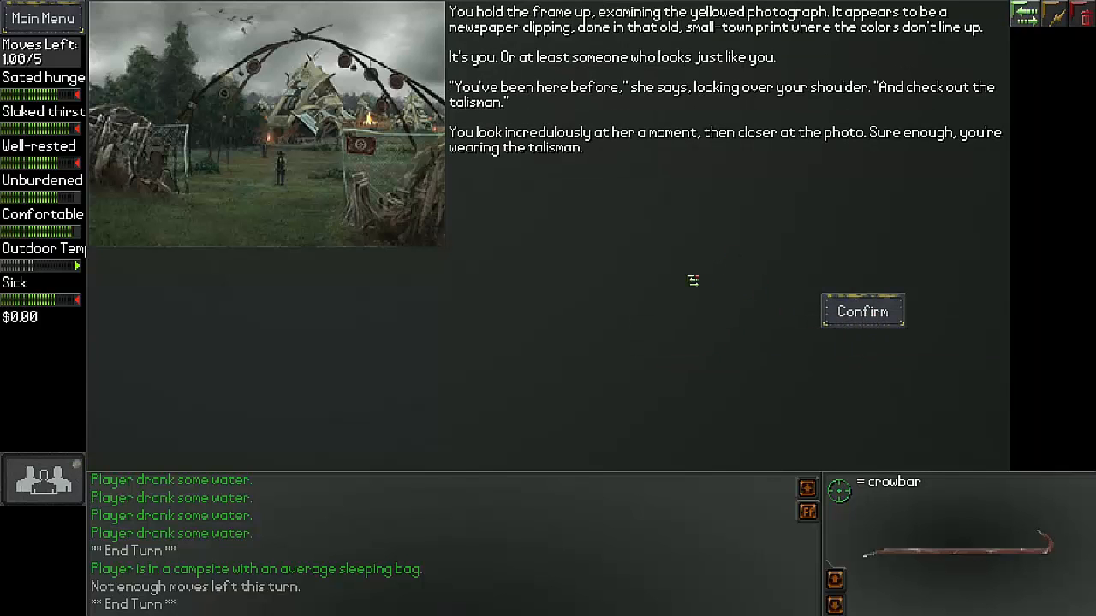
mouse_move(702, 275)
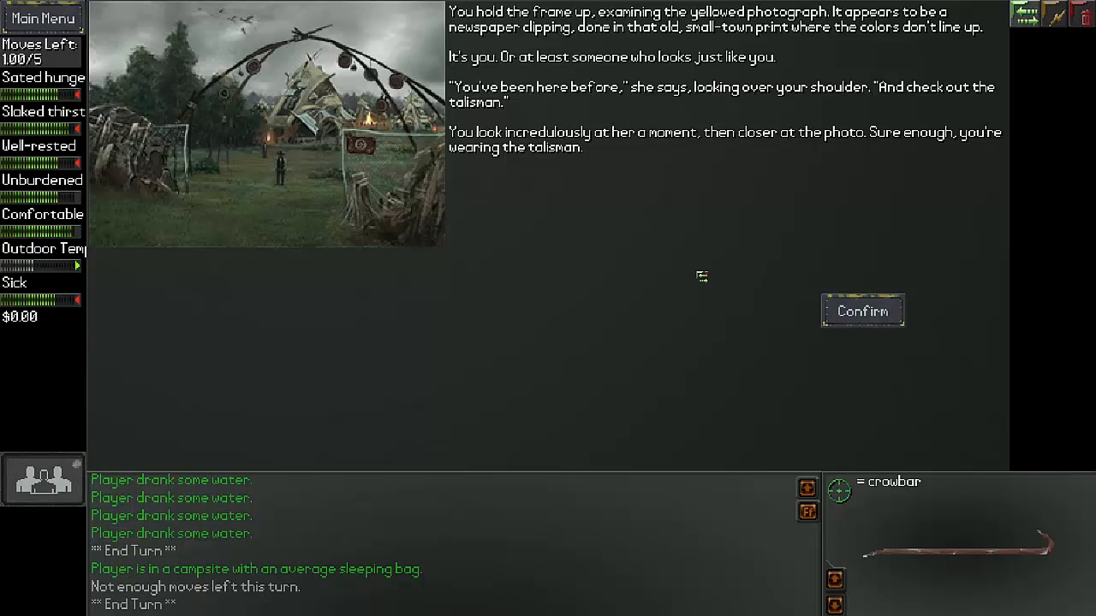
mouse_move(863, 312)
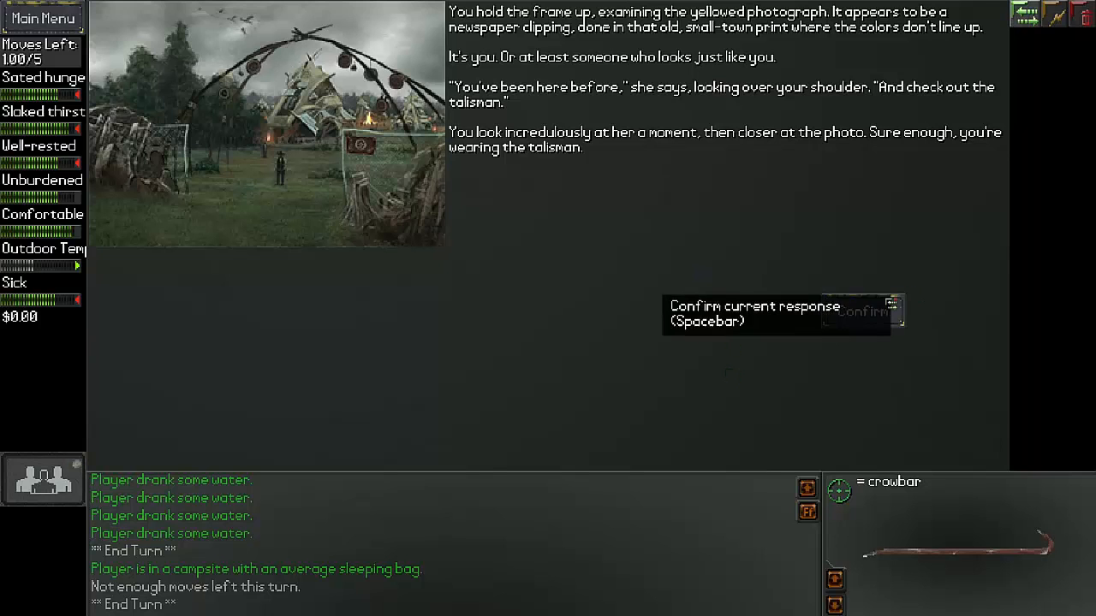
- Continue past the photograph to its caption about a website editor and the September 2019 date
left_click(861, 312)
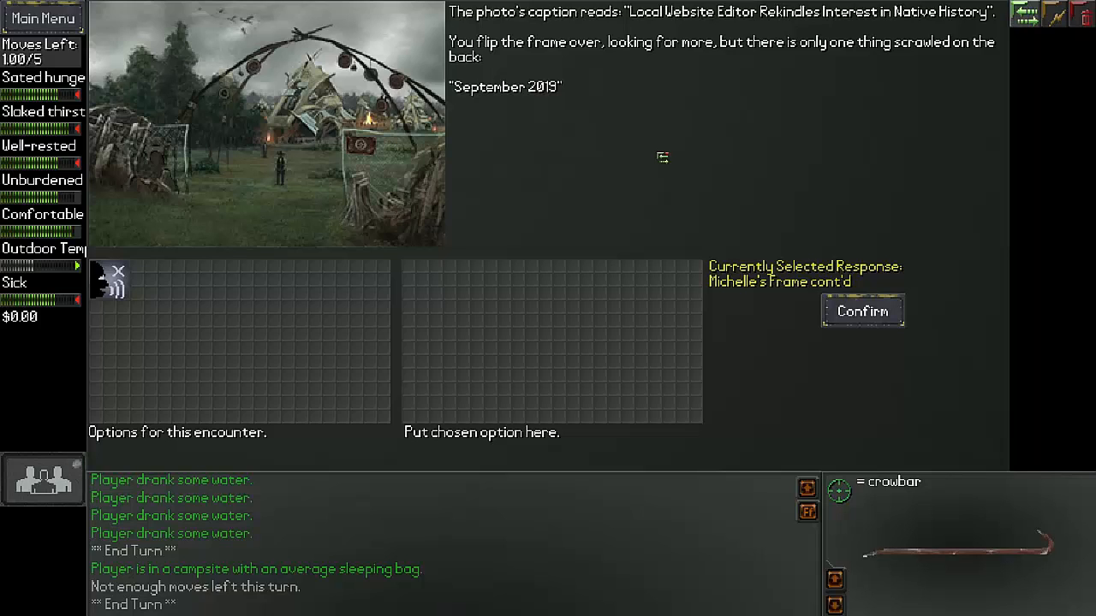
mouse_move(638, 144)
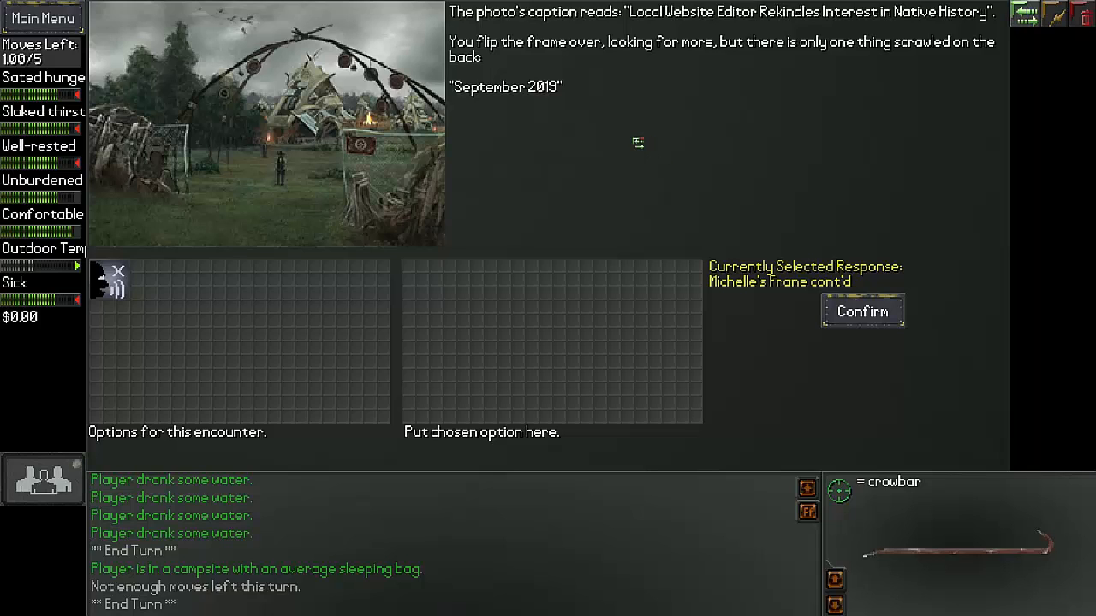
mouse_move(628, 139)
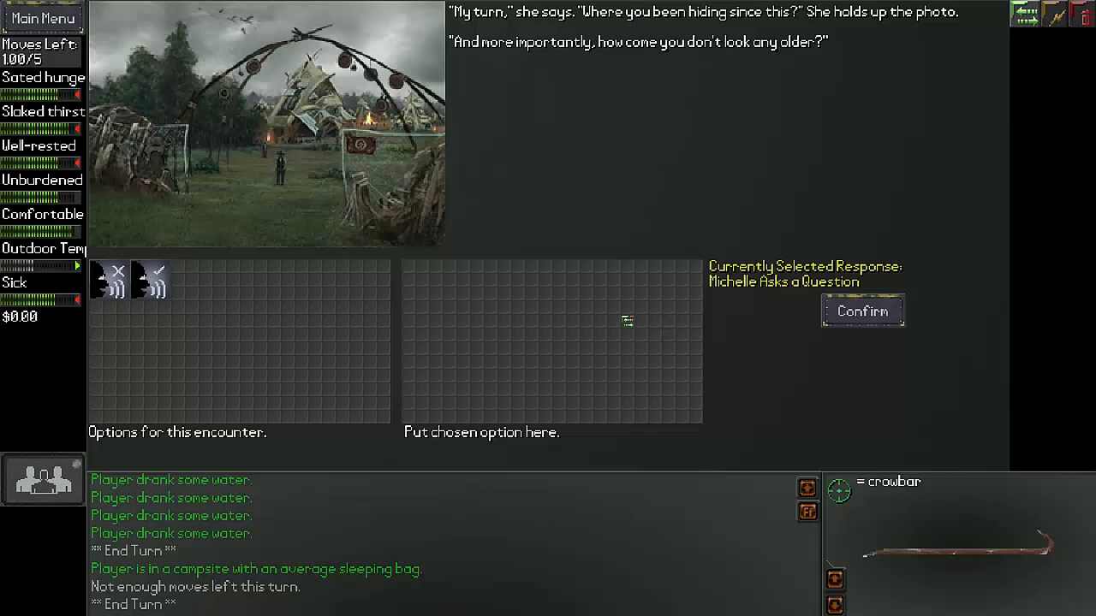
mouse_move(611, 282)
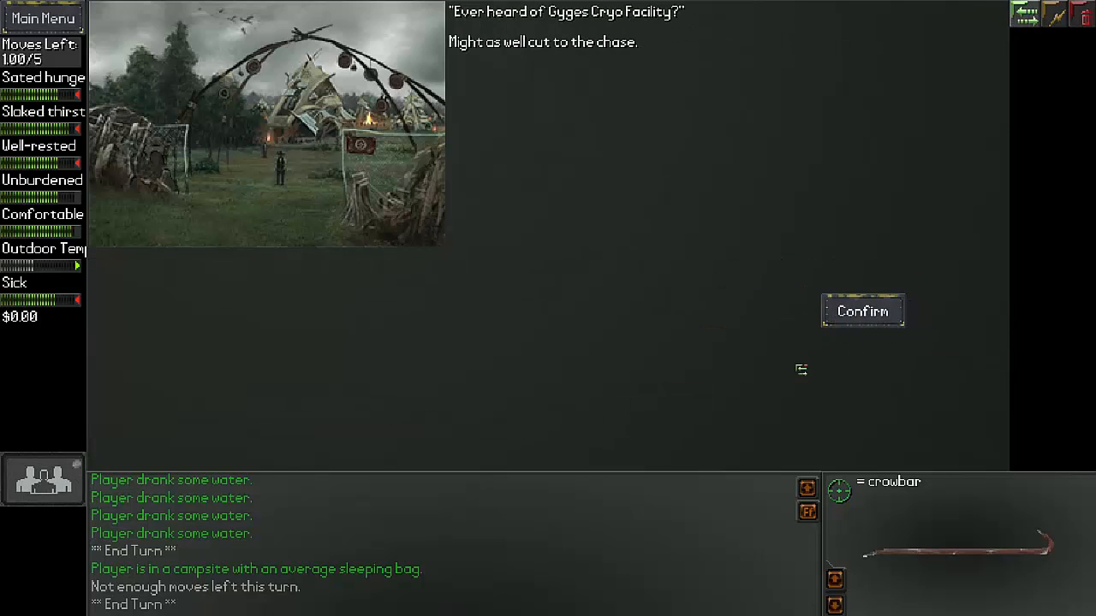
mouse_move(737, 322)
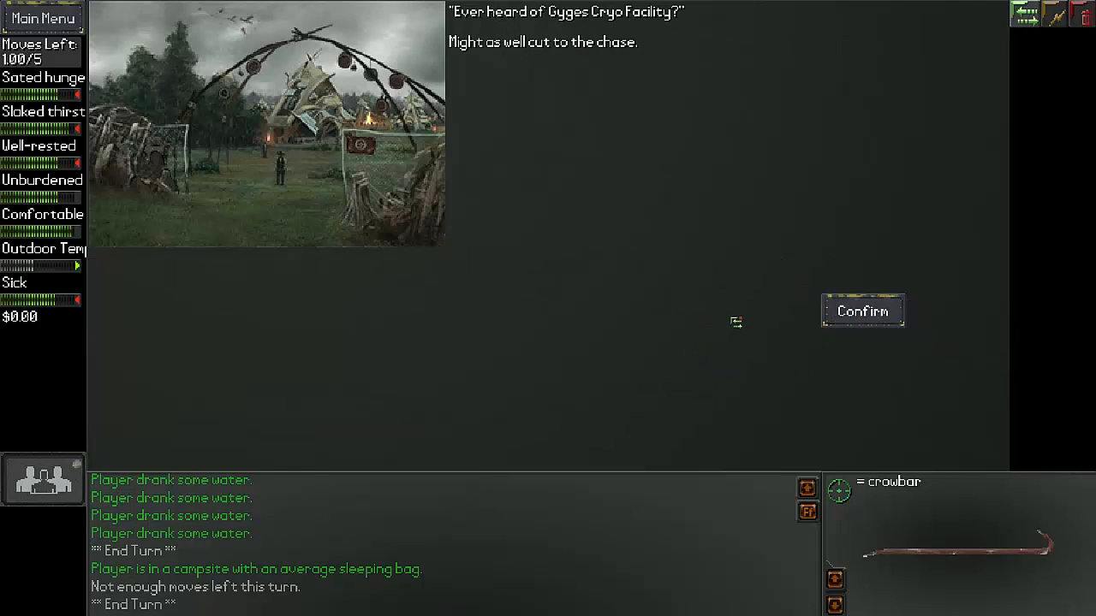
mouse_move(723, 319)
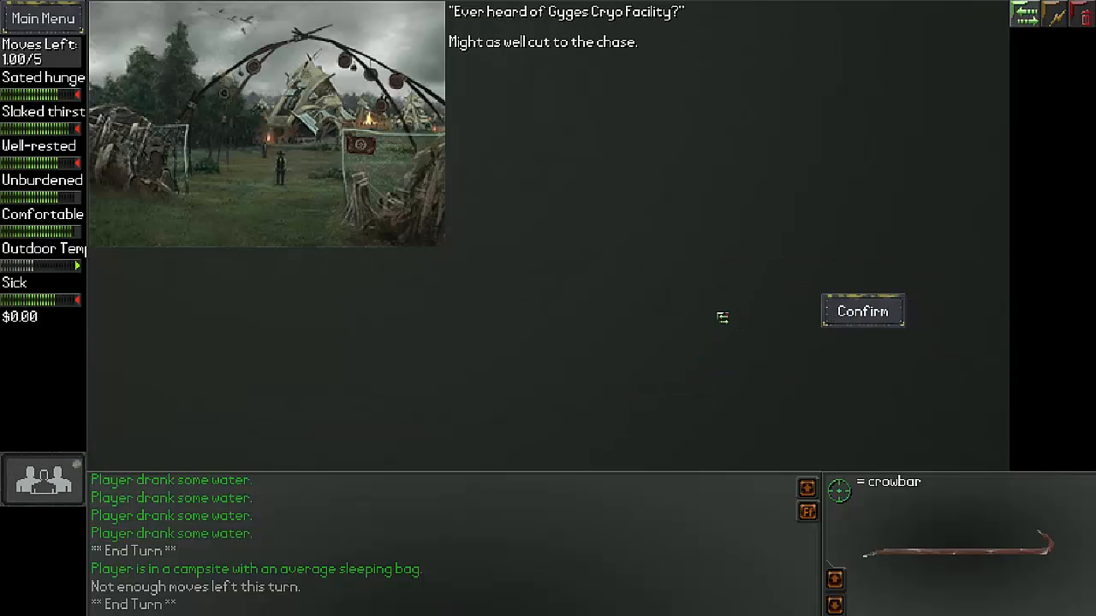
- Explain the Gyges Cryo Facility, then ask Michelle what the talisman is
left_click(861, 312)
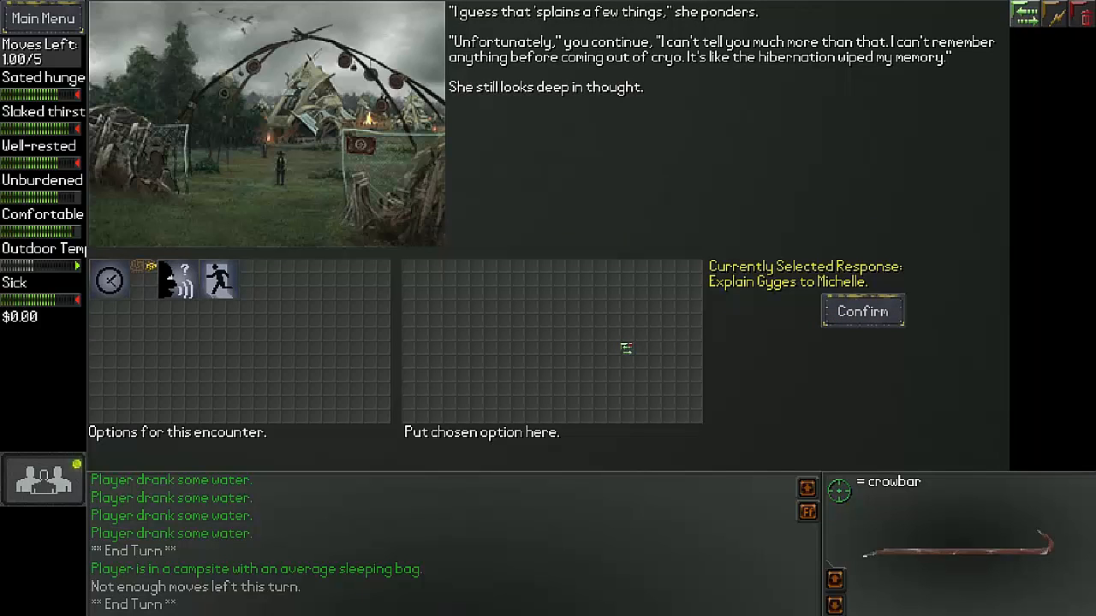
mouse_move(616, 337)
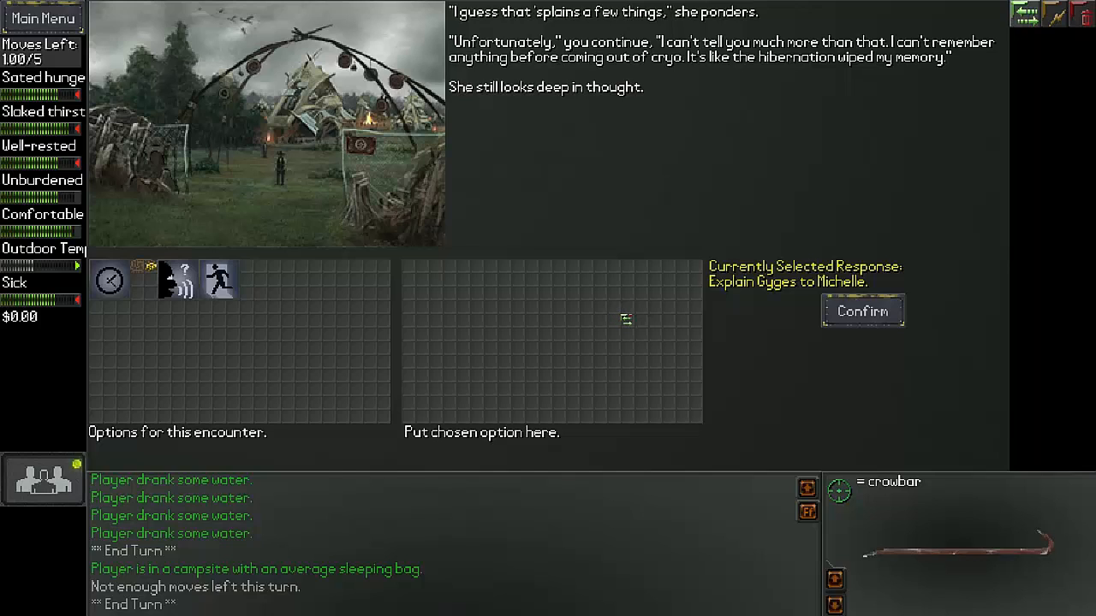
mouse_move(635, 319)
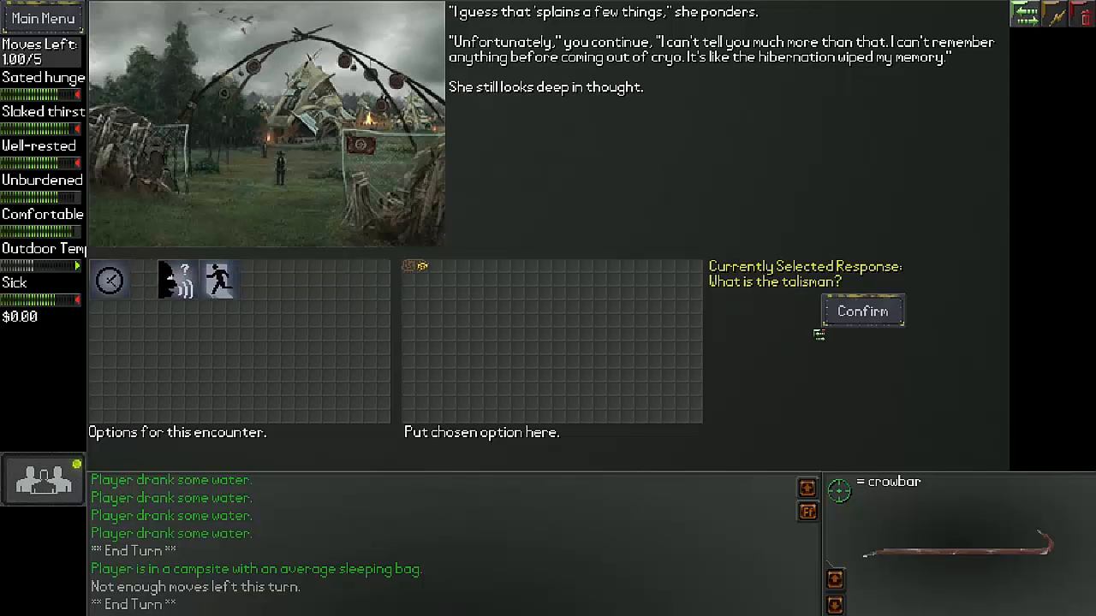
left_click(861, 312)
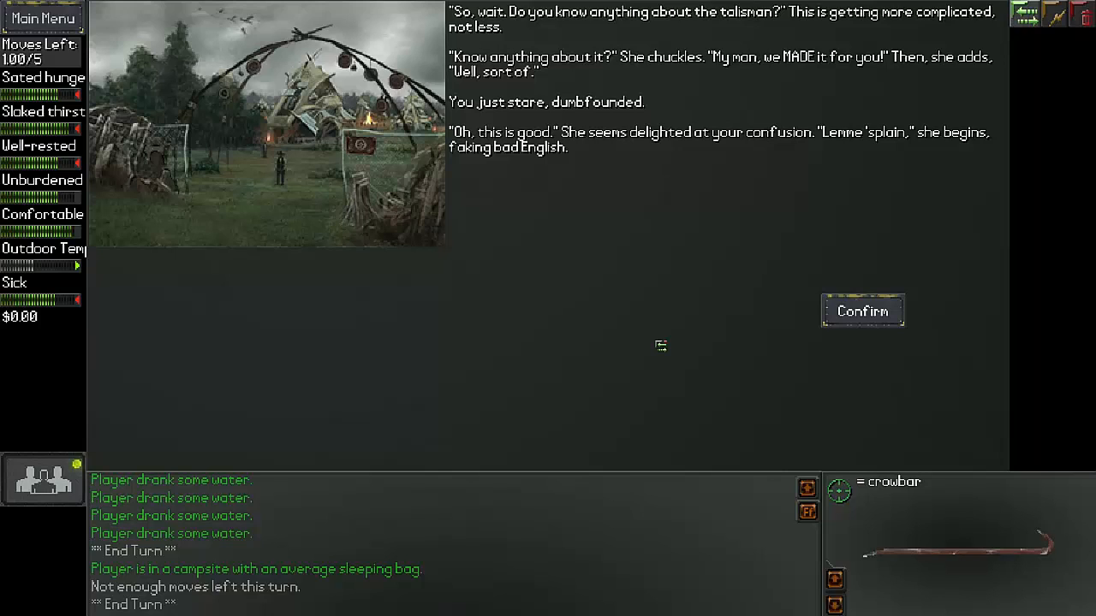
mouse_move(863, 312)
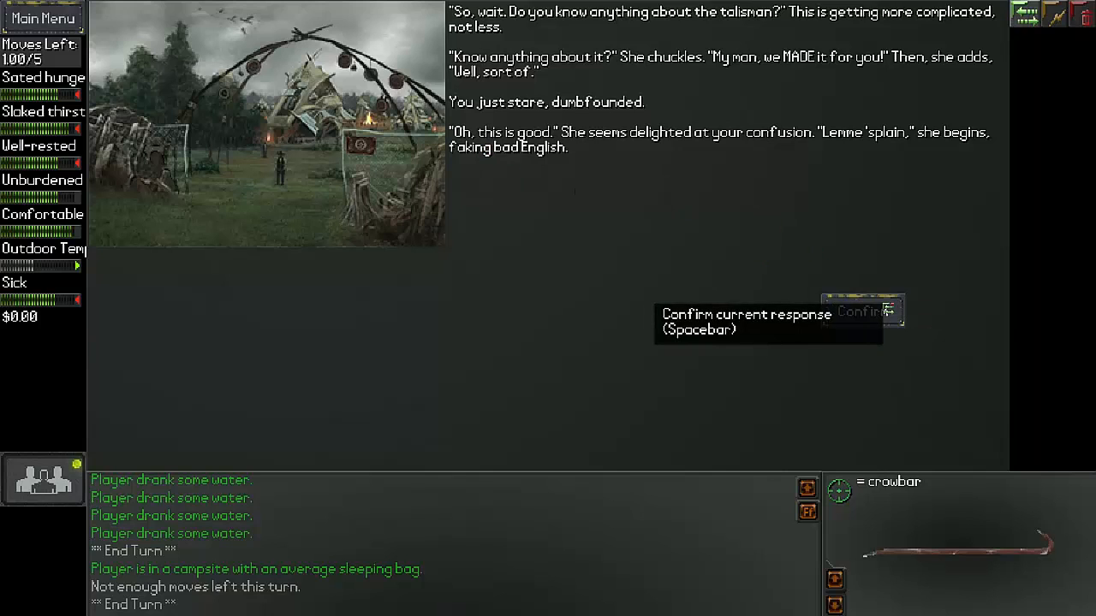
- Advance Michelle's explanation of the protective talisman through to the ritual story
left_click(863, 311)
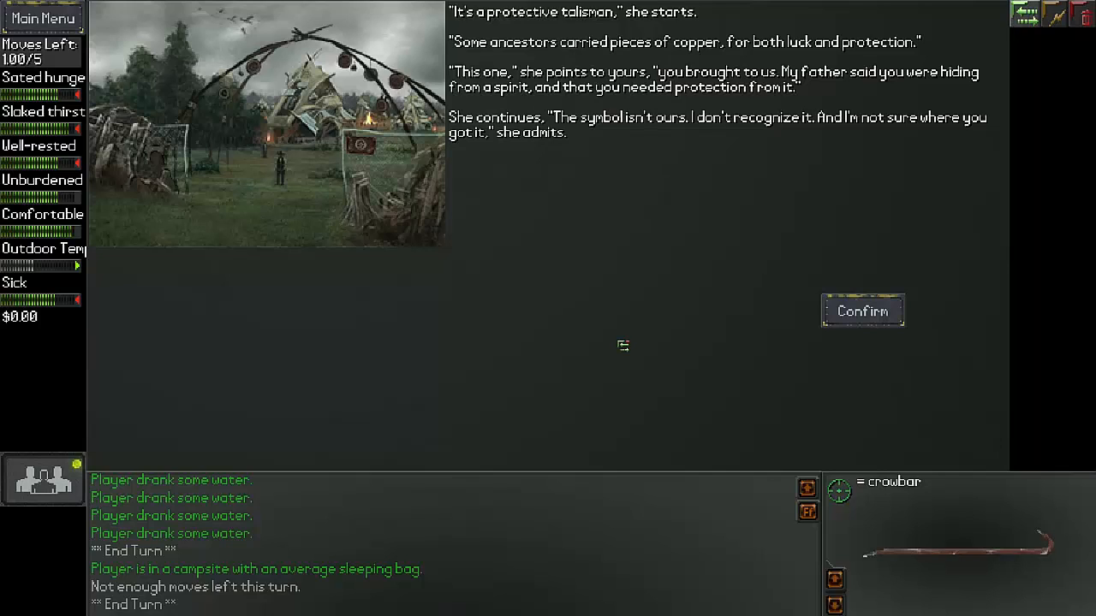
mouse_move(625, 329)
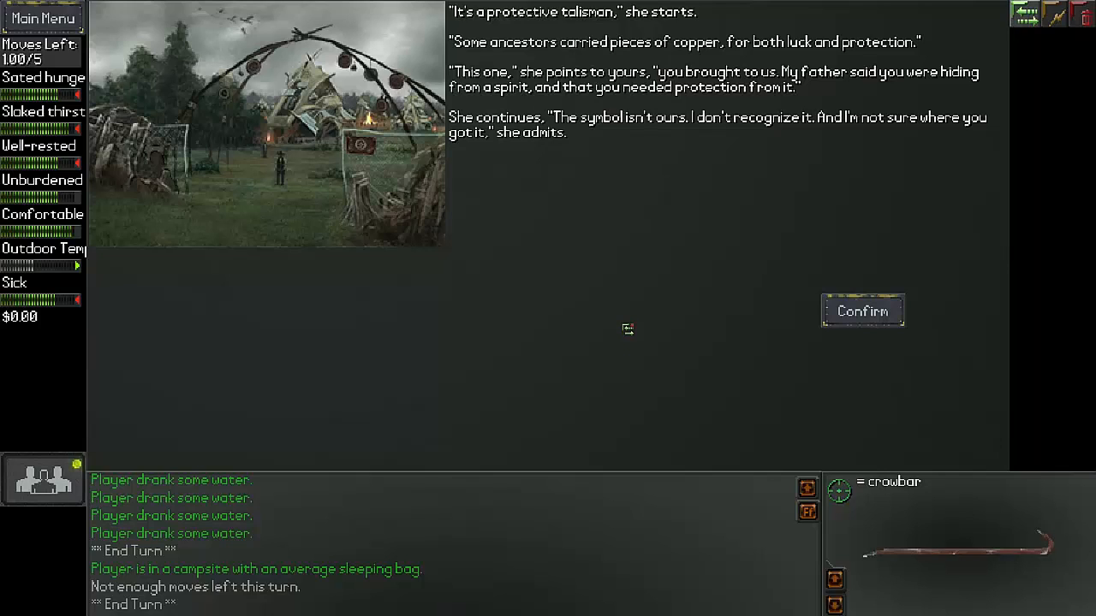
mouse_move(620, 339)
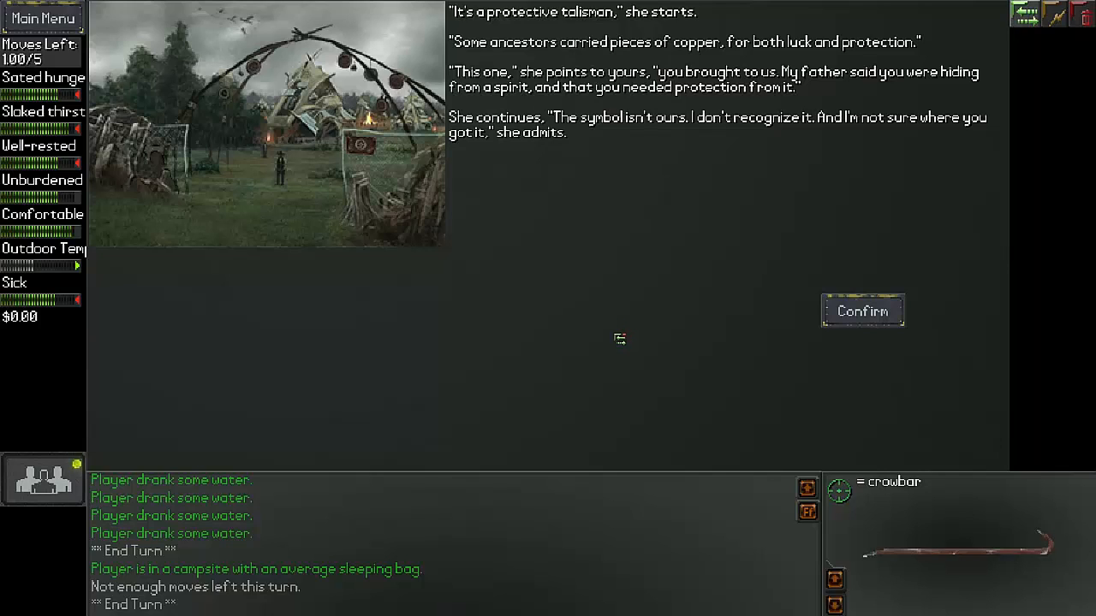
mouse_move(692, 332)
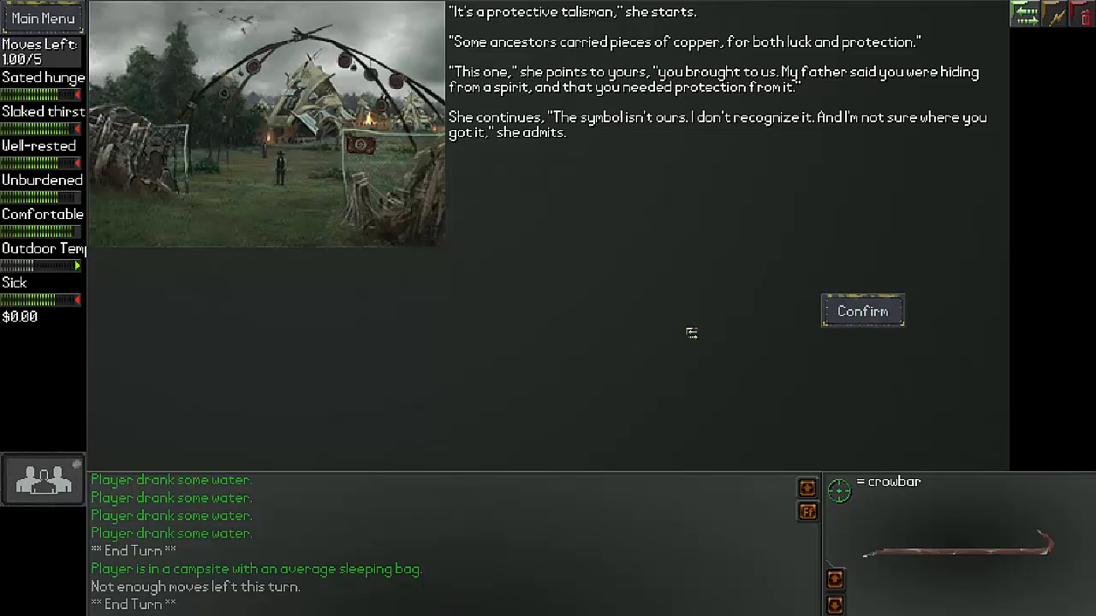
left_click(864, 310)
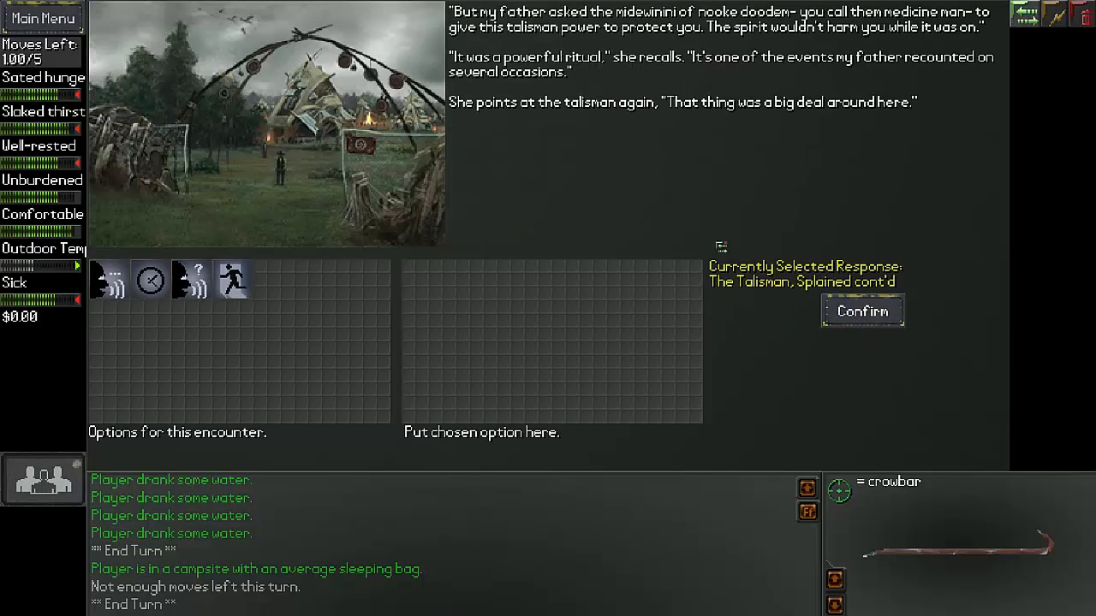
mouse_move(692, 203)
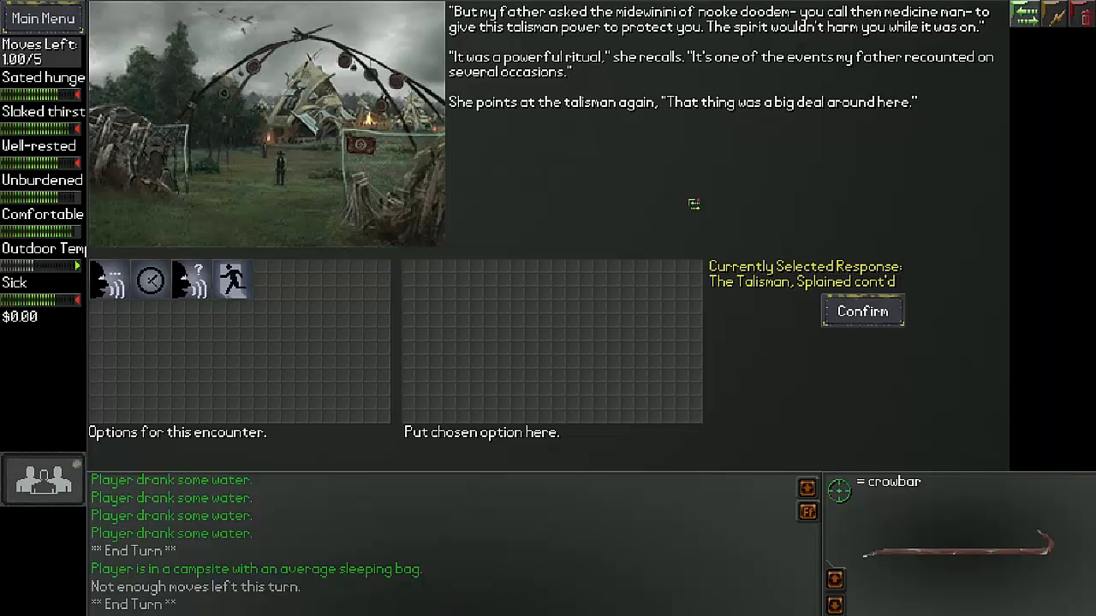
mouse_move(695, 202)
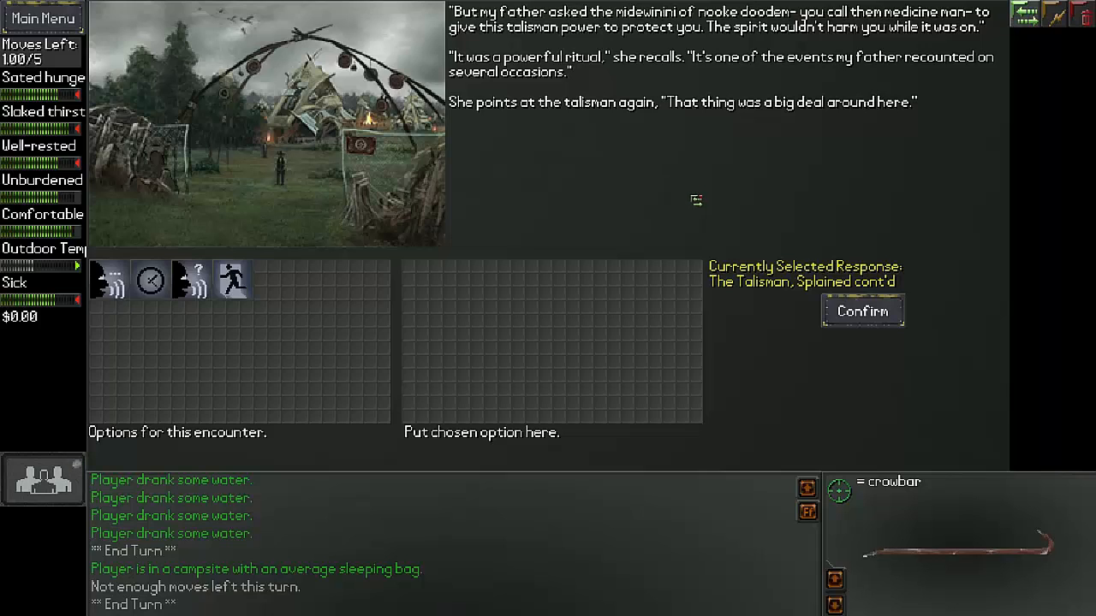
mouse_move(703, 200)
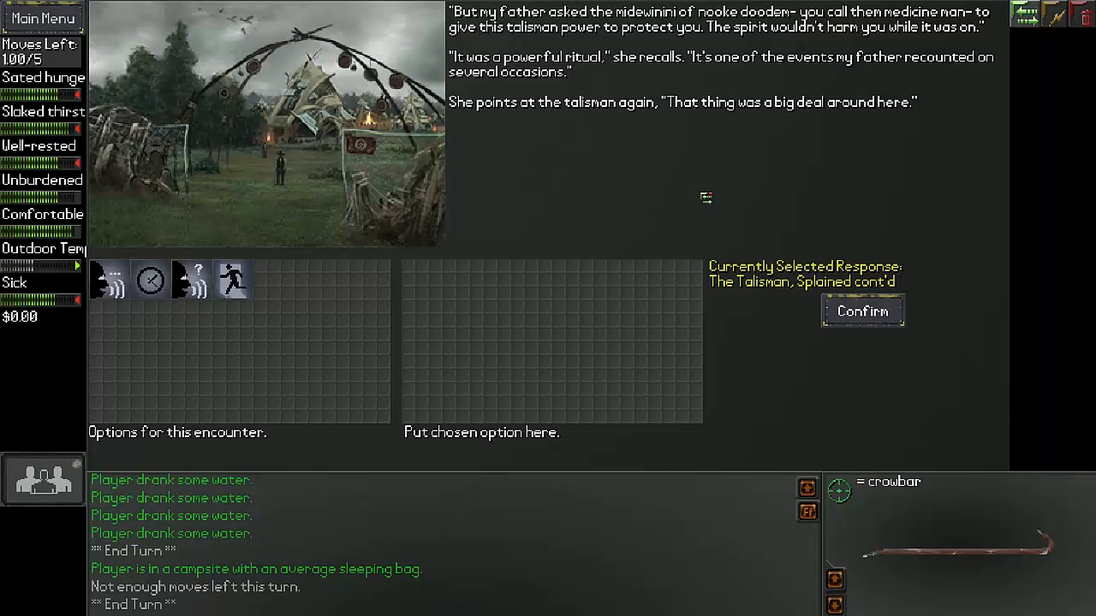
mouse_move(632, 198)
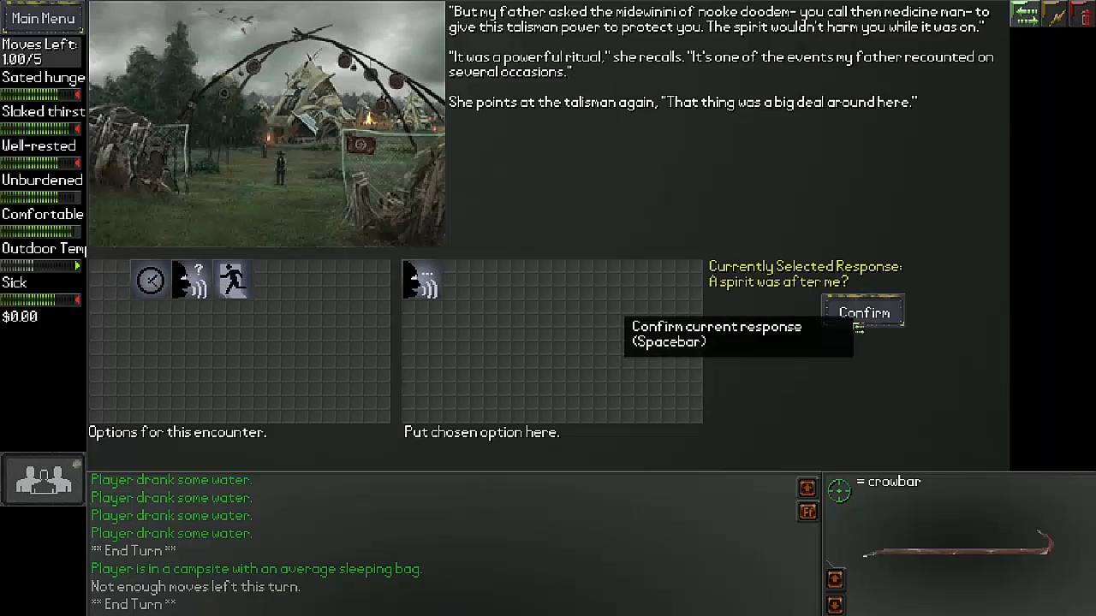
- Ask whether a spirit was after you and hear Michelle admit it was foreign to her people
left_click(863, 312)
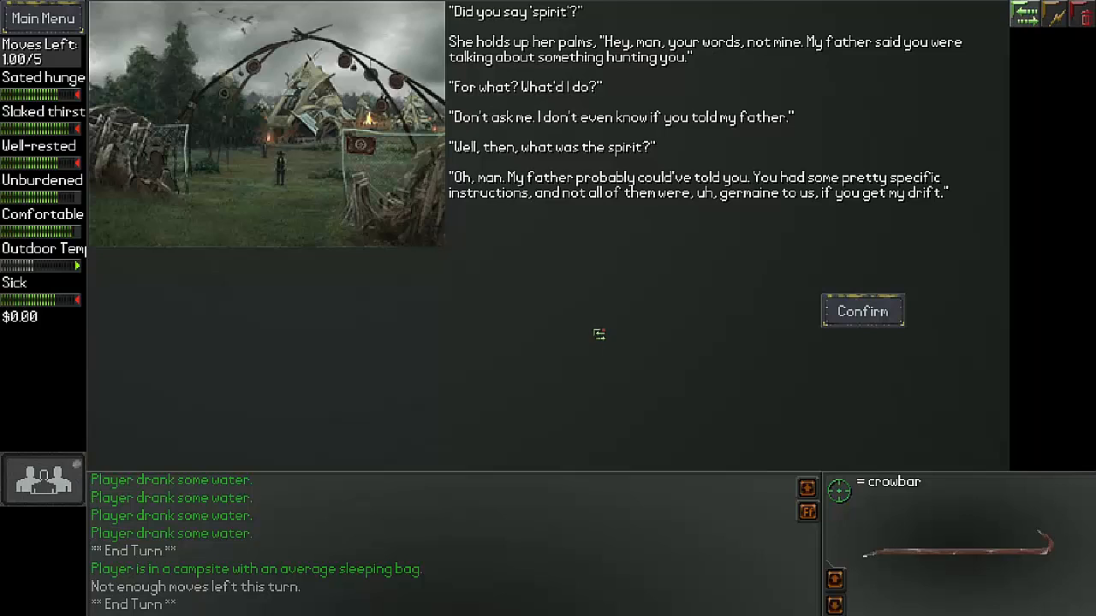
mouse_move(599, 274)
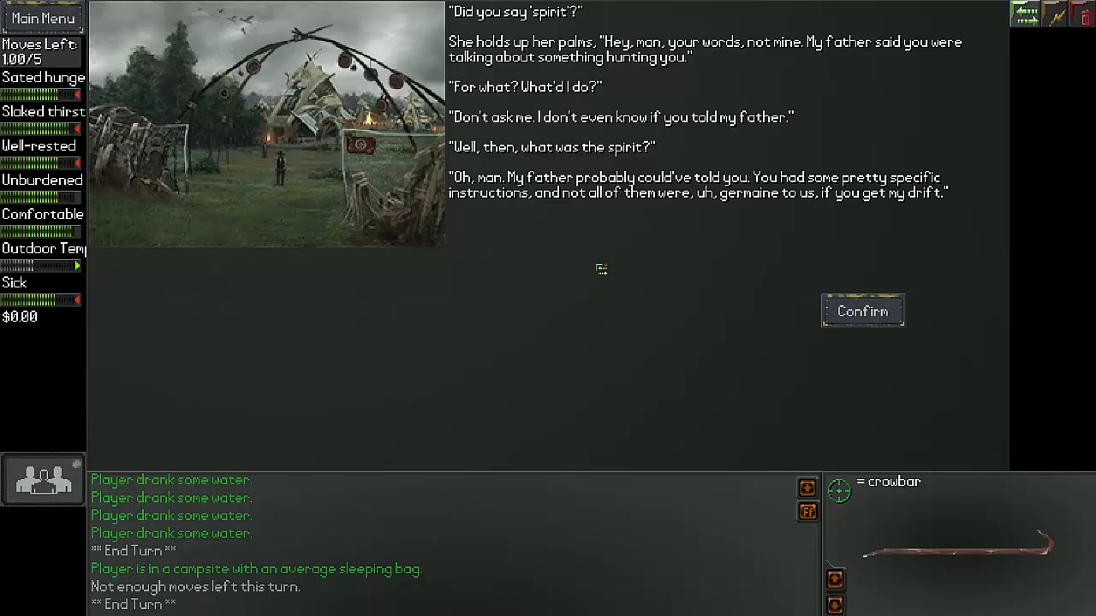
mouse_move(599, 263)
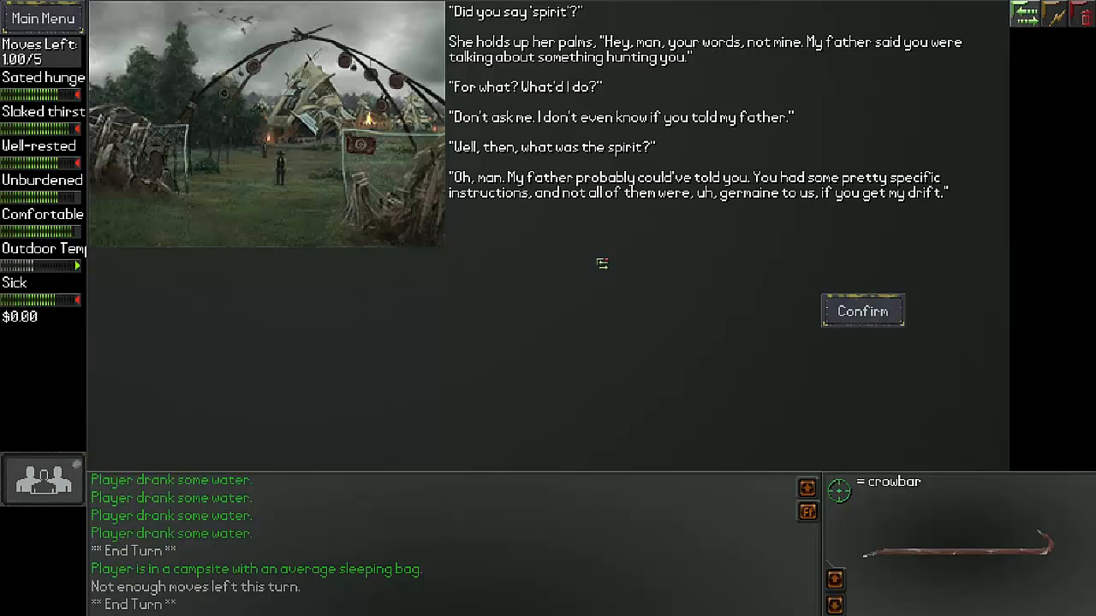
mouse_move(604, 257)
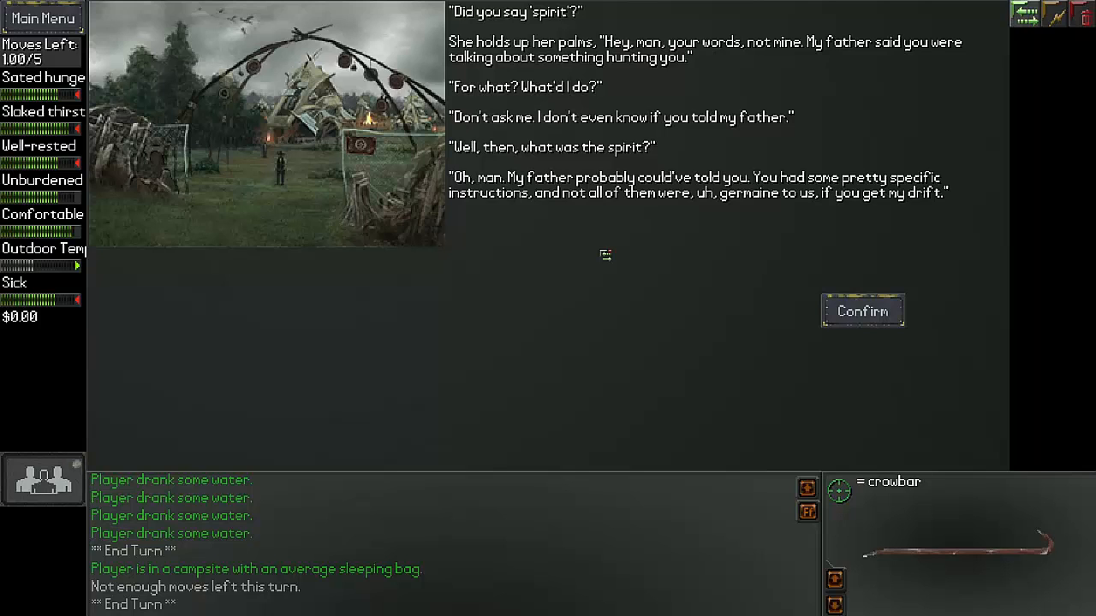
left_click(863, 311)
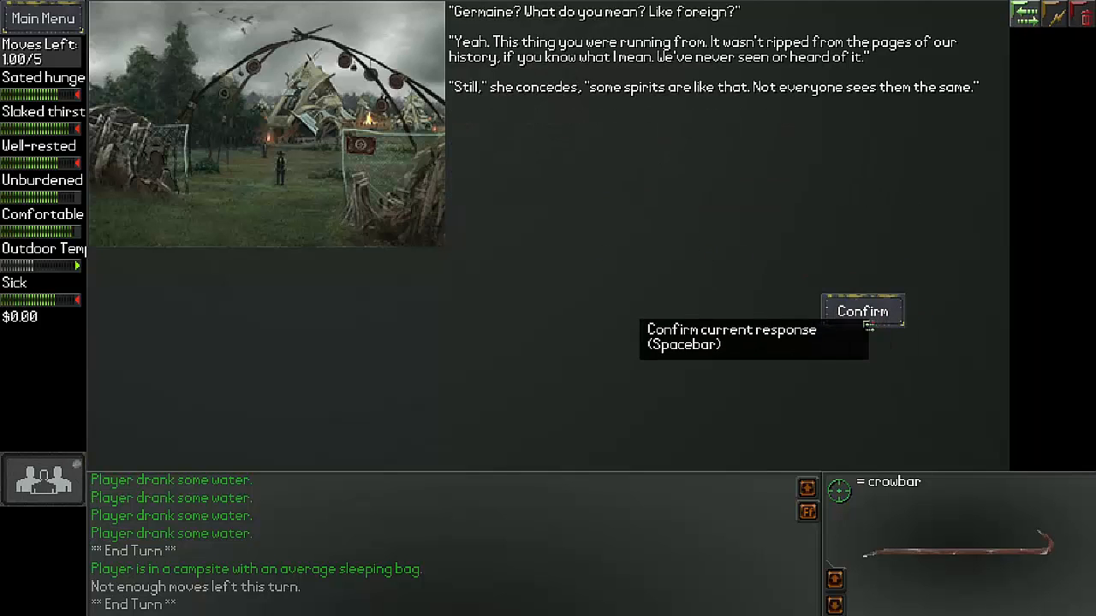
mouse_move(698, 271)
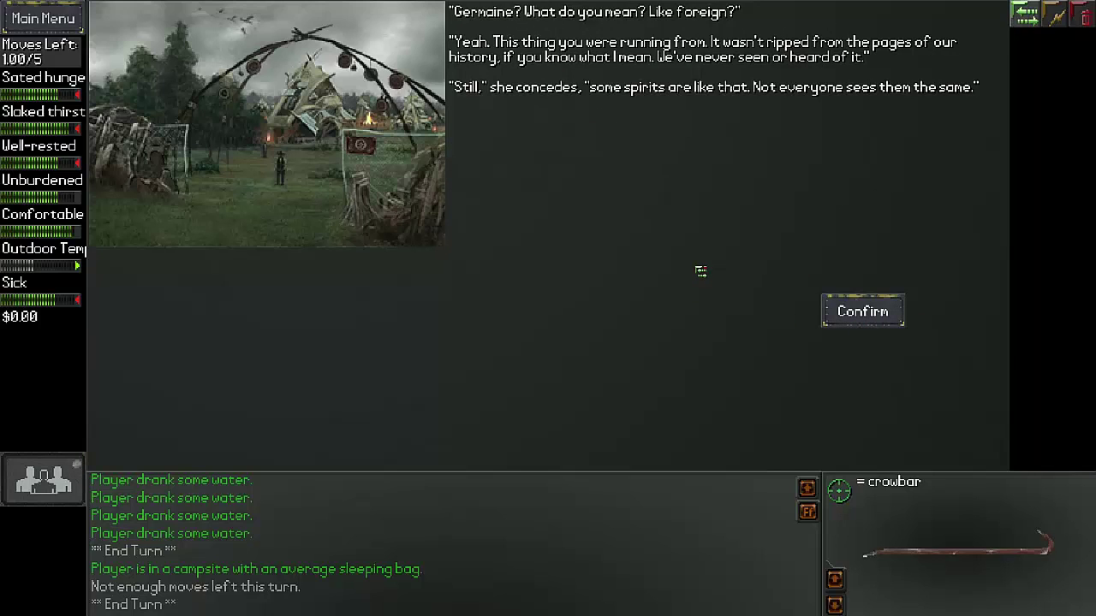
mouse_move(713, 265)
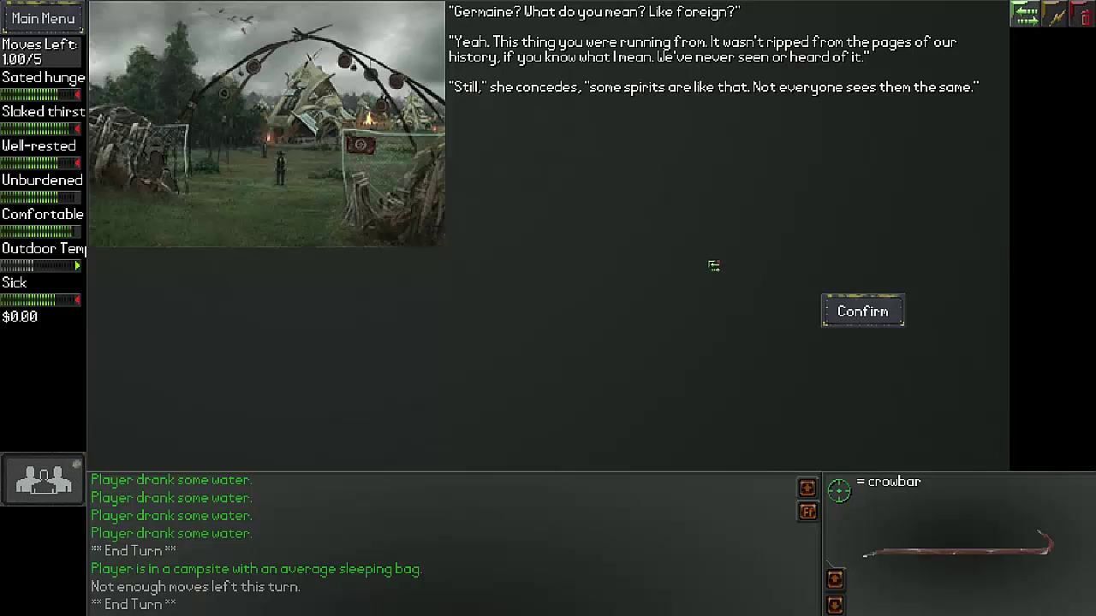
mouse_move(661, 250)
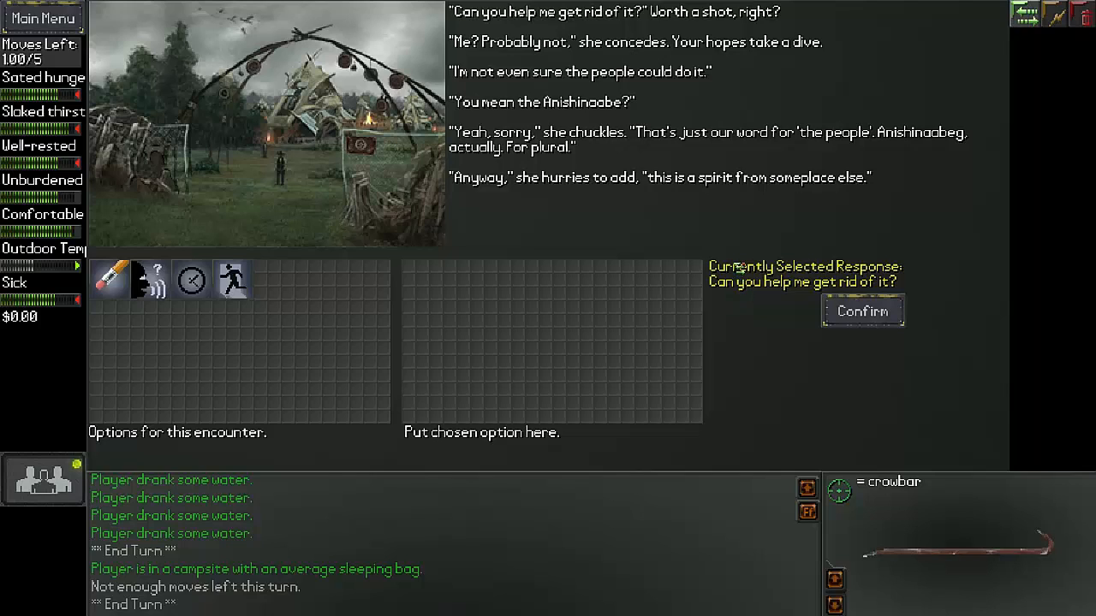
mouse_move(719, 231)
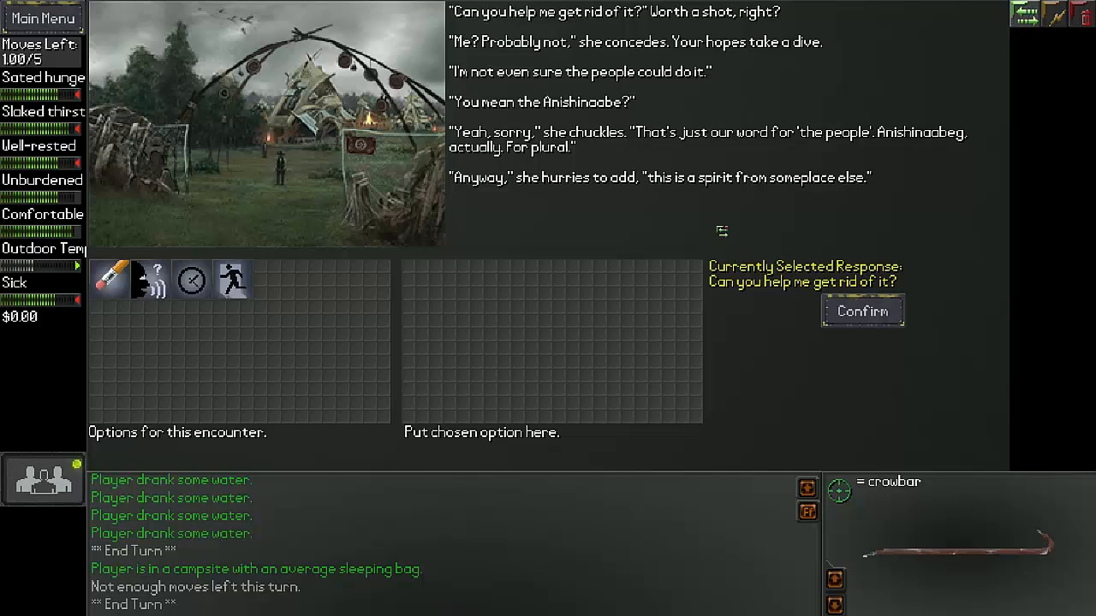
mouse_move(716, 228)
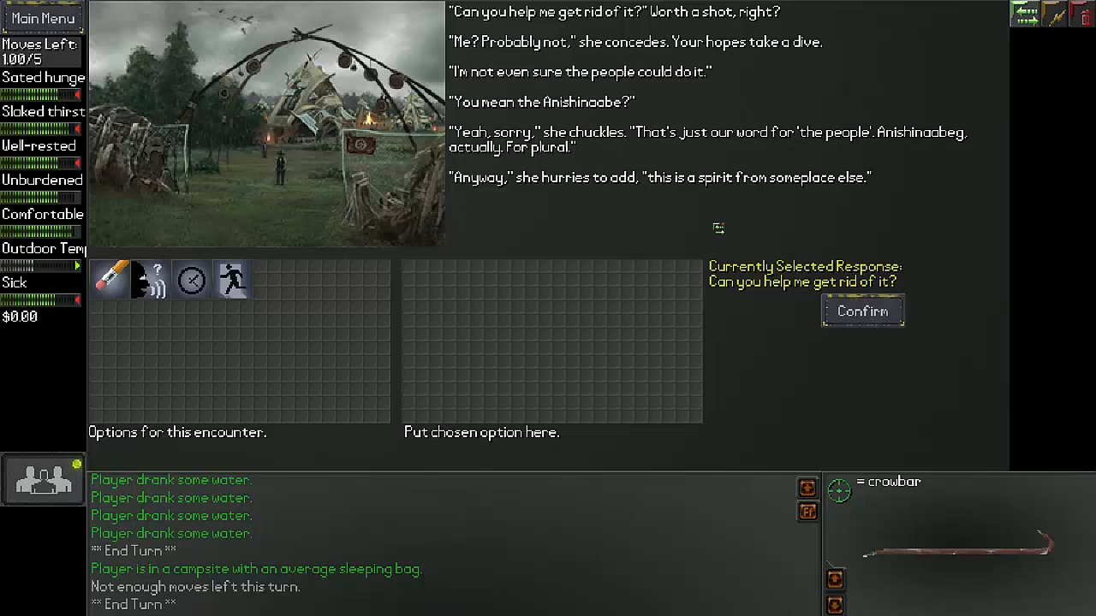
mouse_move(735, 190)
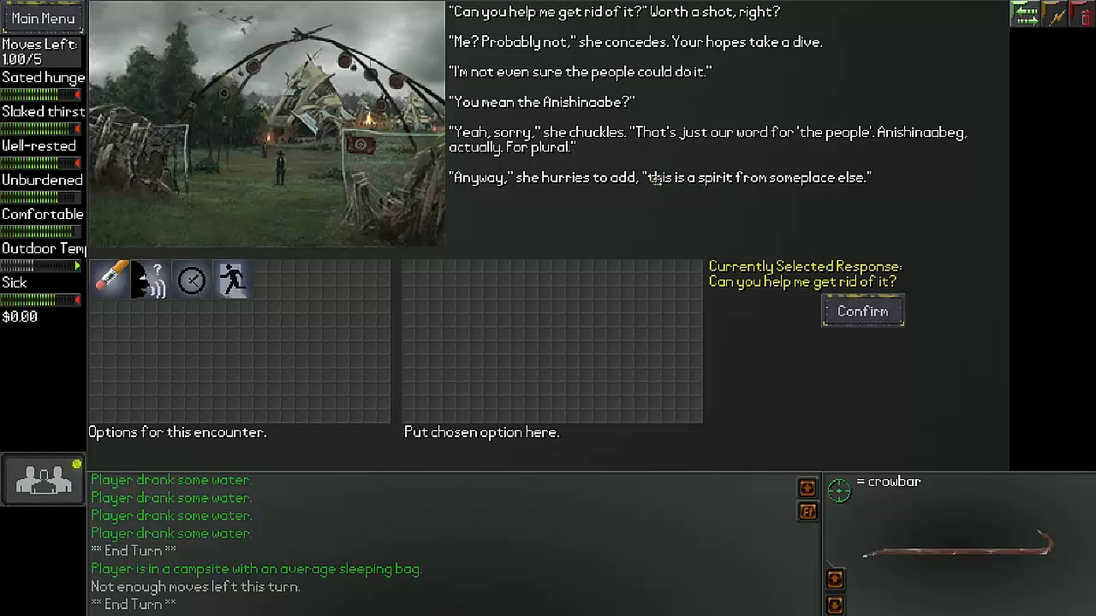
mouse_move(582, 212)
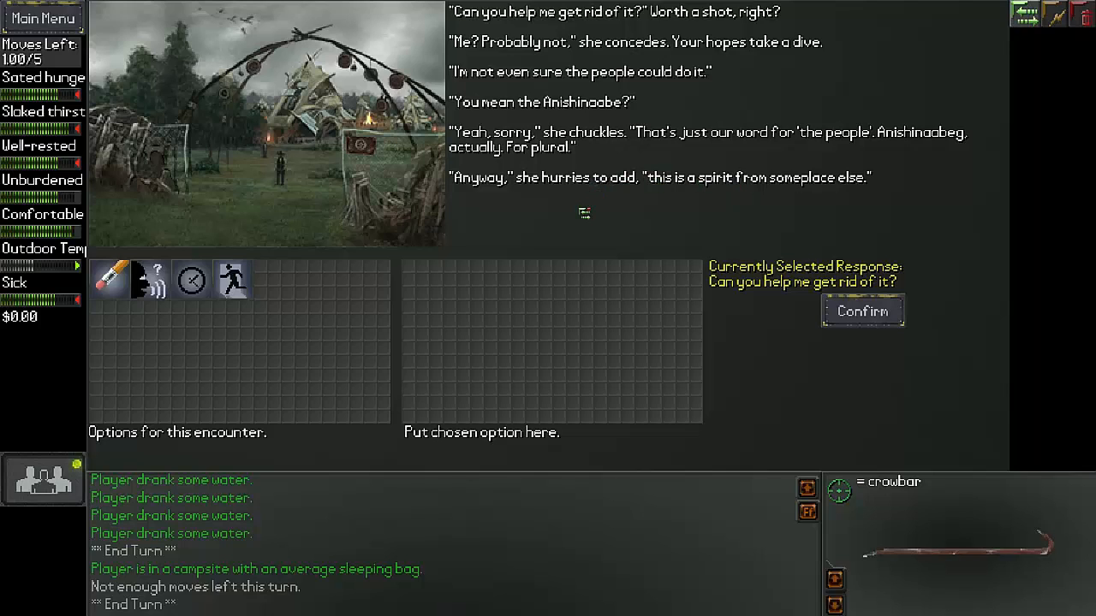
mouse_move(589, 240)
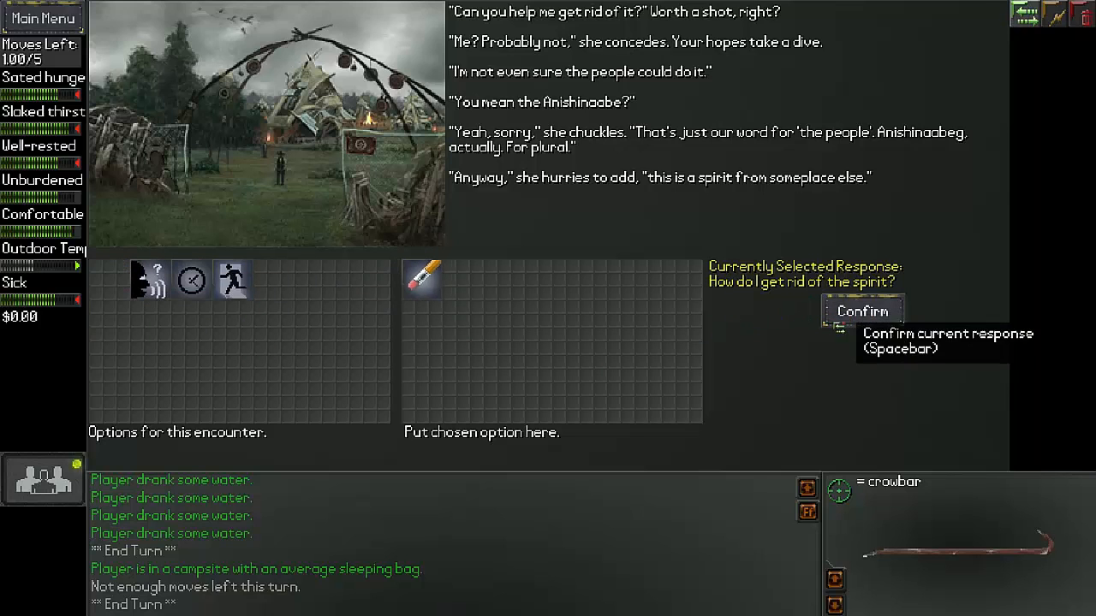
- Ask how to get rid of the spirit and follow the website clue to Michelle's printed binder
left_click(863, 311)
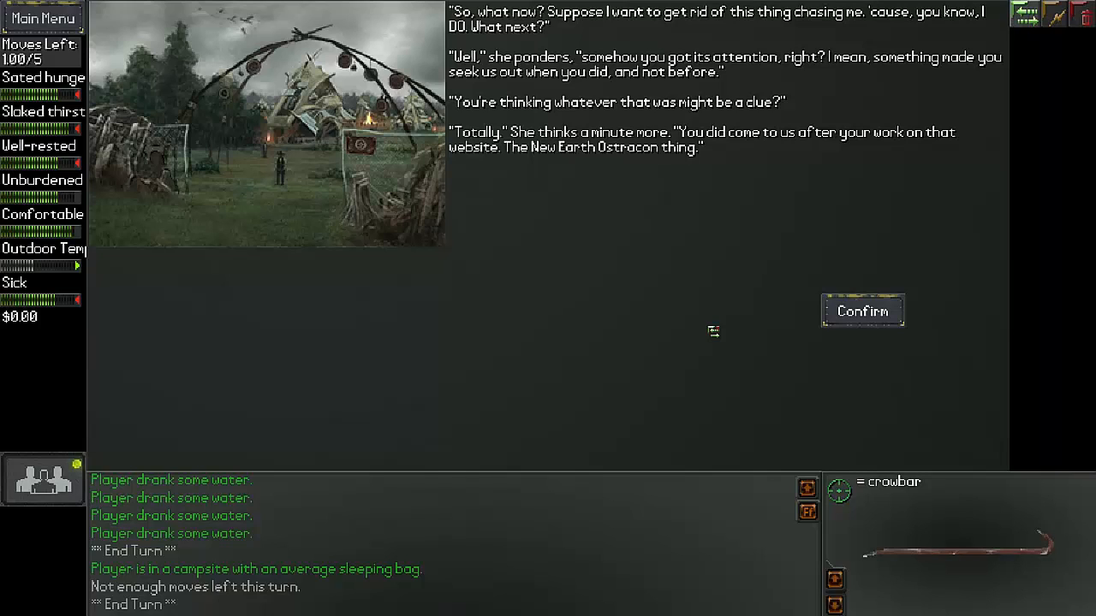
mouse_move(743, 226)
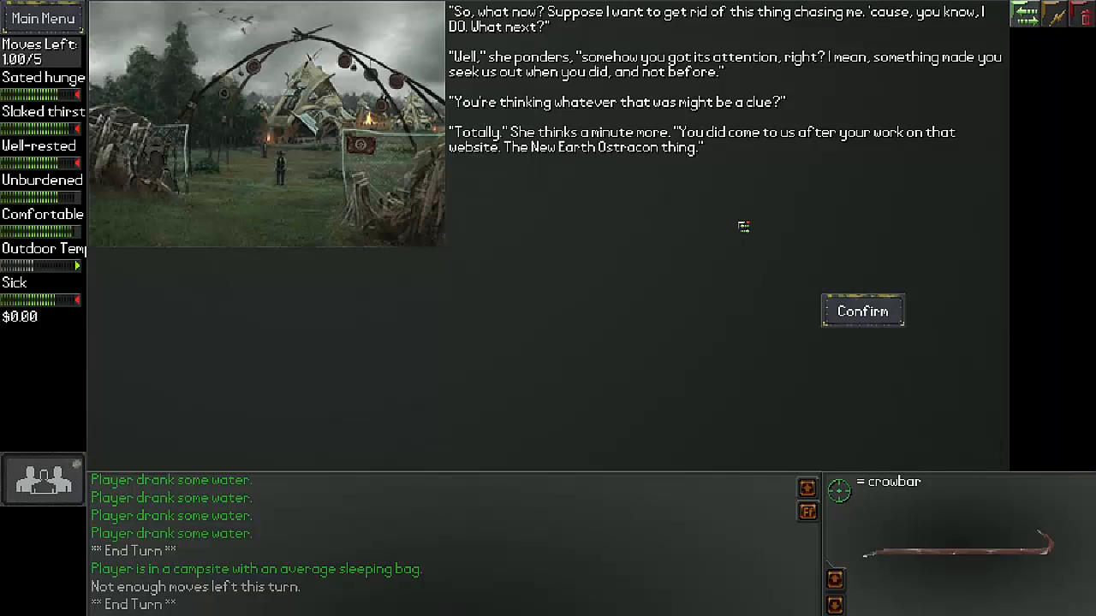
mouse_move(817, 281)
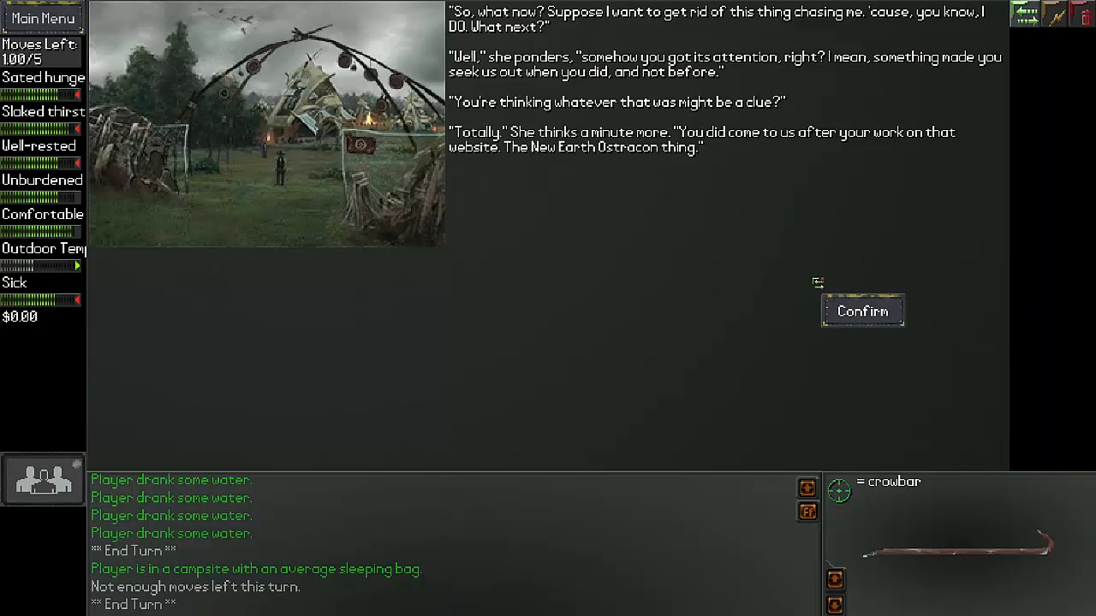
mouse_move(760, 219)
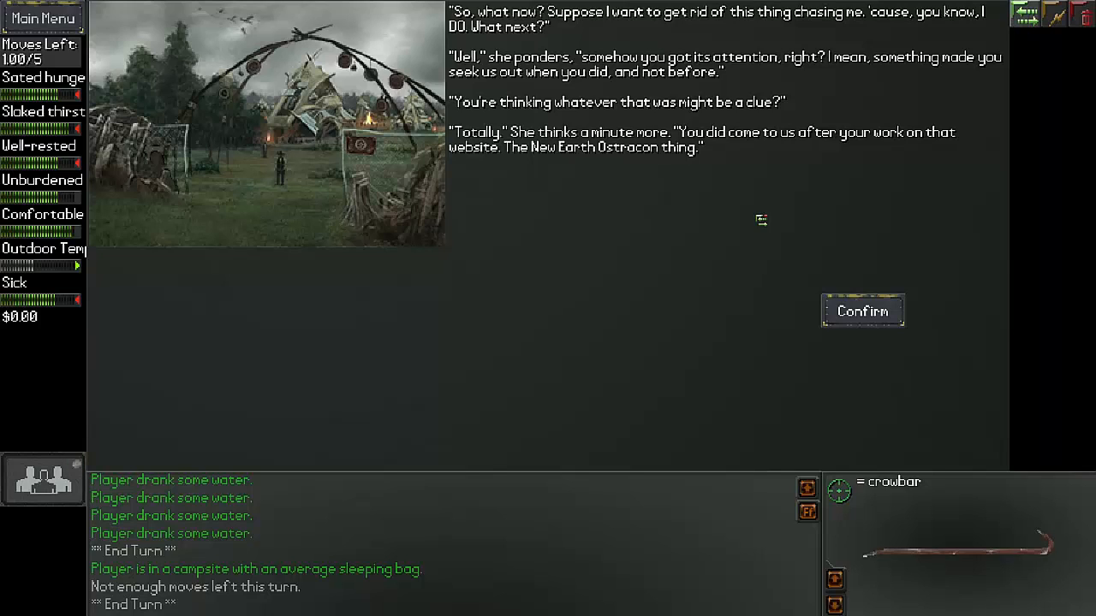
mouse_move(779, 106)
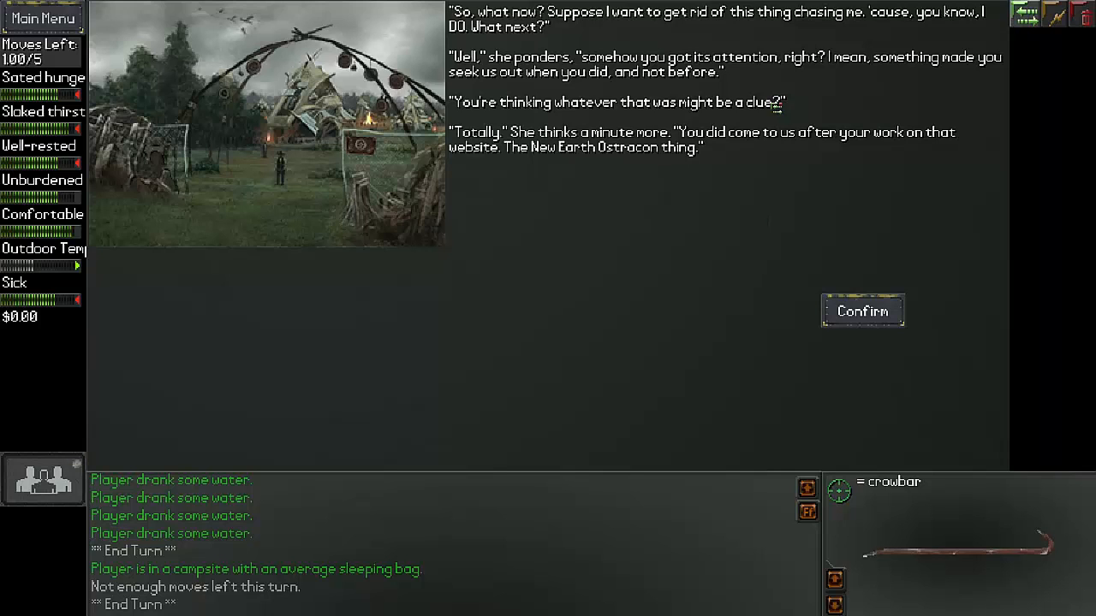
mouse_move(863, 312)
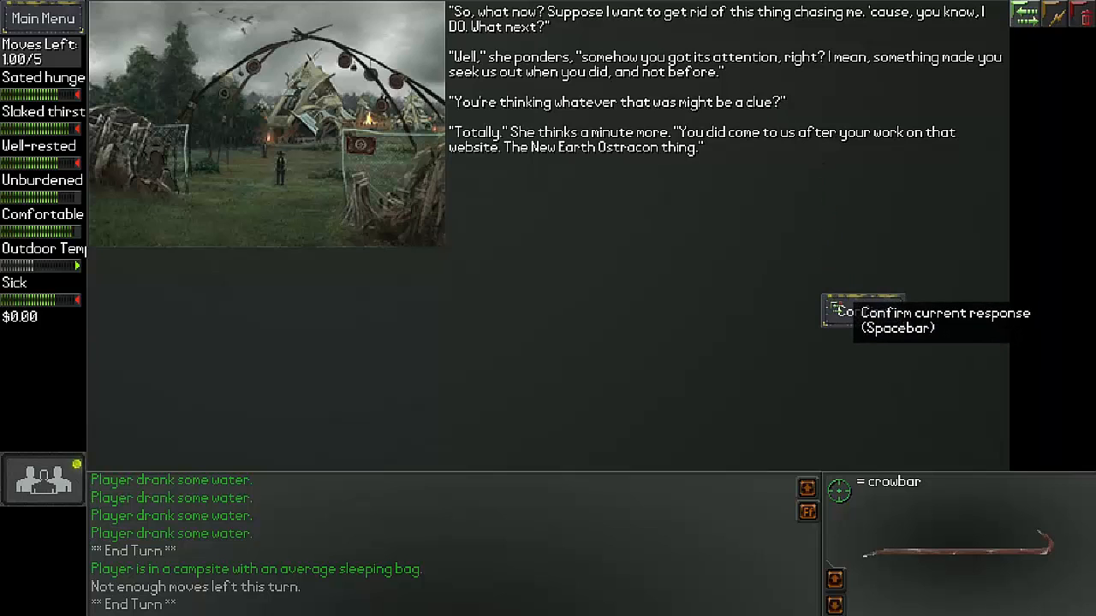
left_click(863, 311)
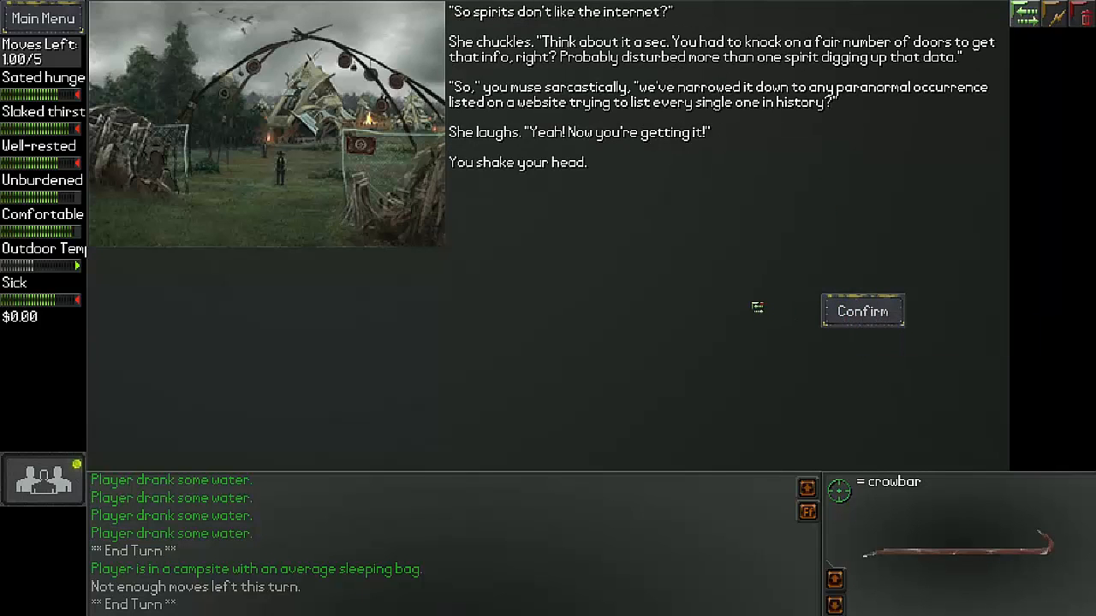
mouse_move(754, 322)
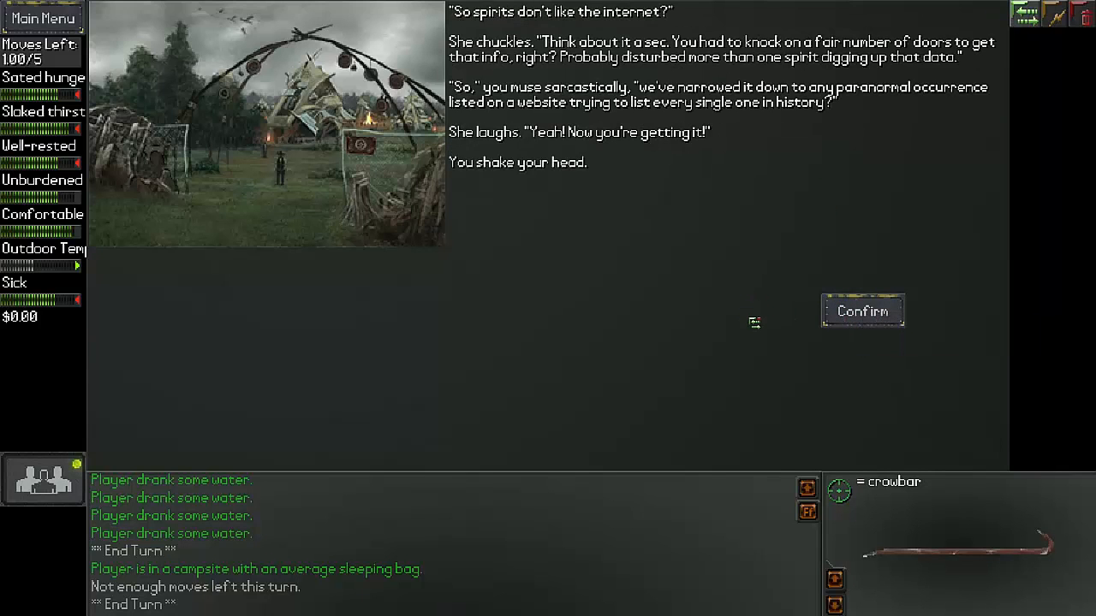
mouse_move(753, 337)
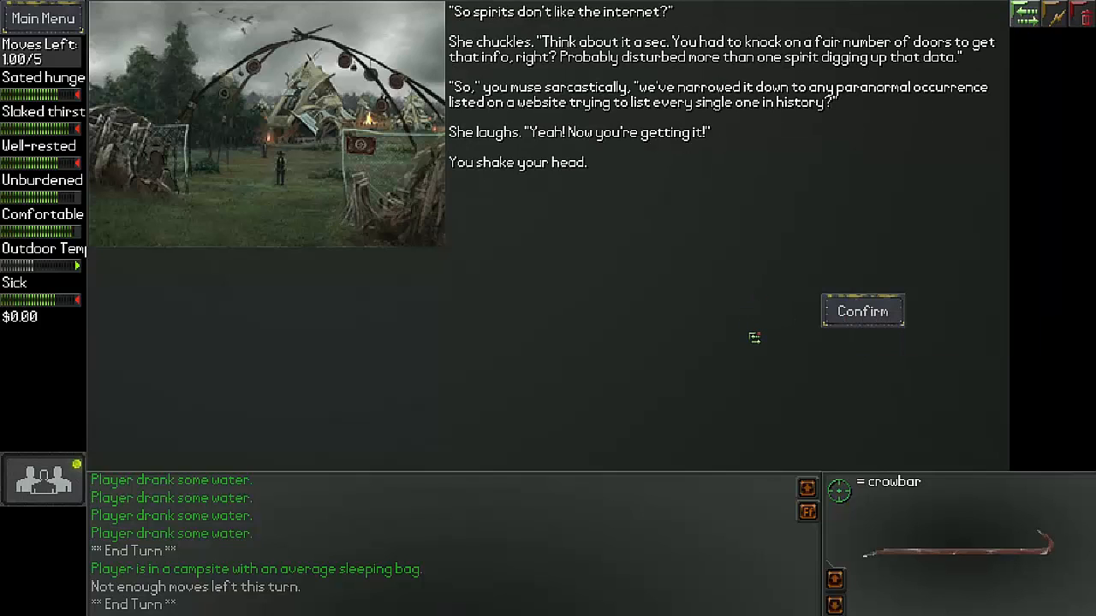
mouse_move(741, 315)
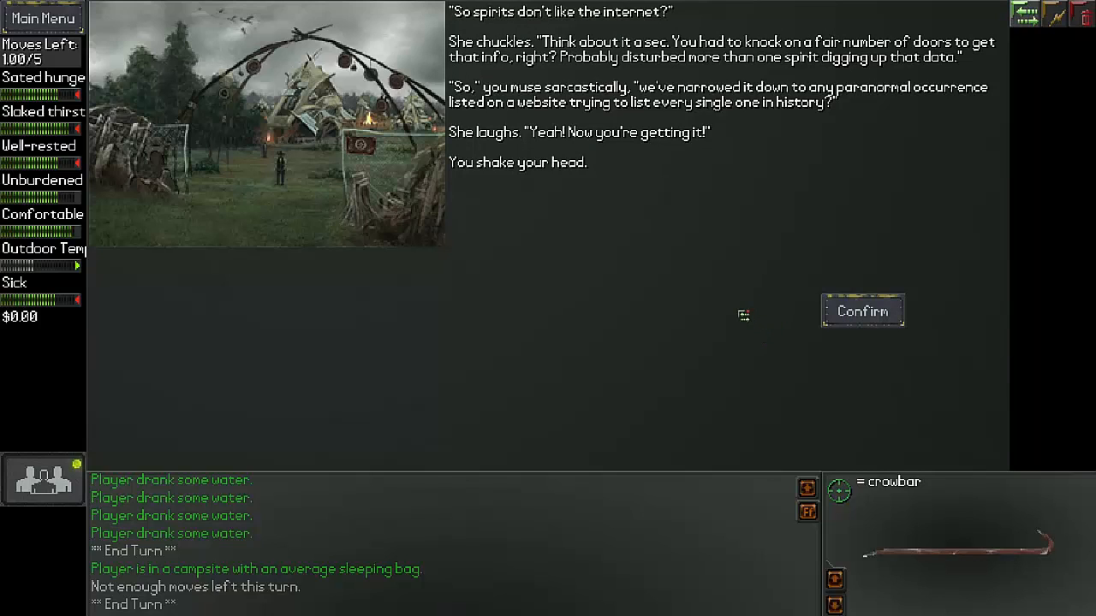
mouse_move(736, 308)
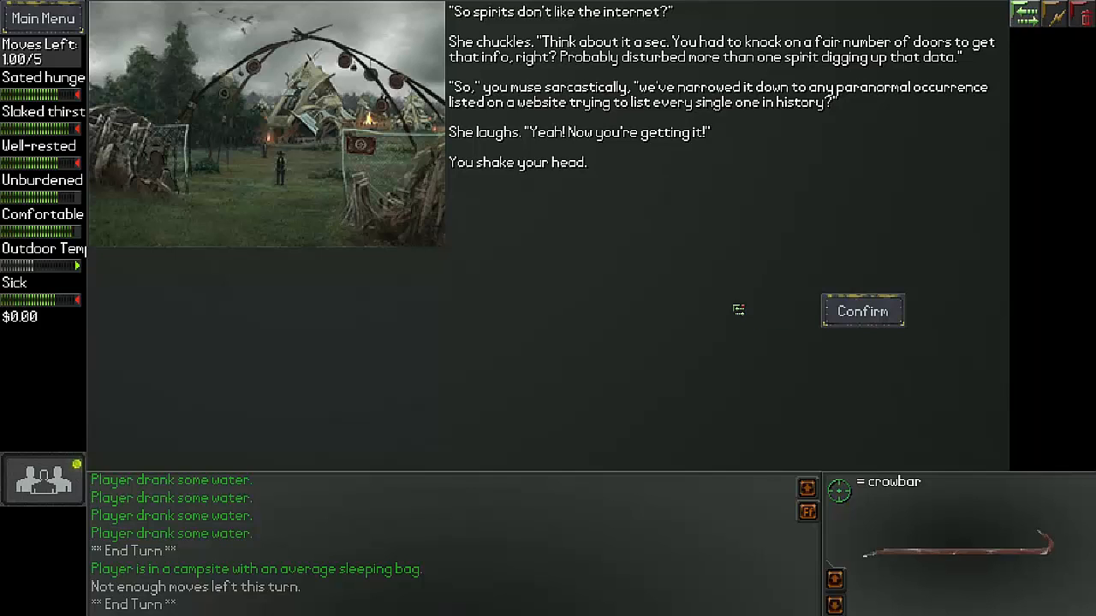
mouse_move(747, 287)
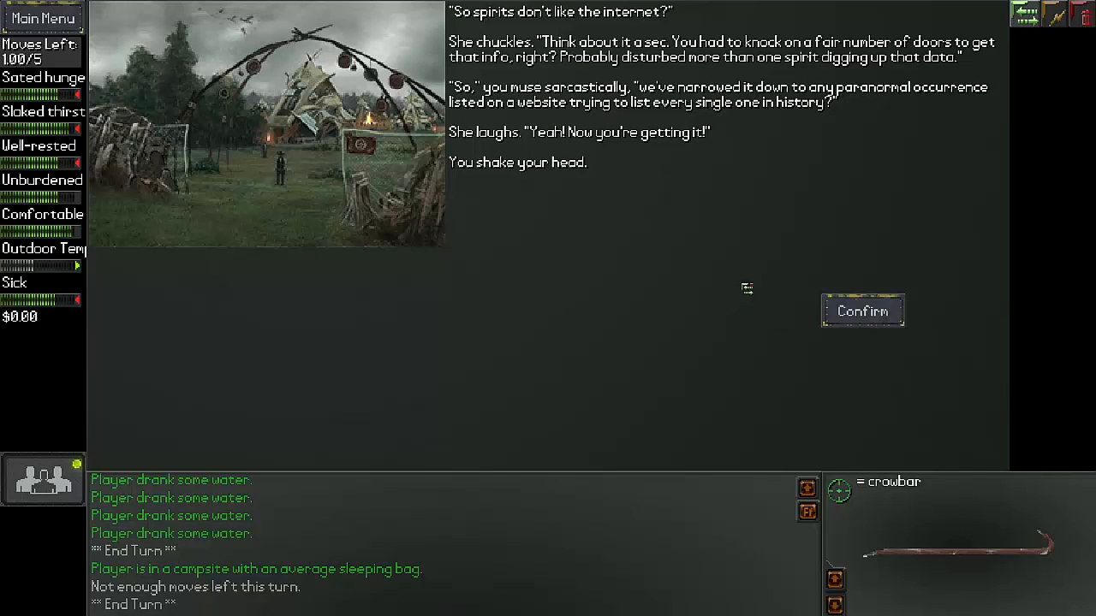
mouse_move(692, 264)
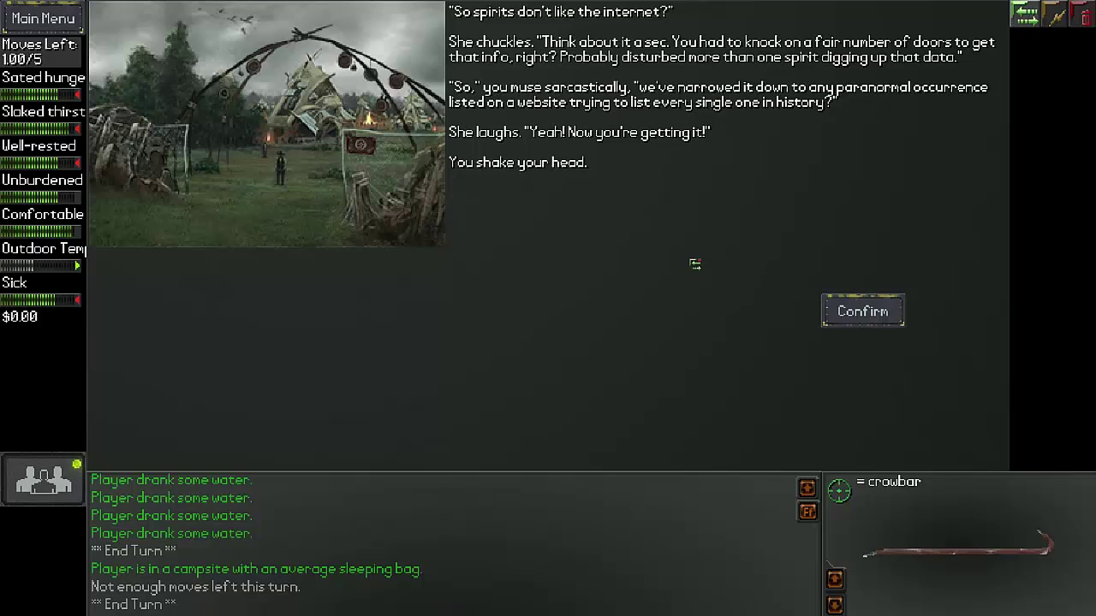
mouse_move(777, 253)
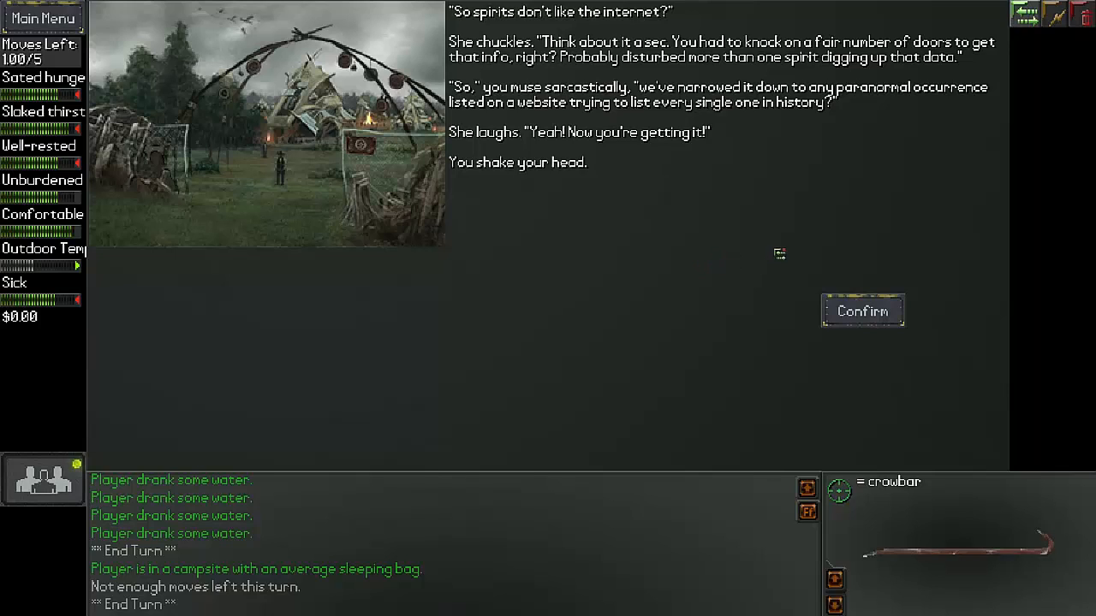
mouse_move(791, 247)
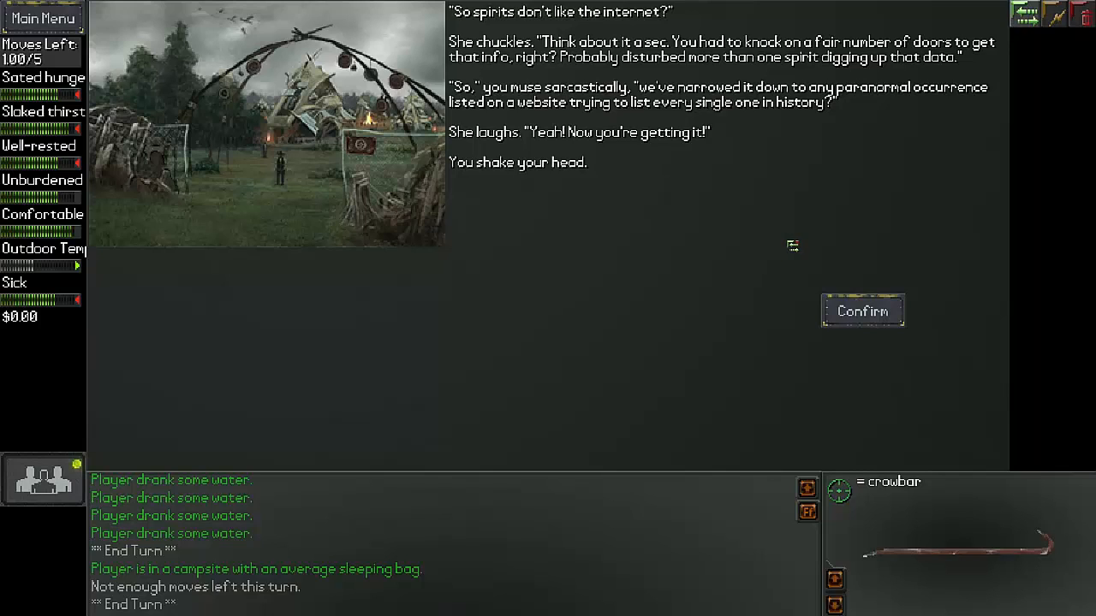
mouse_move(711, 226)
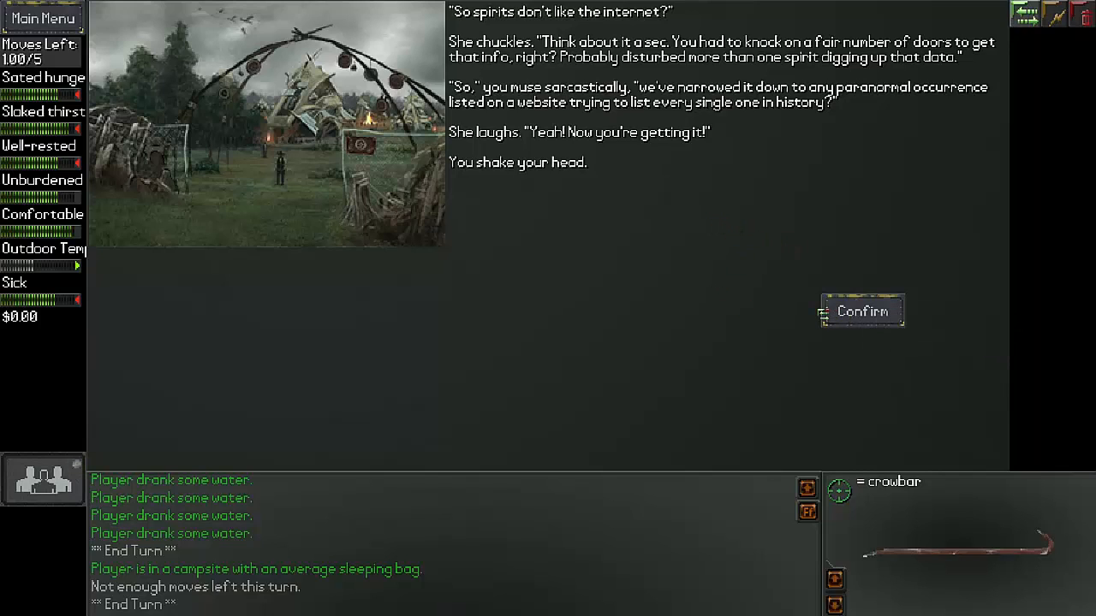
left_click(863, 312)
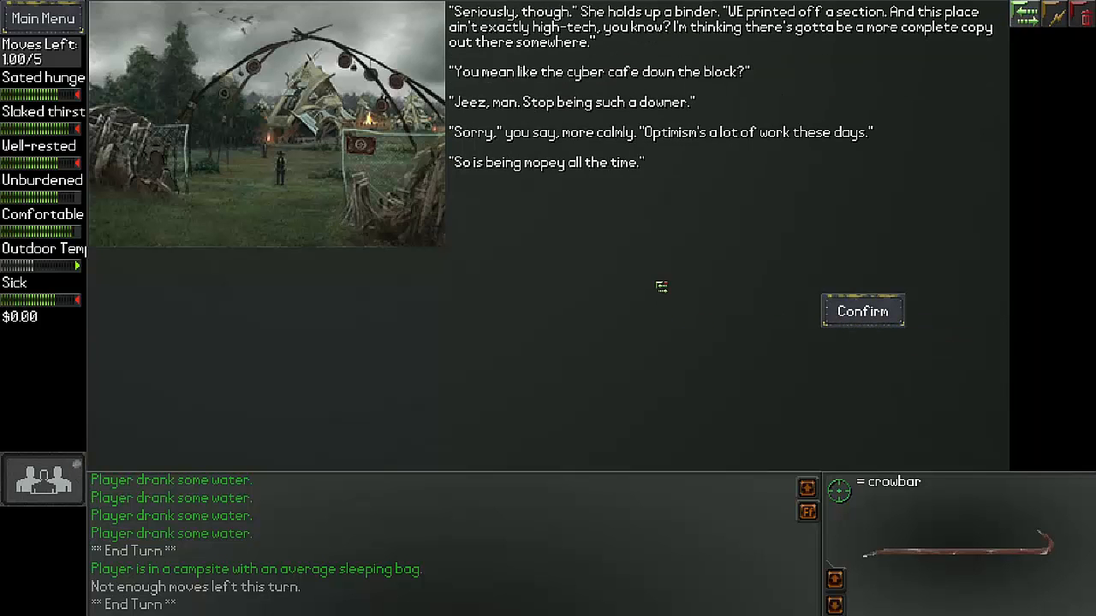
mouse_move(675, 305)
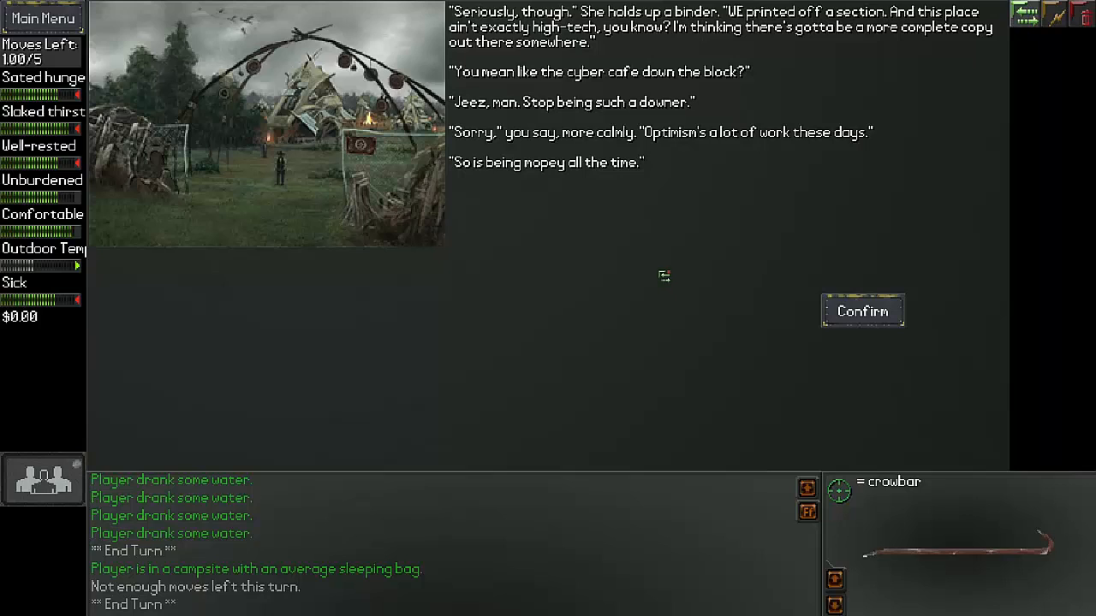
mouse_move(654, 291)
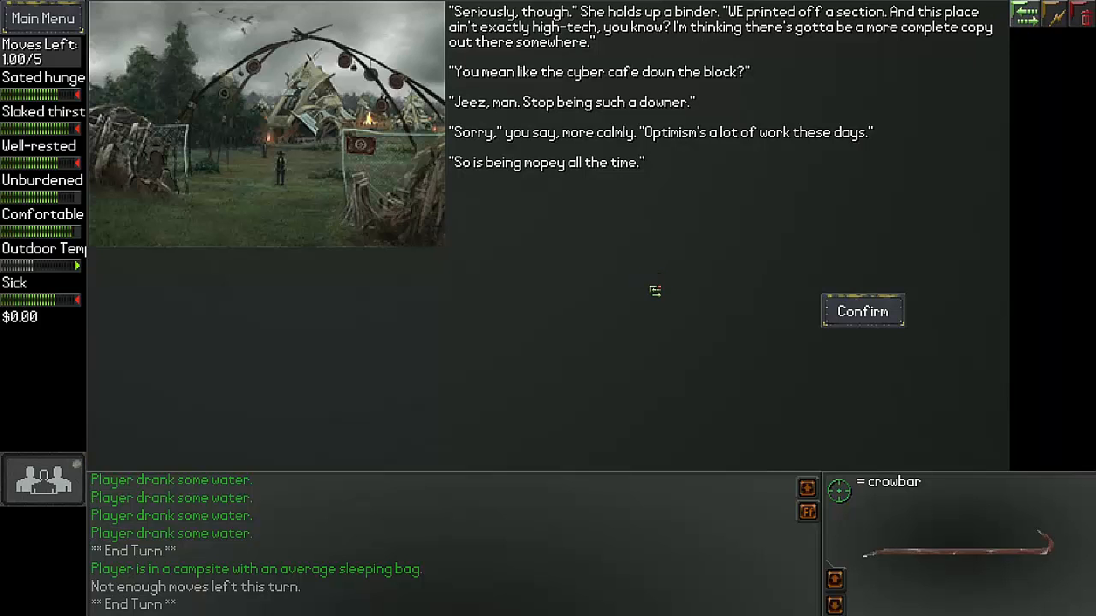
mouse_move(742, 309)
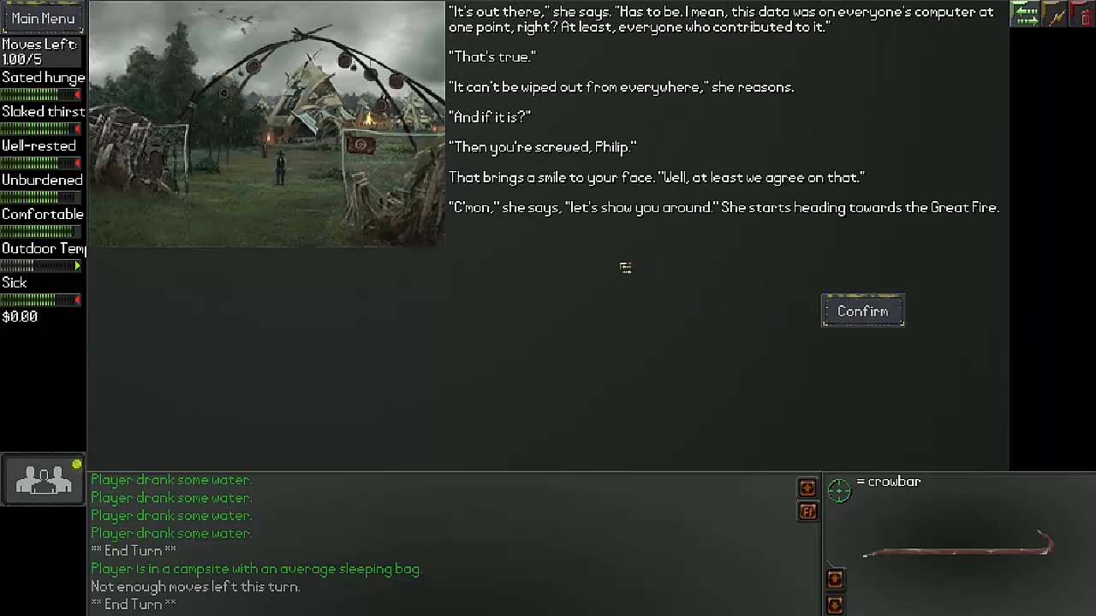
mouse_move(619, 267)
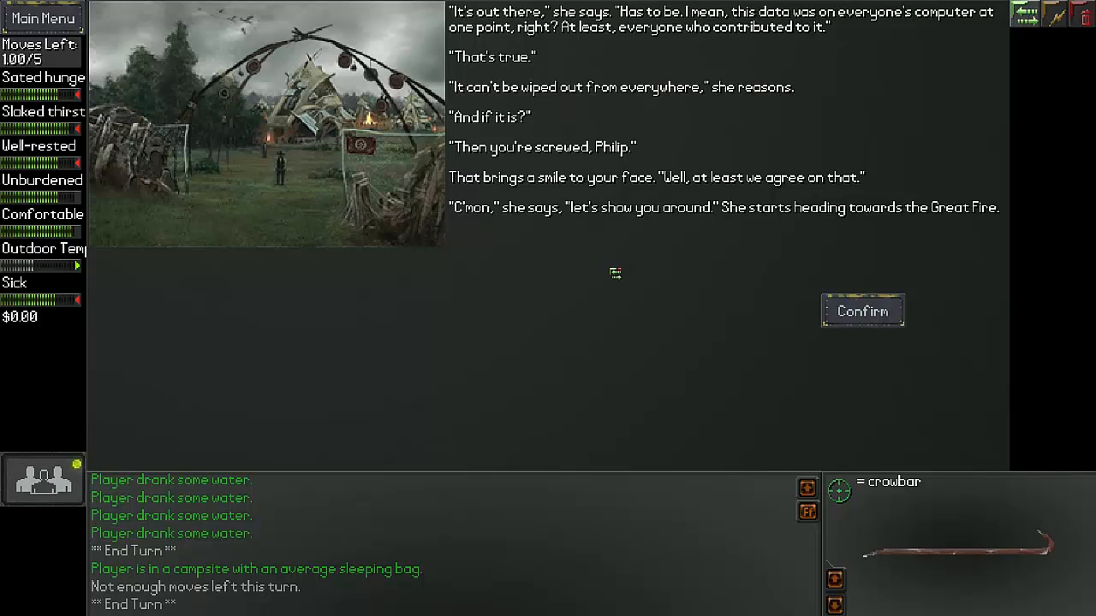
mouse_move(613, 280)
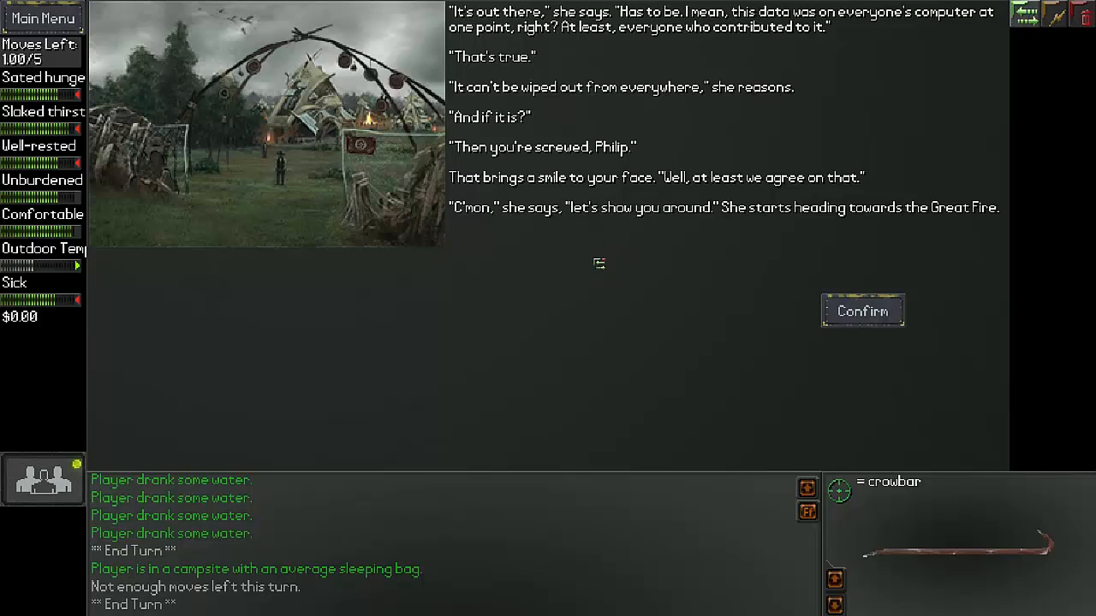
mouse_move(603, 272)
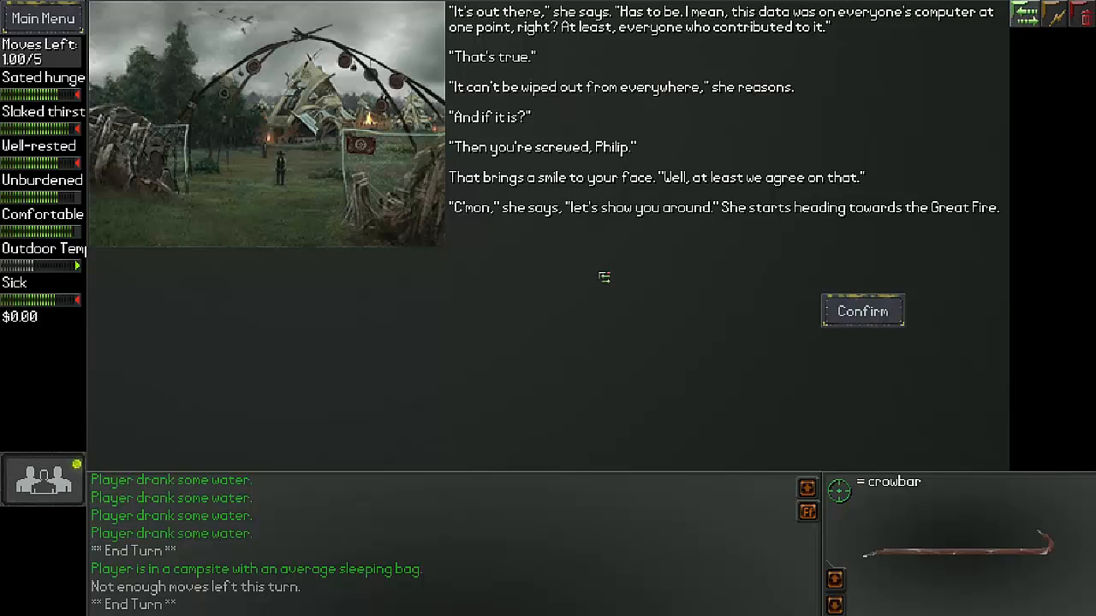
mouse_move(606, 281)
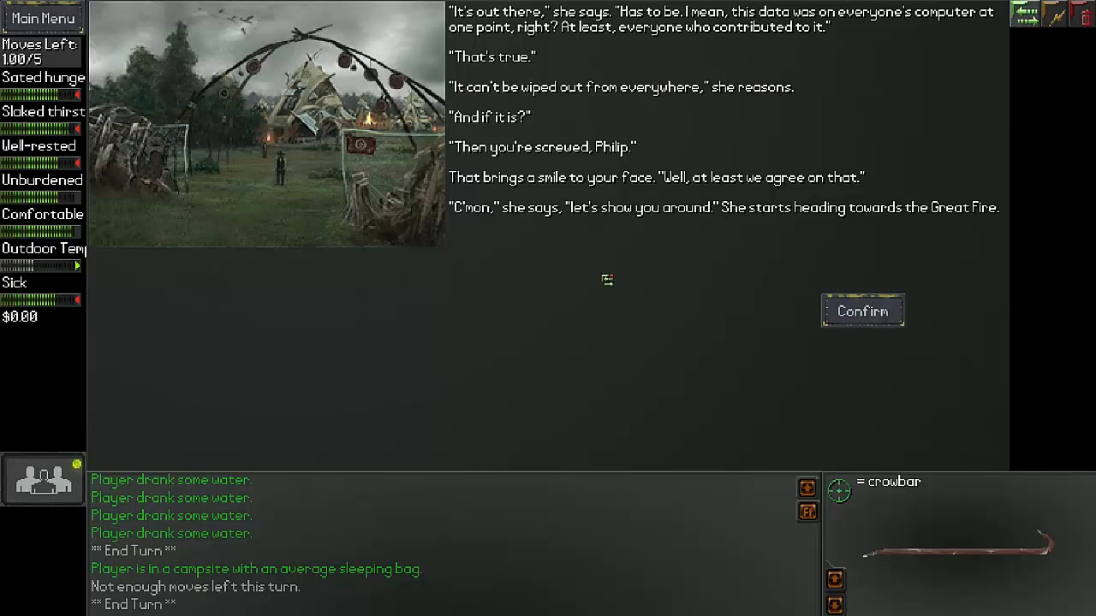
mouse_move(610, 284)
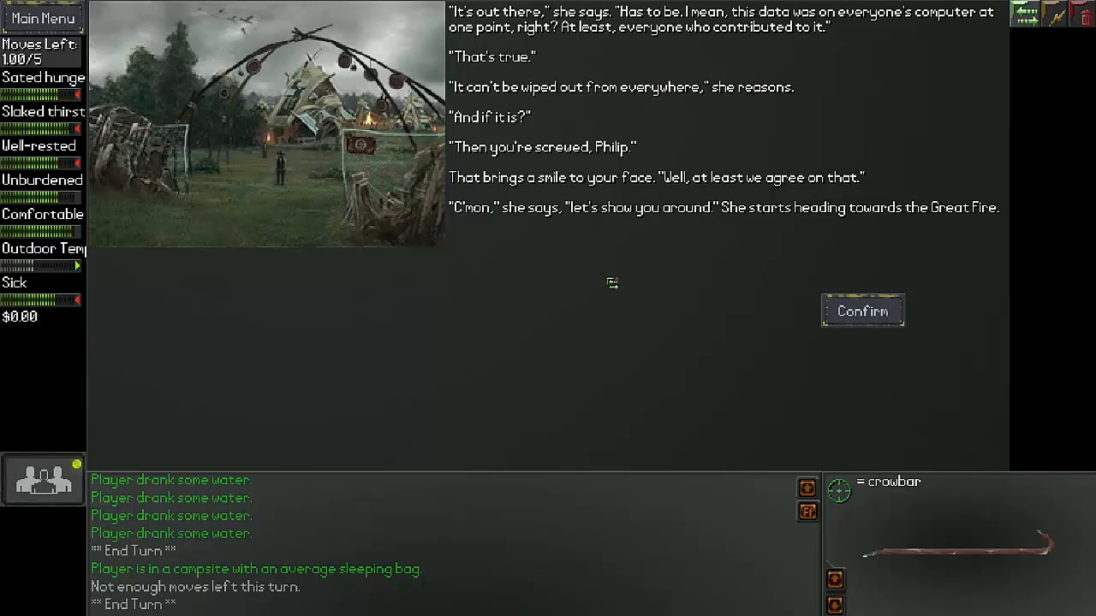
mouse_move(761, 283)
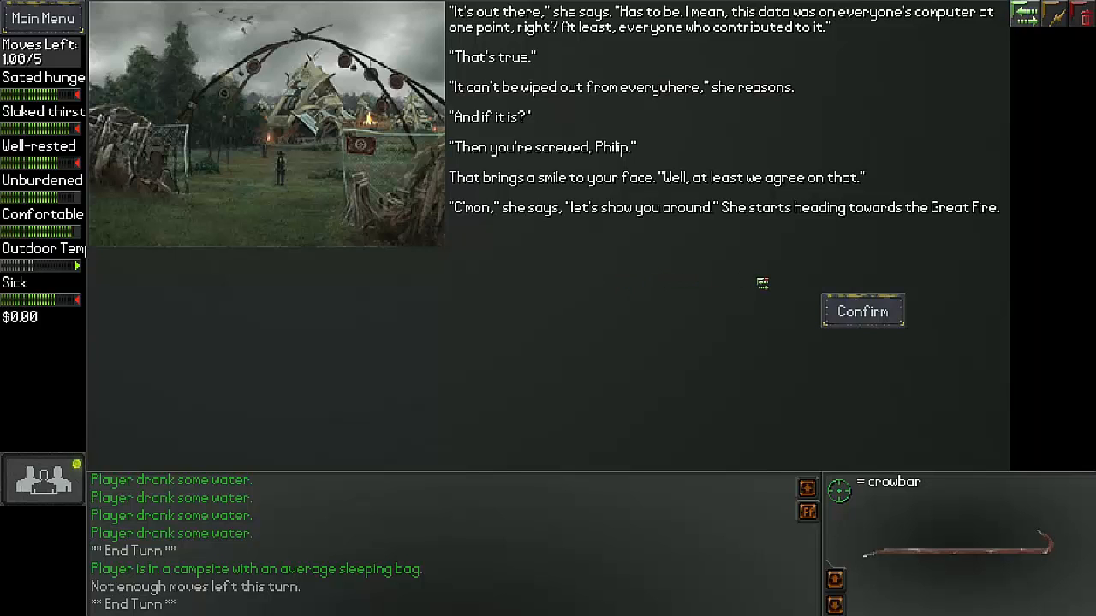
- Confirm the dialogue to reach the gathering area choices by the Great Fire
left_click(861, 312)
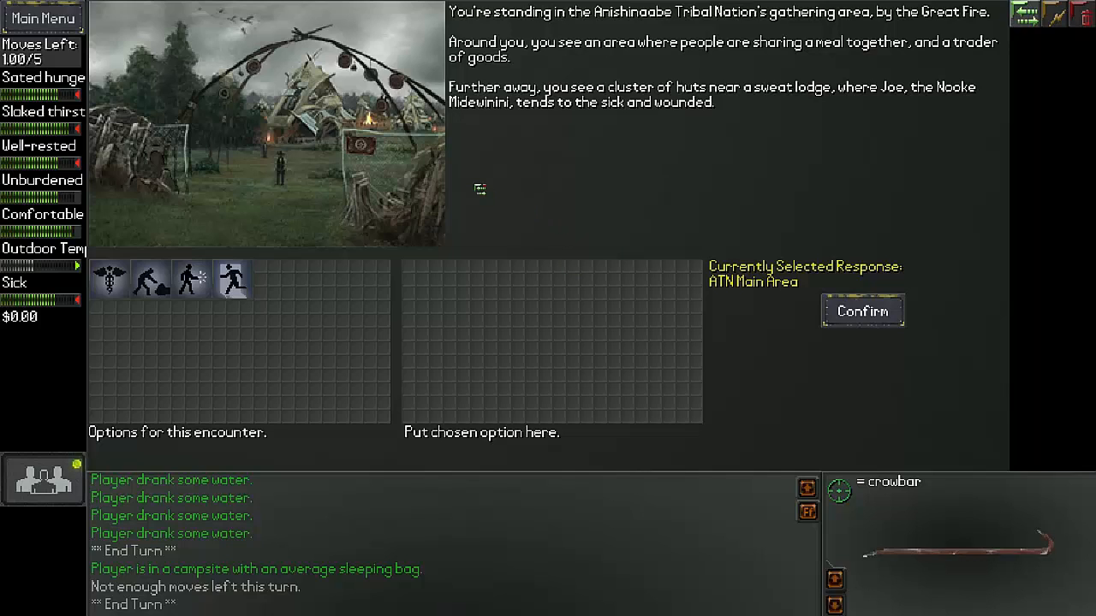
mouse_move(759, 147)
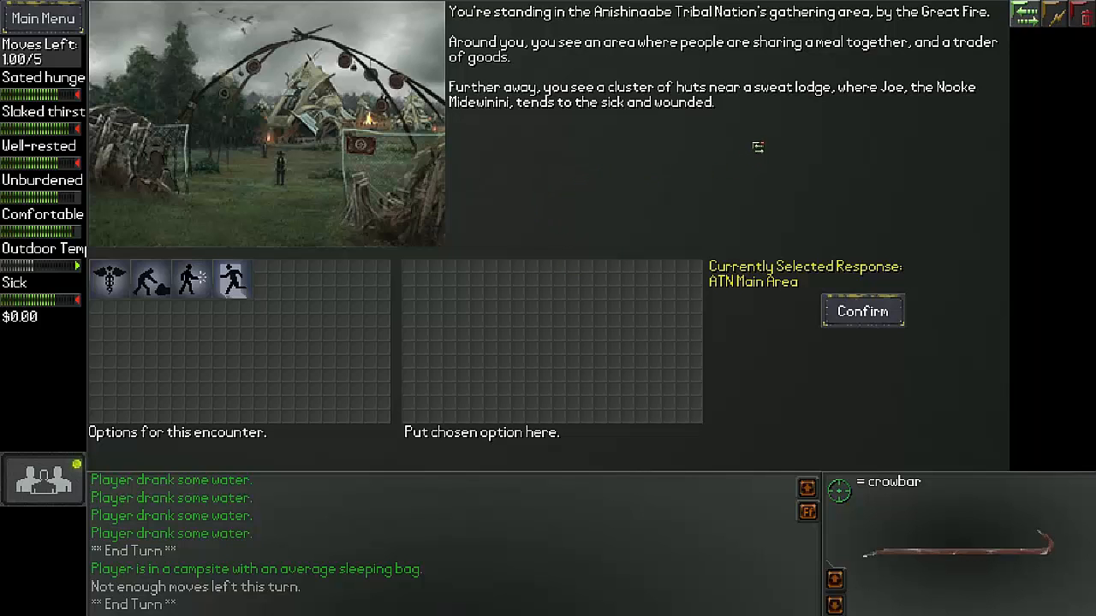
mouse_move(835, 113)
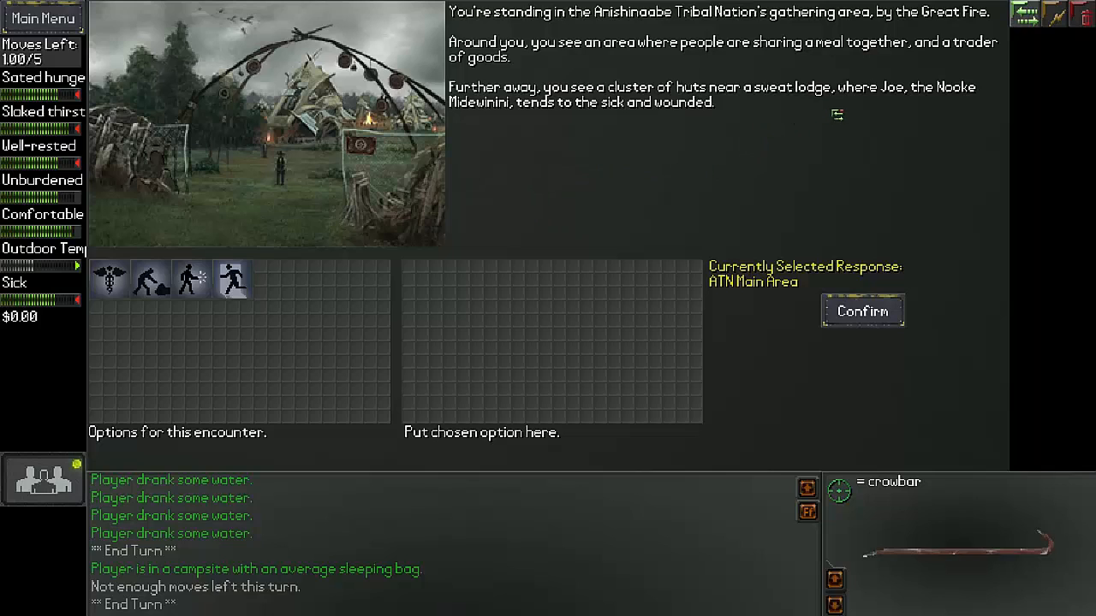
mouse_move(577, 151)
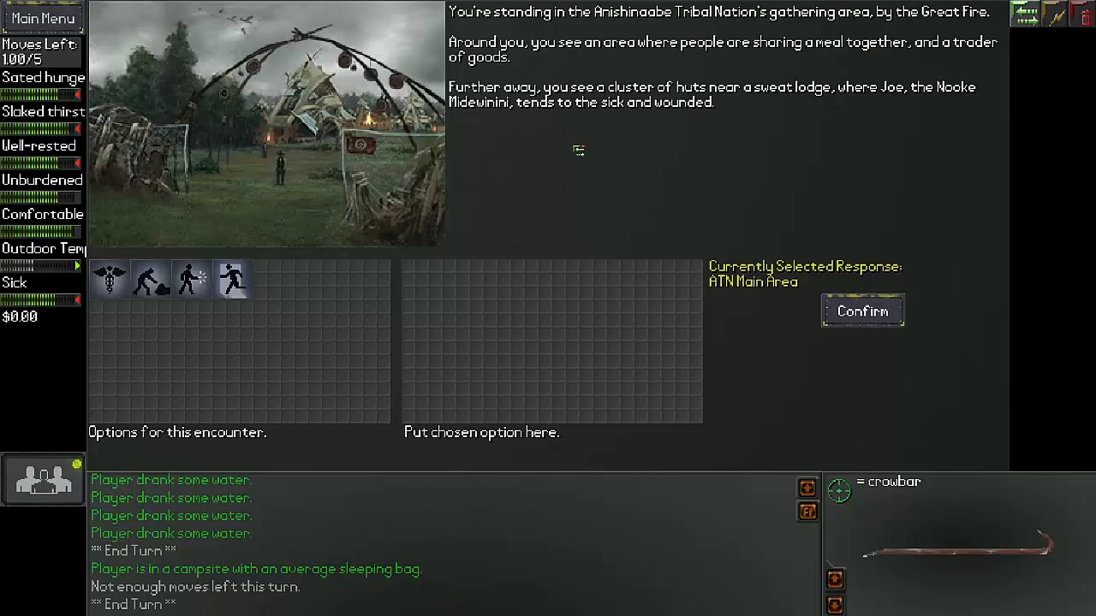
mouse_move(647, 130)
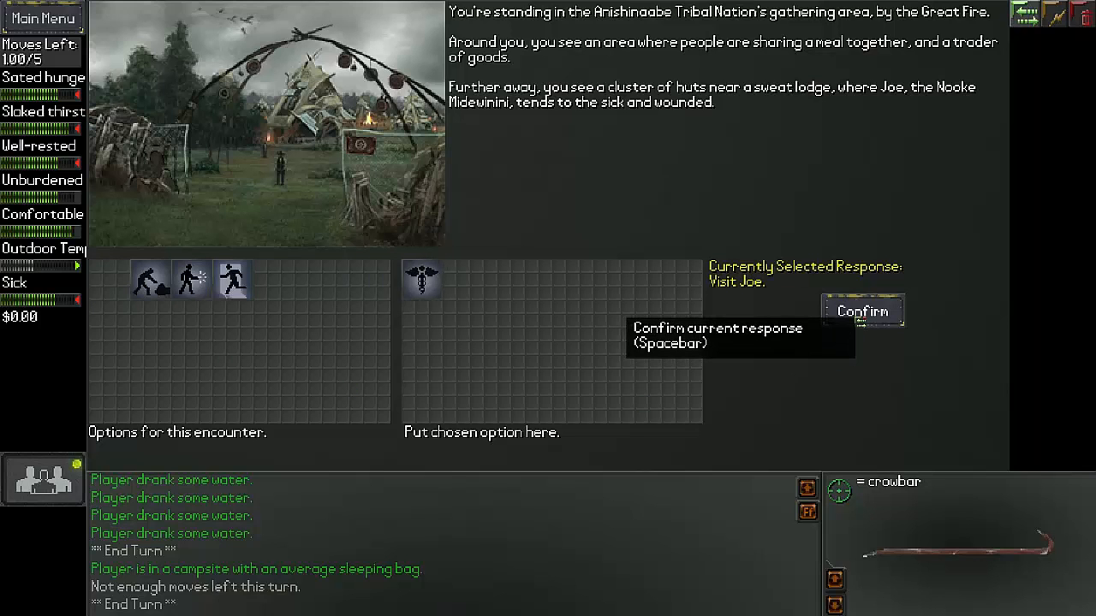
- Confirm visiting Joe, the camp healer, at the camp-edge tents
left_click(862, 312)
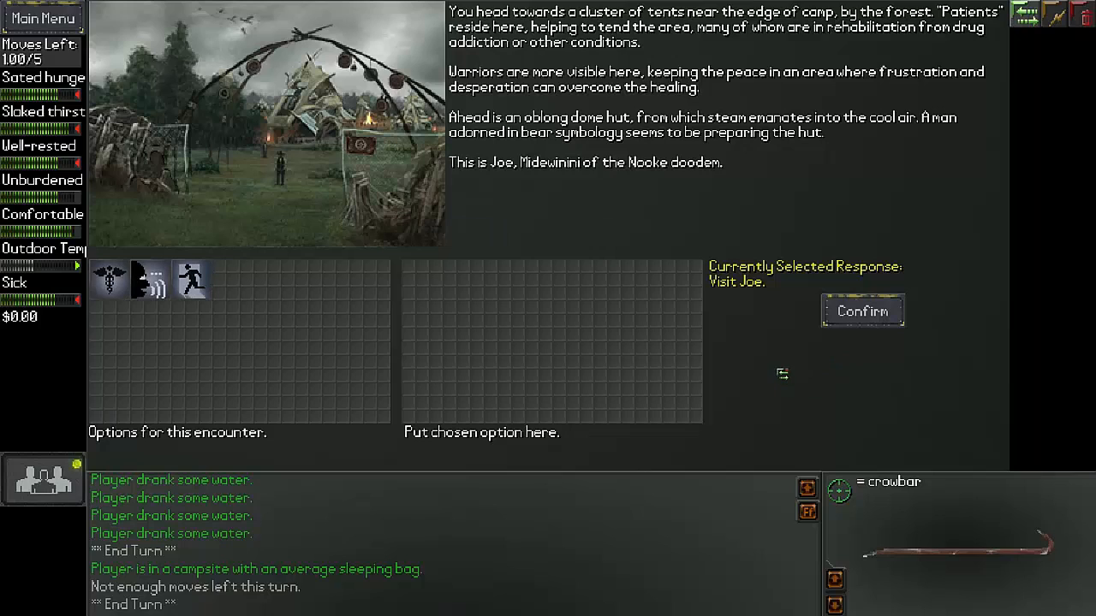
mouse_move(815, 251)
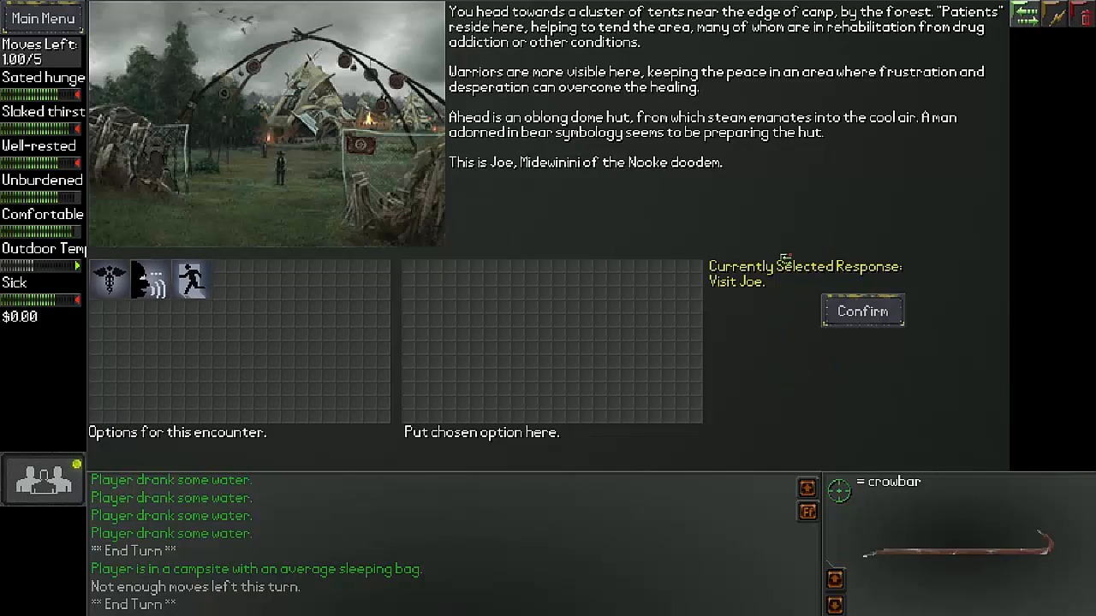
mouse_move(705, 237)
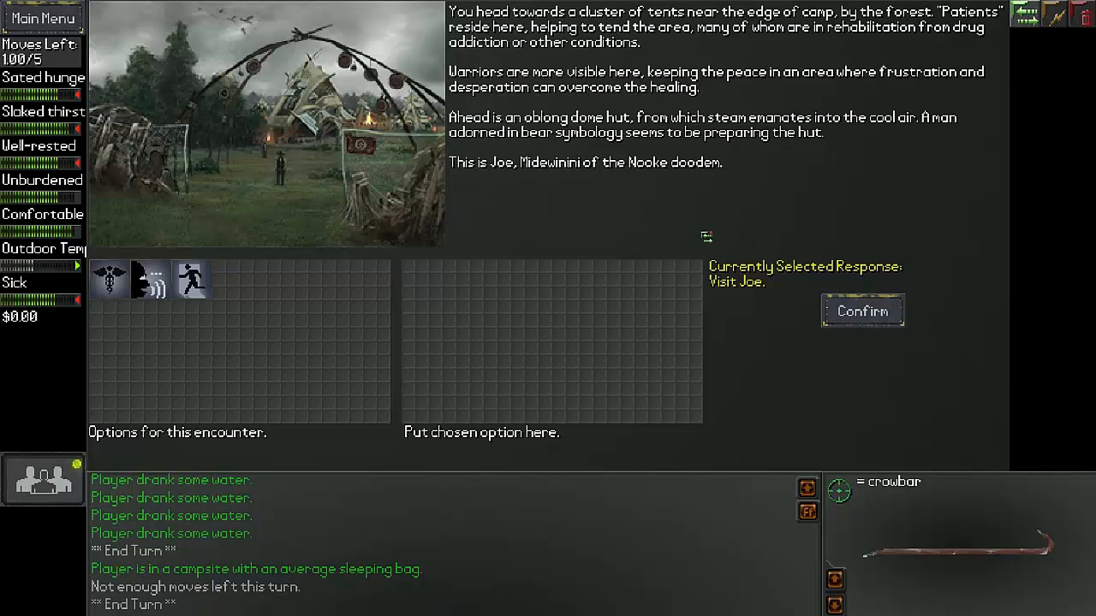
mouse_move(712, 216)
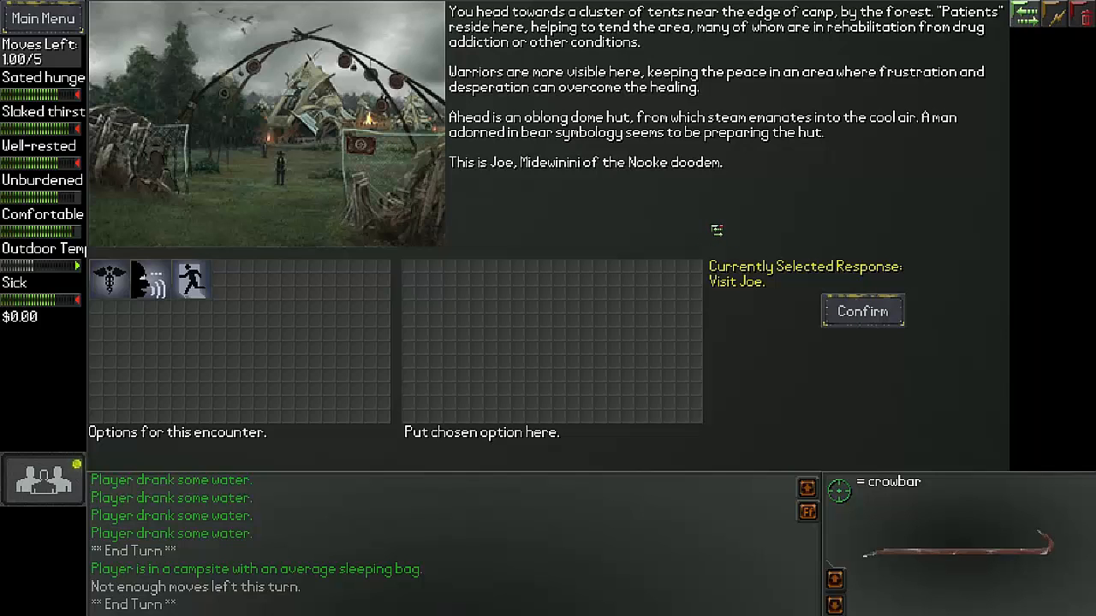
mouse_move(661, 187)
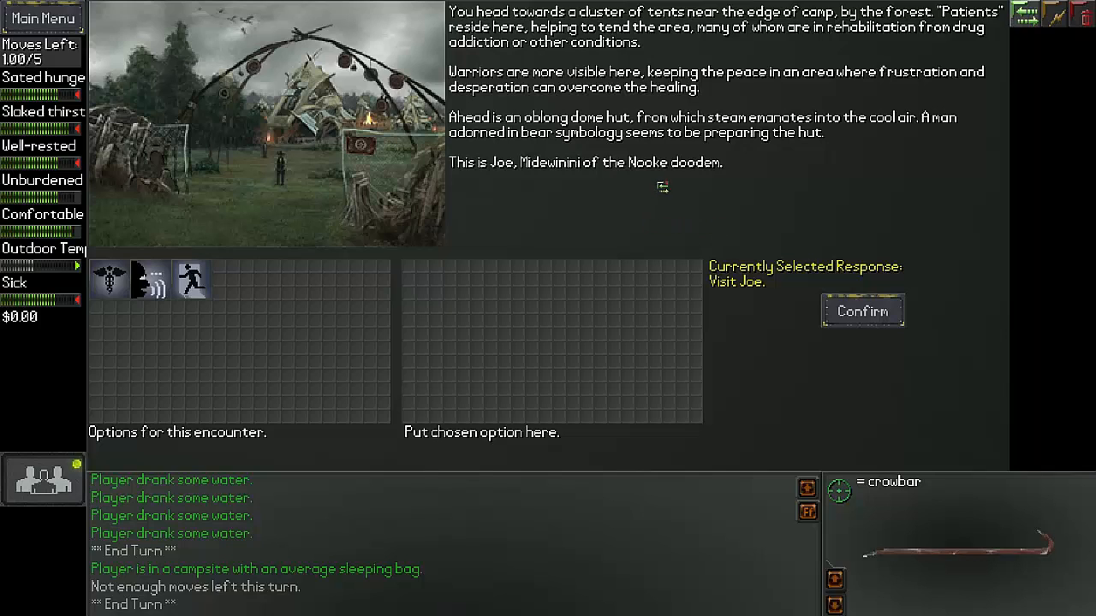
mouse_move(682, 191)
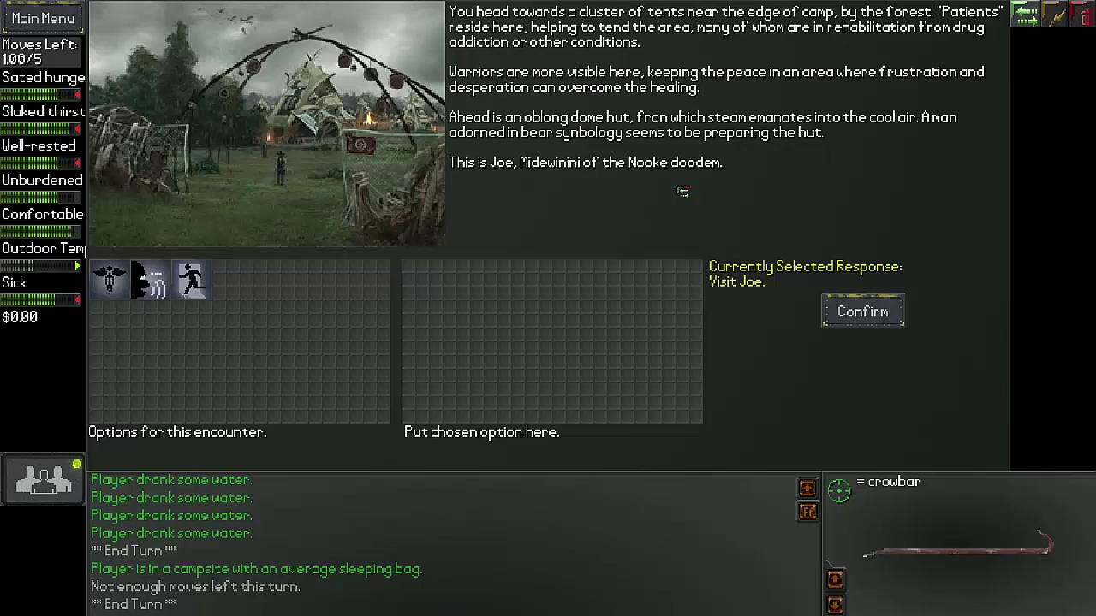
mouse_move(589, 158)
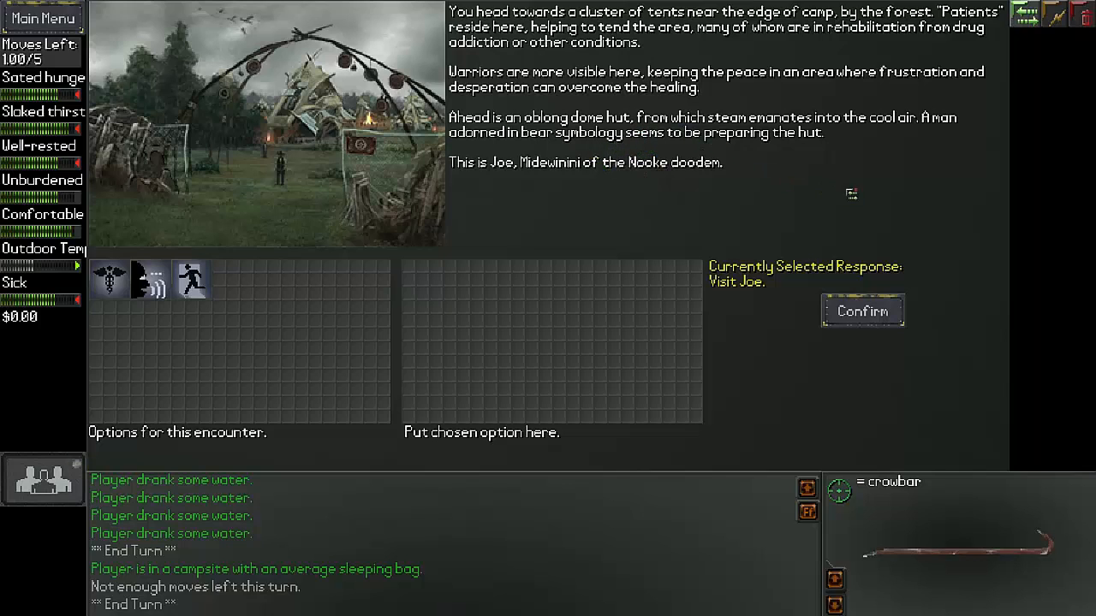
mouse_move(865, 200)
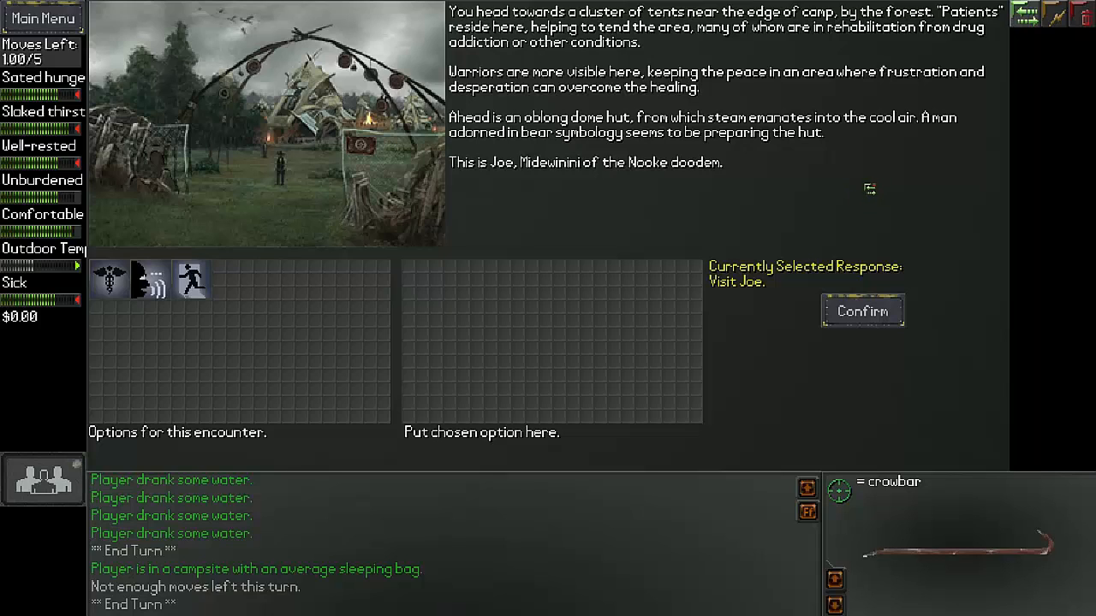
mouse_move(870, 198)
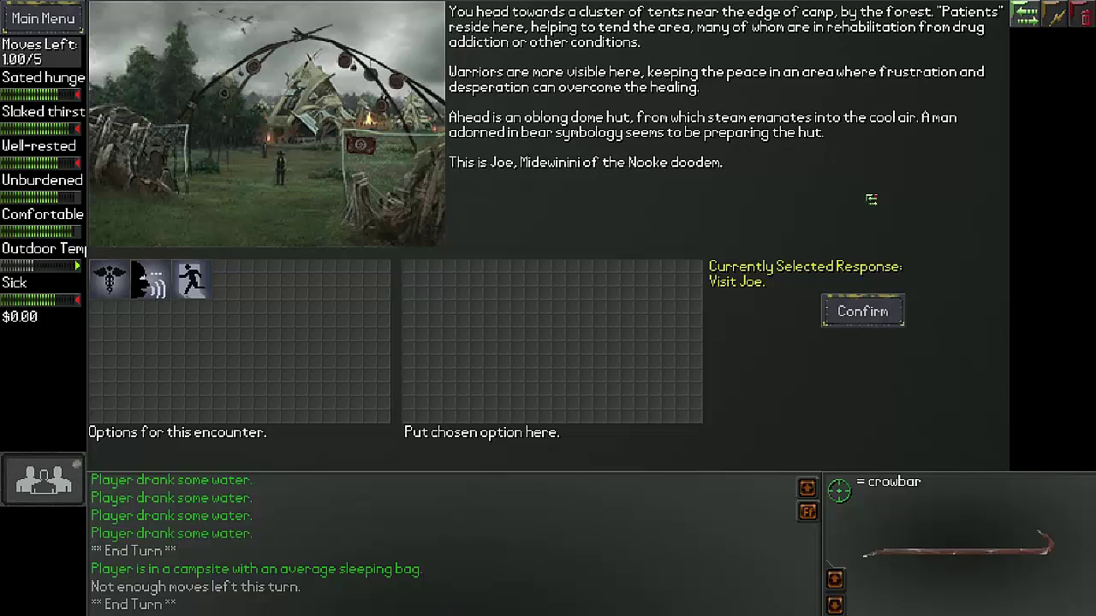
mouse_move(859, 201)
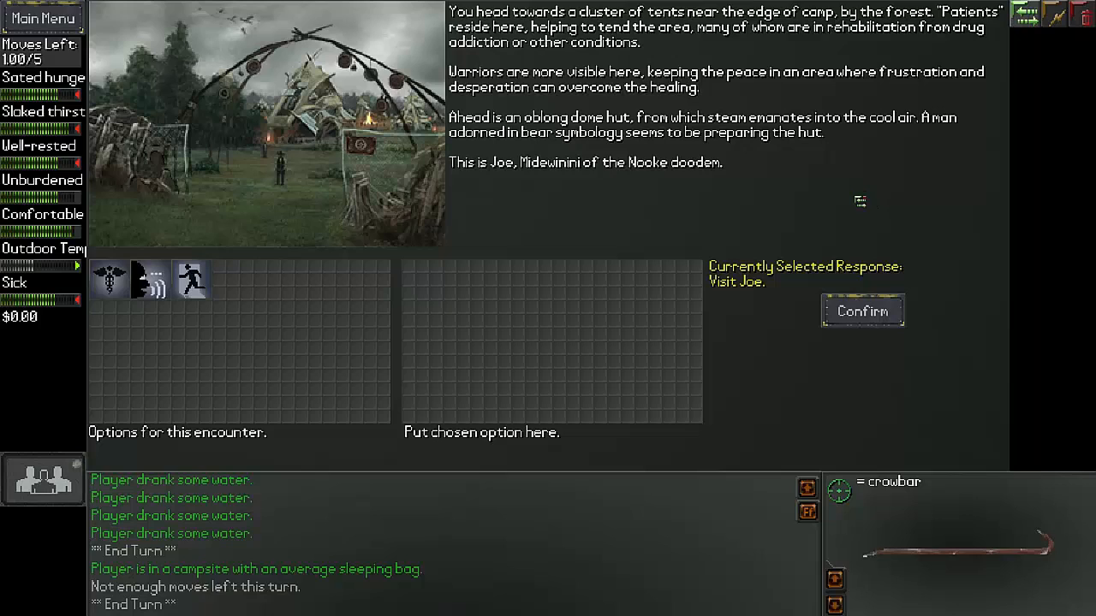
mouse_move(336, 305)
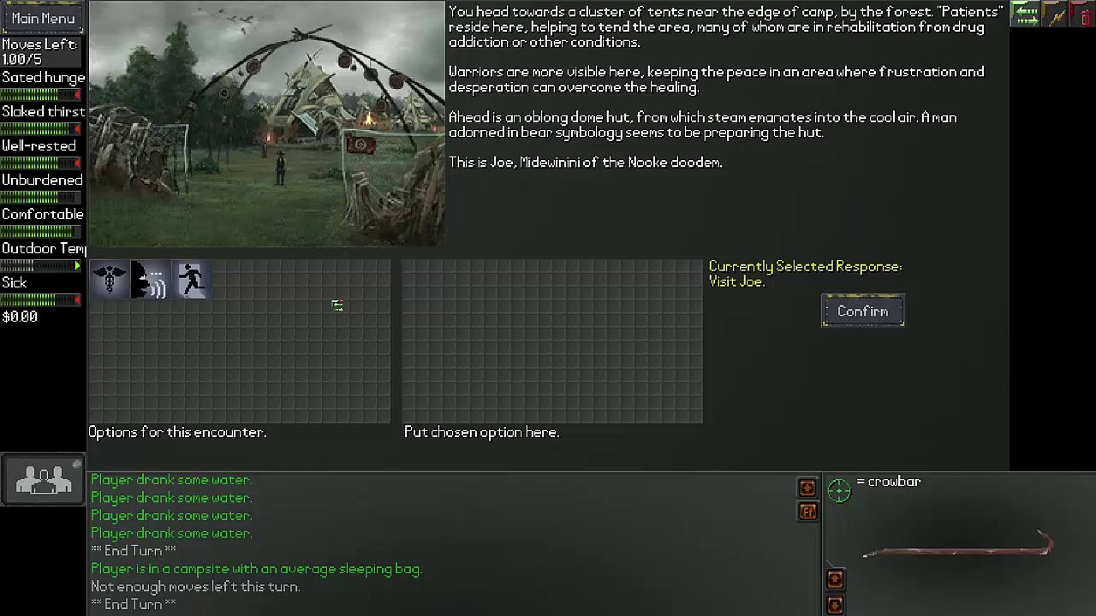
mouse_move(723, 193)
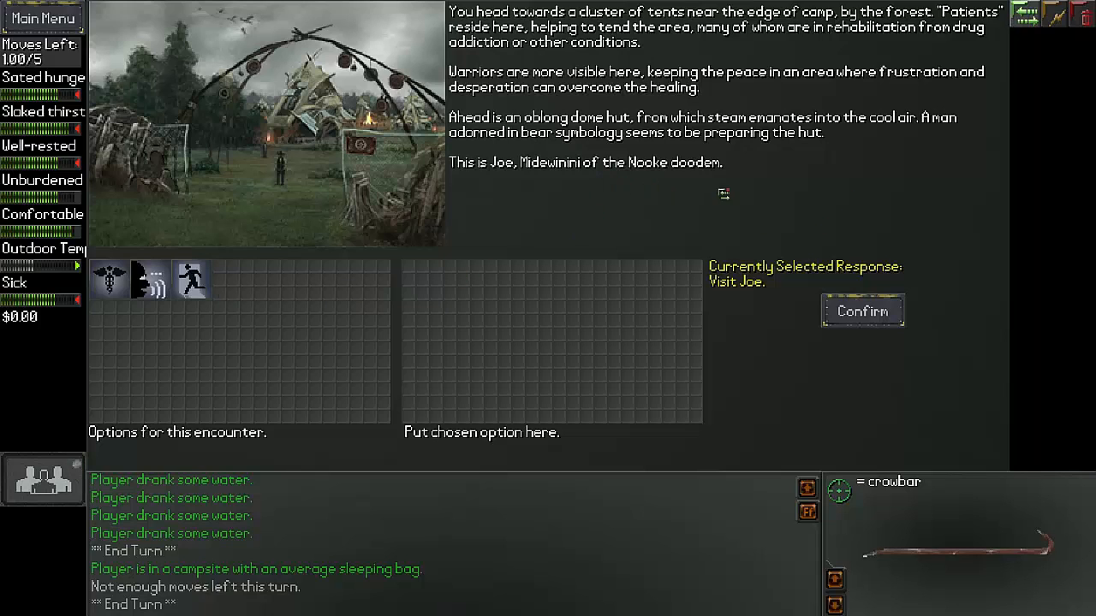
mouse_move(149, 281)
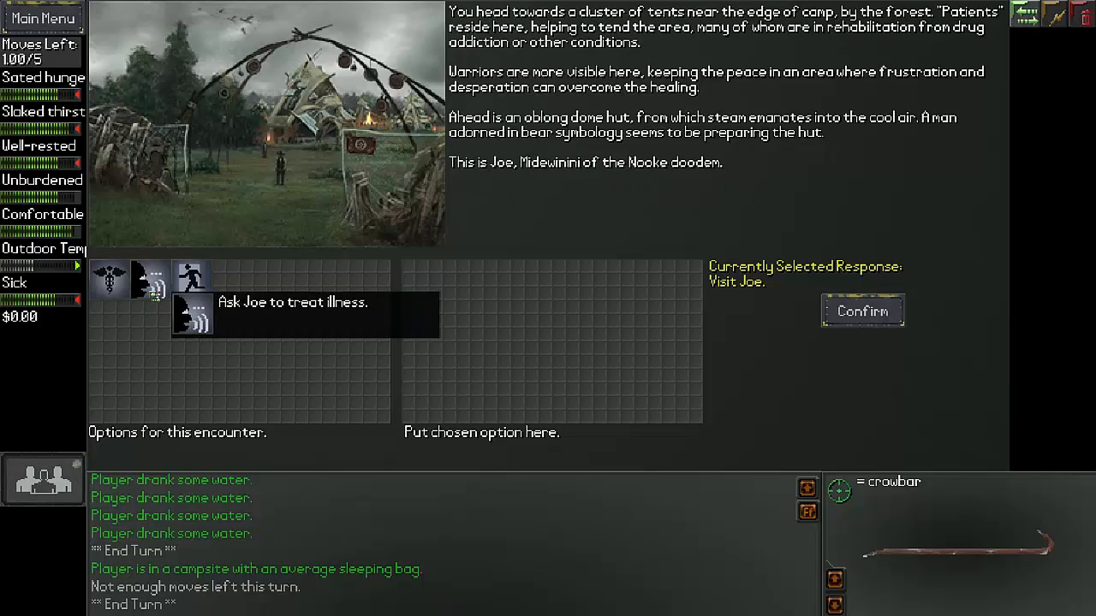
mouse_move(197, 329)
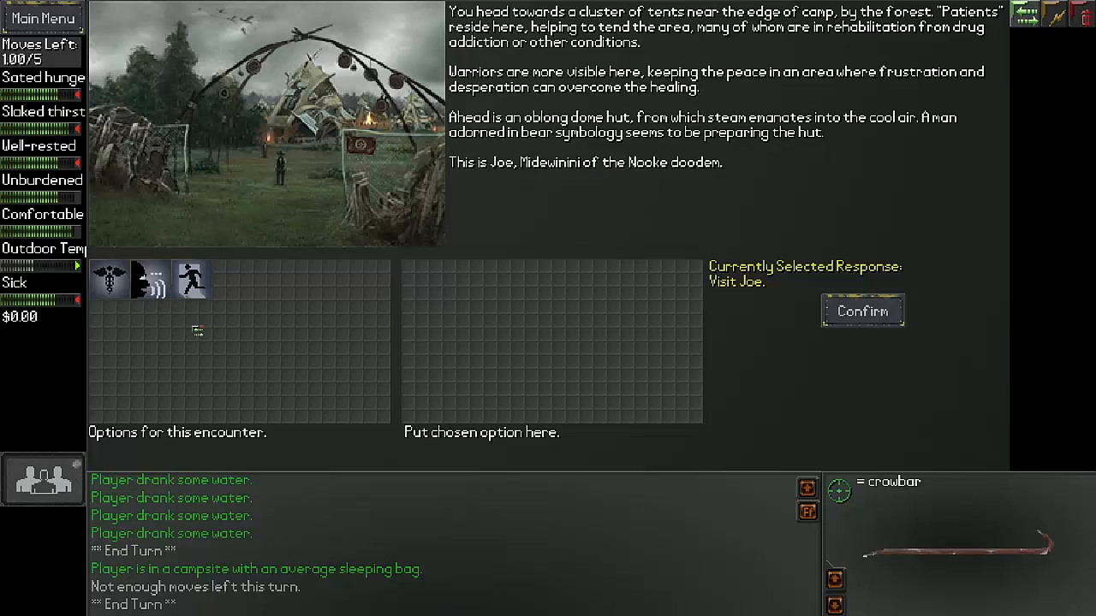
mouse_move(109, 281)
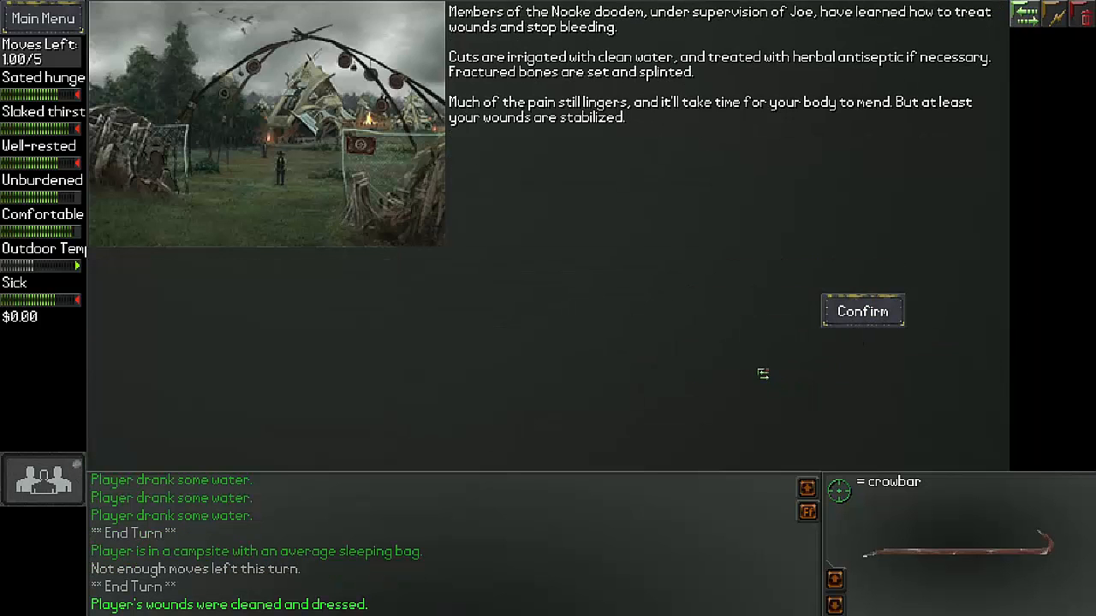
mouse_move(764, 356)
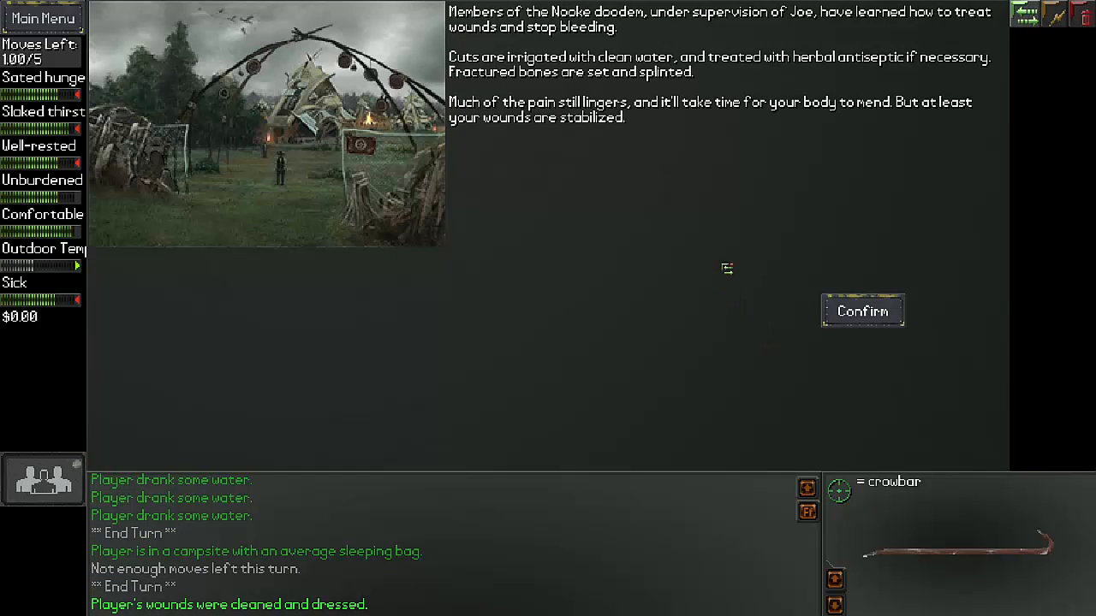
mouse_move(721, 269)
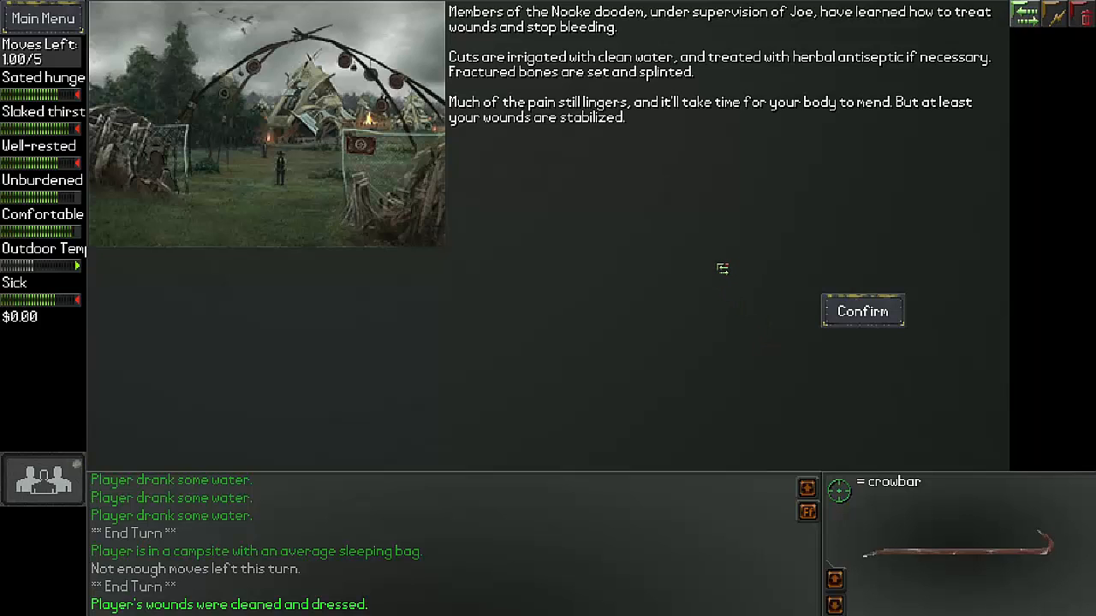
mouse_move(666, 188)
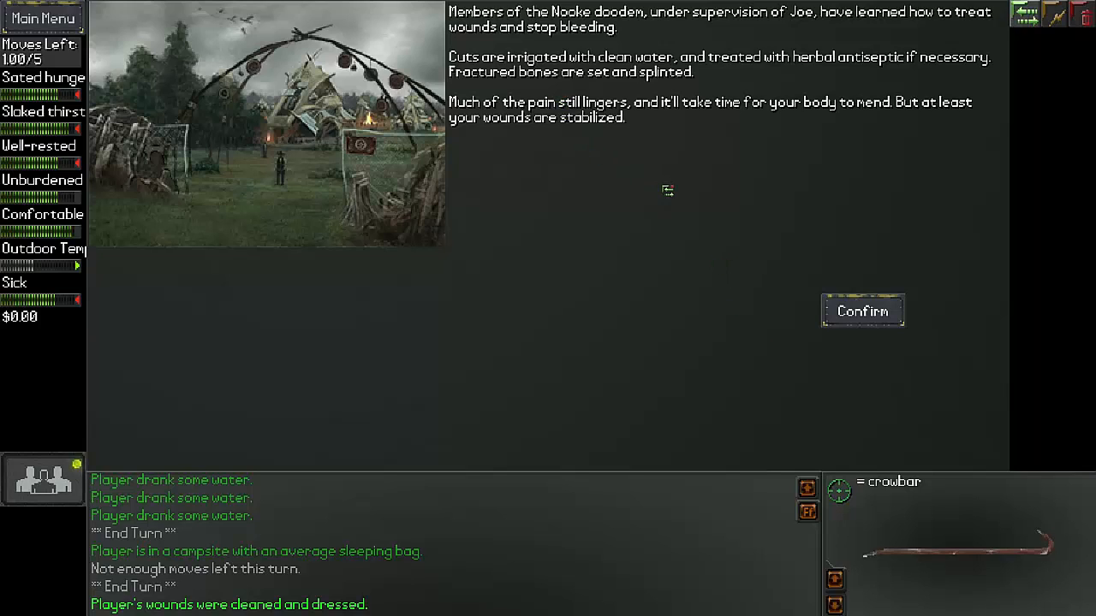
mouse_move(661, 190)
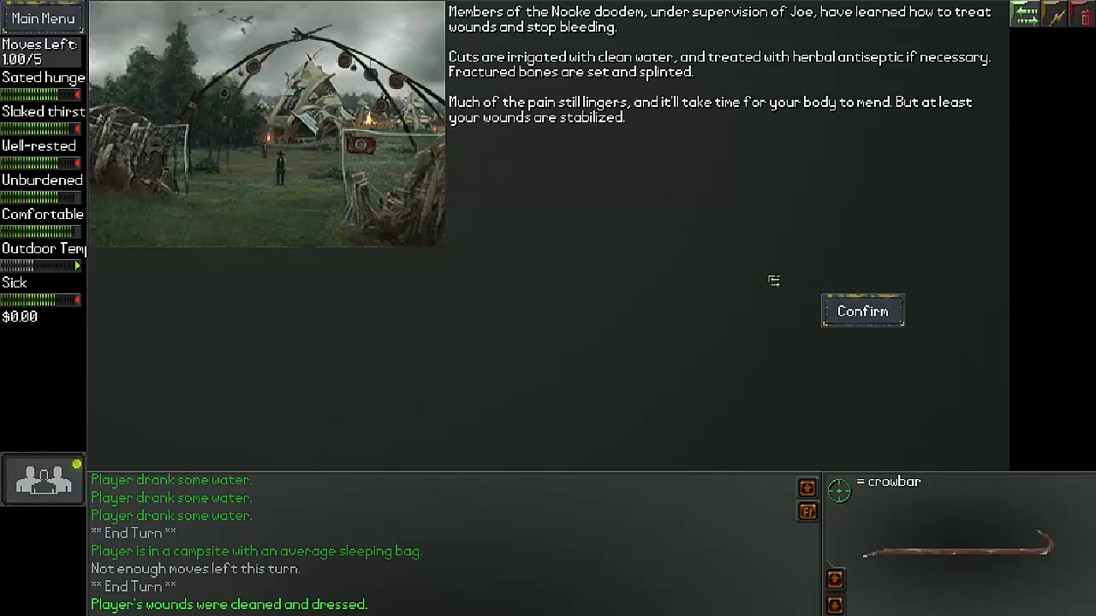
- Confirm the treated wounds and choose to browse the enclave's trading post
left_click(861, 310)
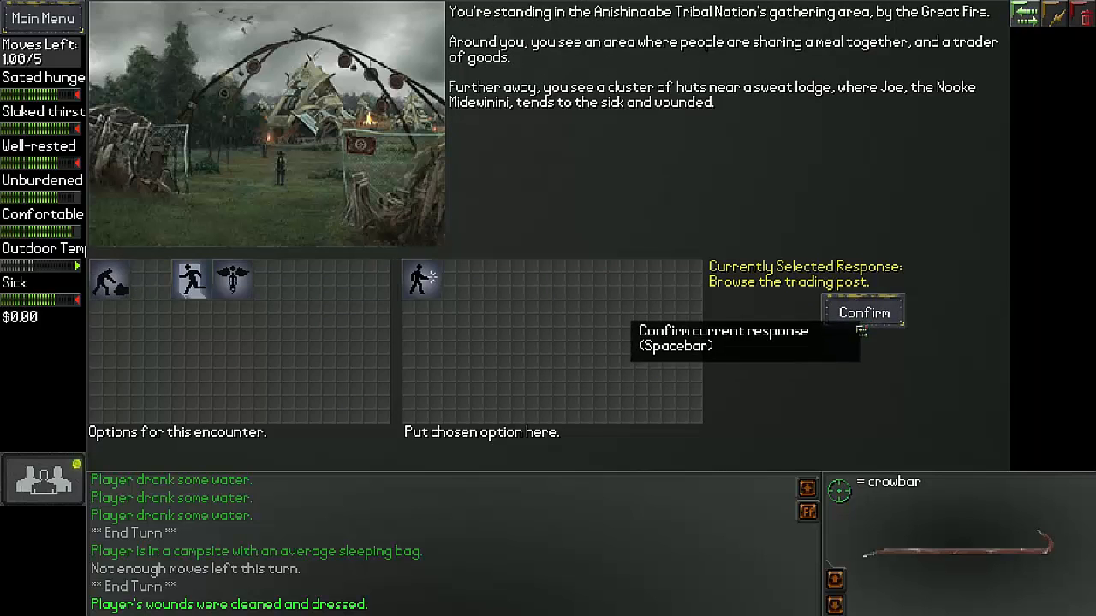
left_click(863, 311)
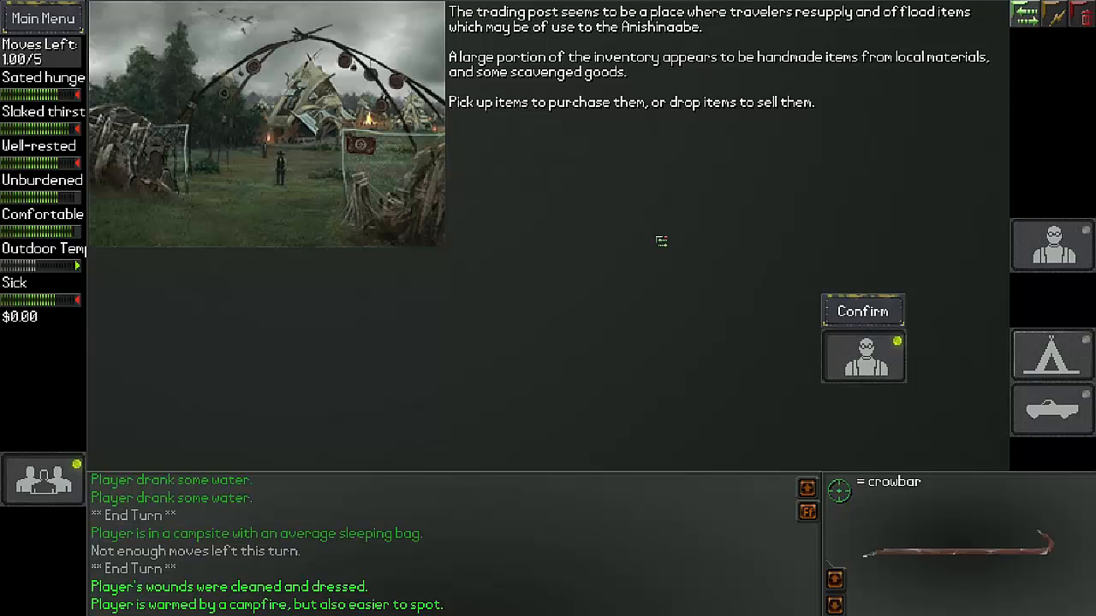
mouse_move(688, 346)
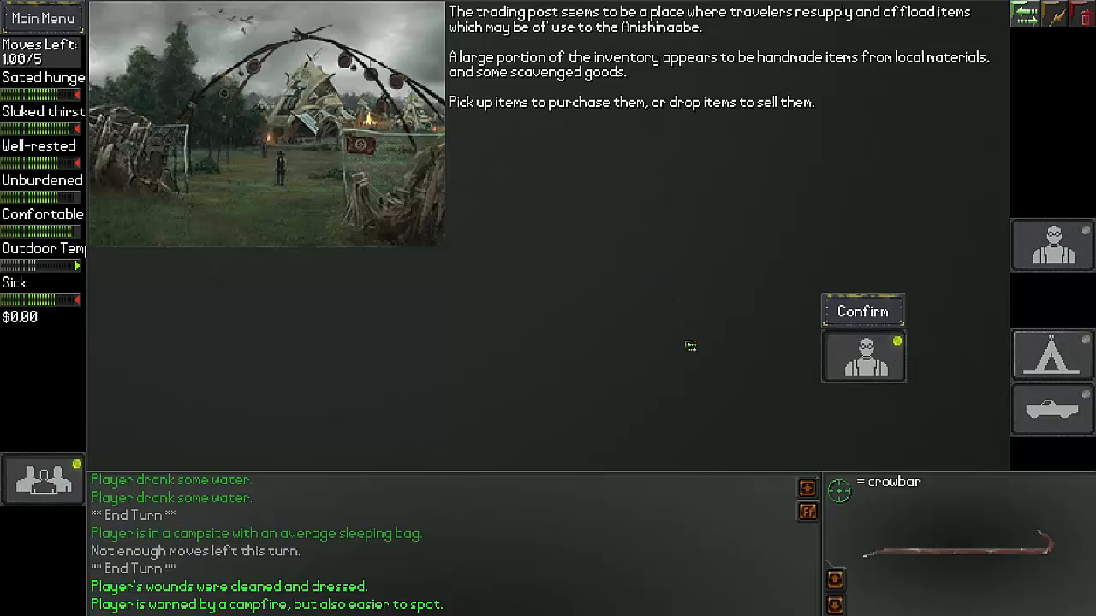
mouse_move(755, 366)
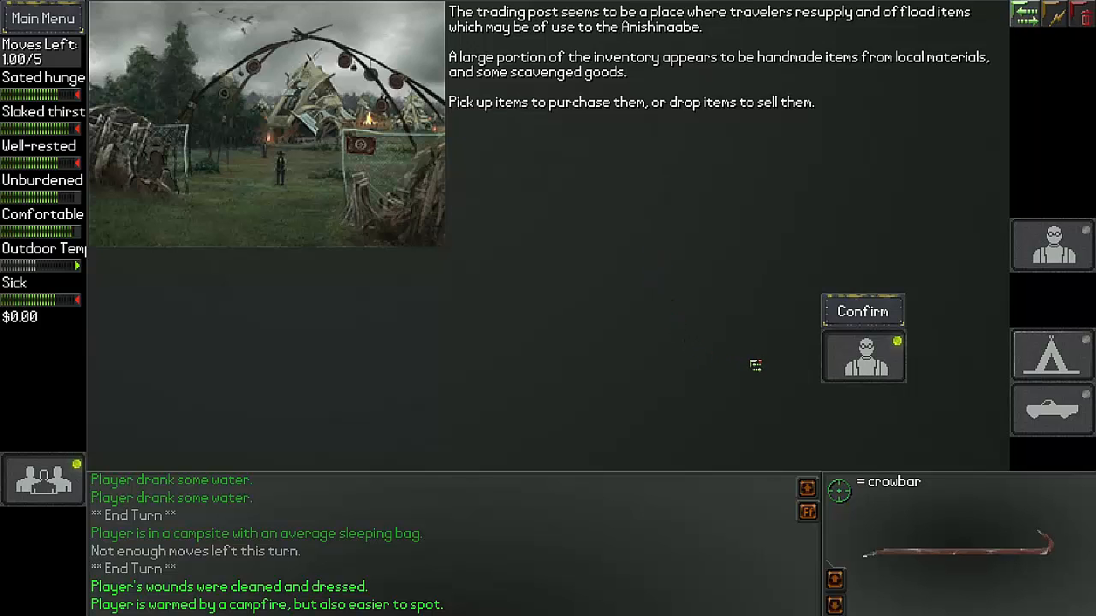
mouse_move(779, 383)
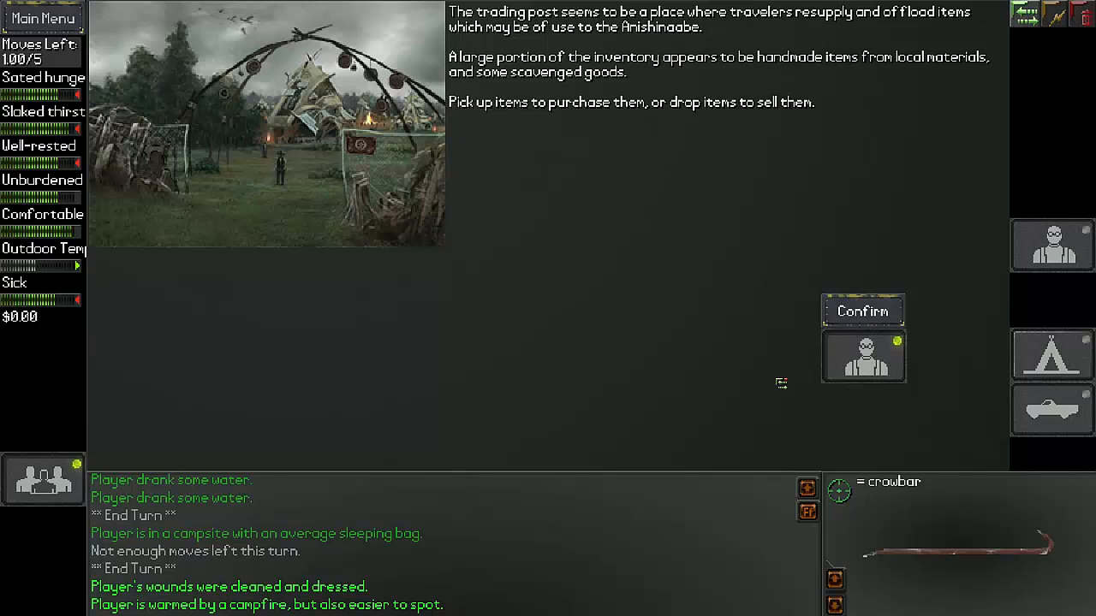
mouse_move(863, 359)
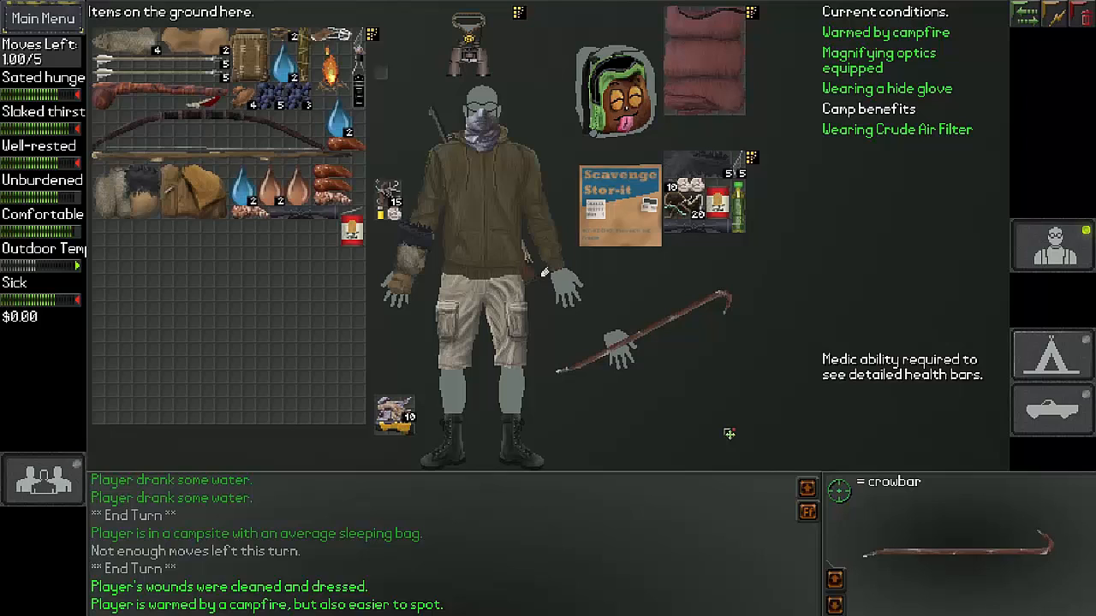
mouse_move(250, 295)
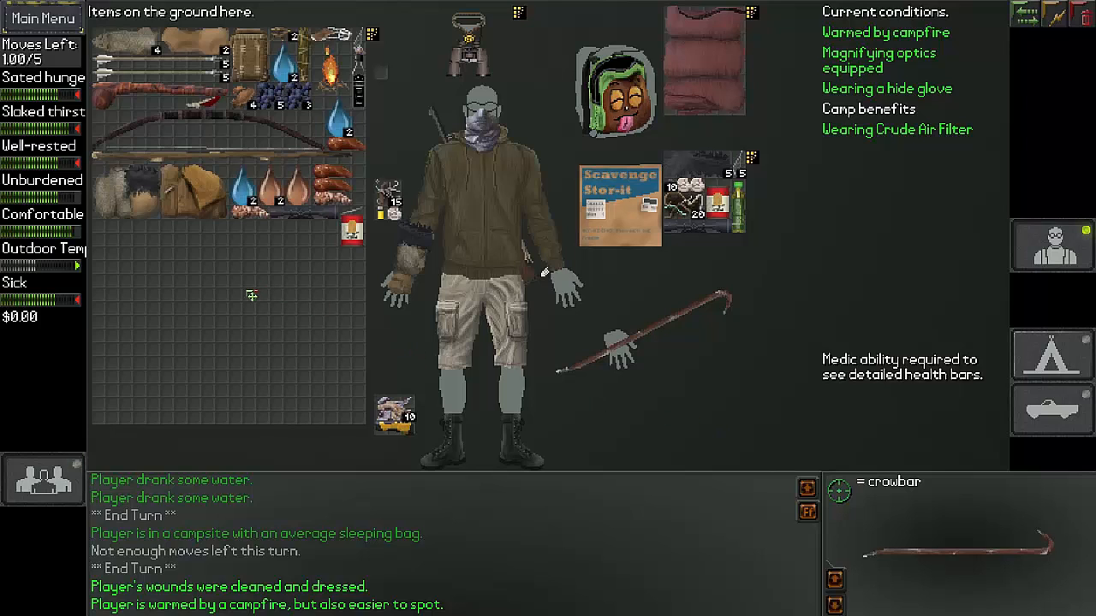
mouse_move(247, 287)
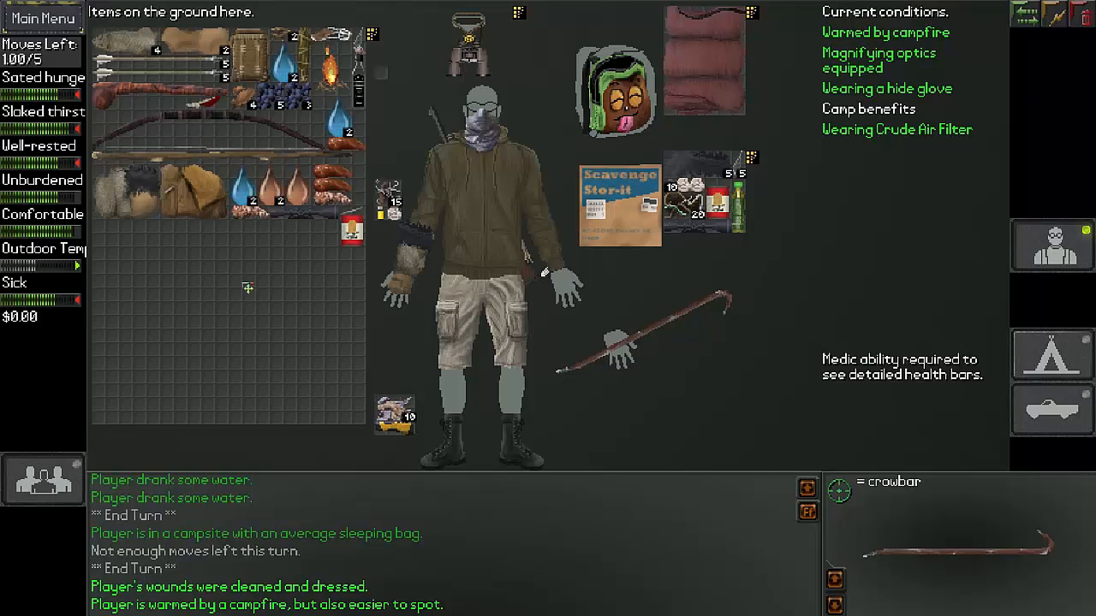
mouse_move(180, 195)
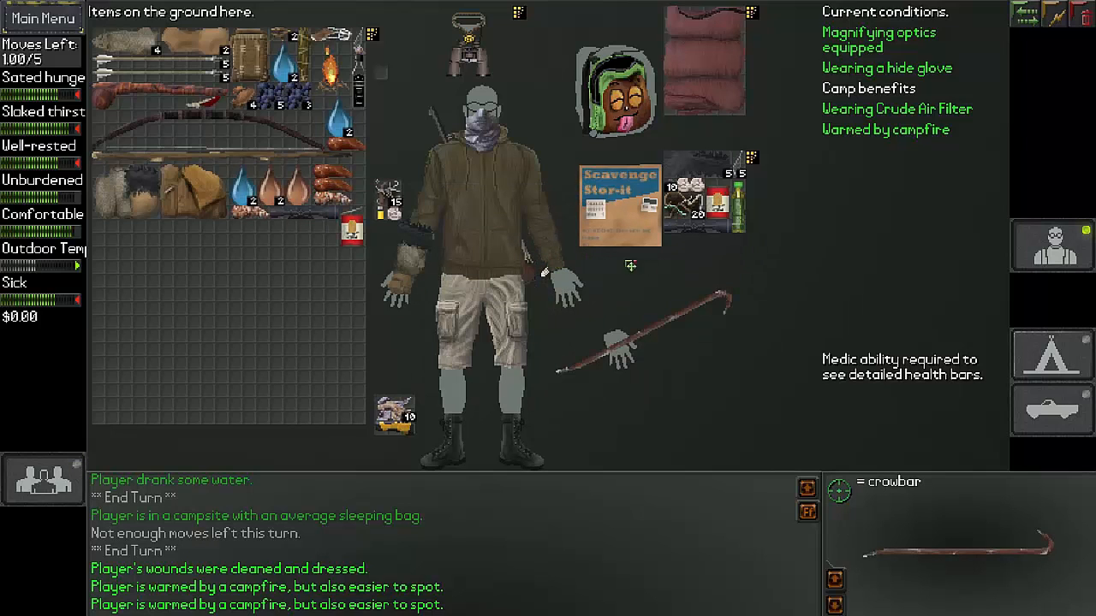
mouse_move(394, 428)
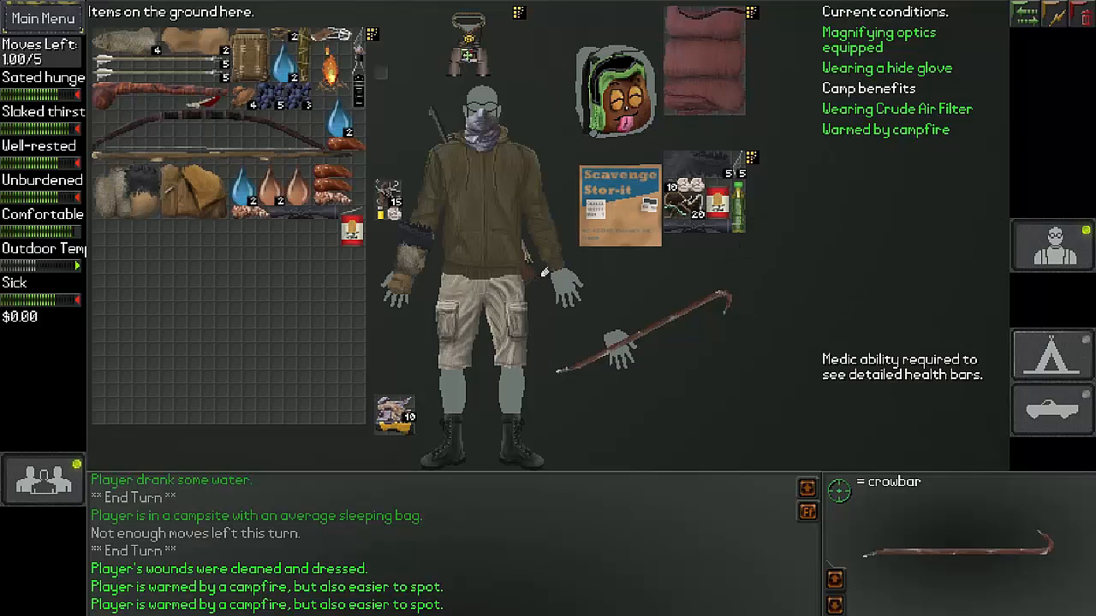
mouse_move(463, 48)
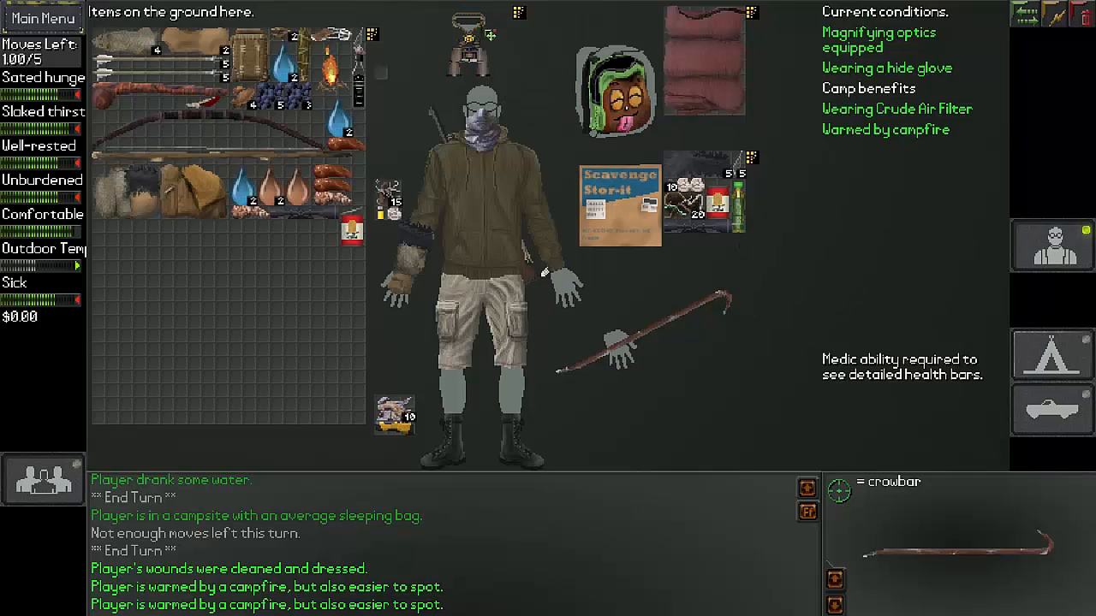
mouse_move(610, 94)
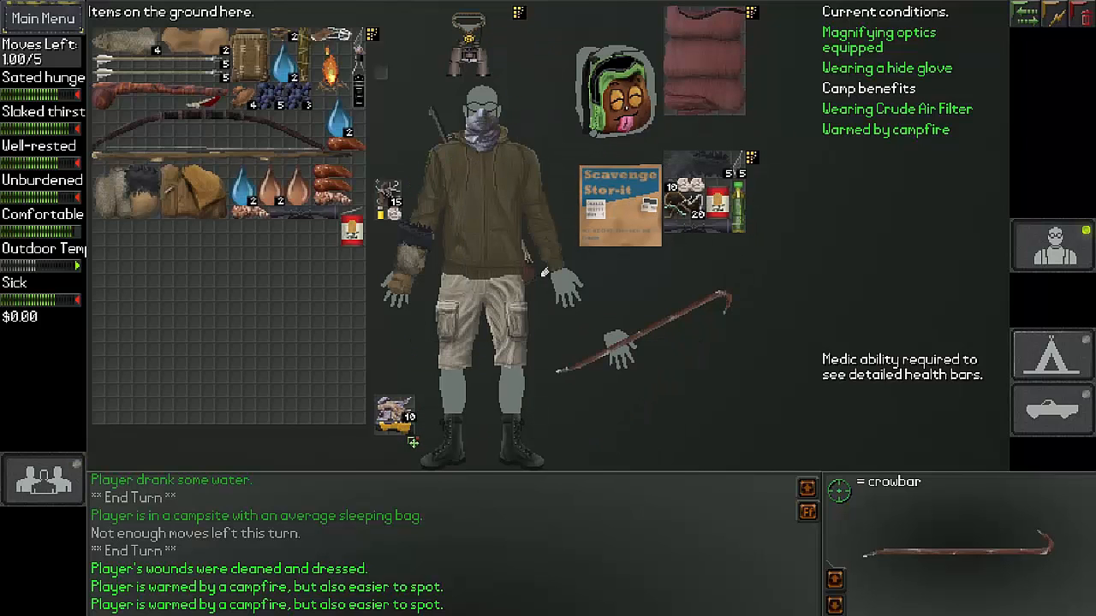
mouse_move(483, 54)
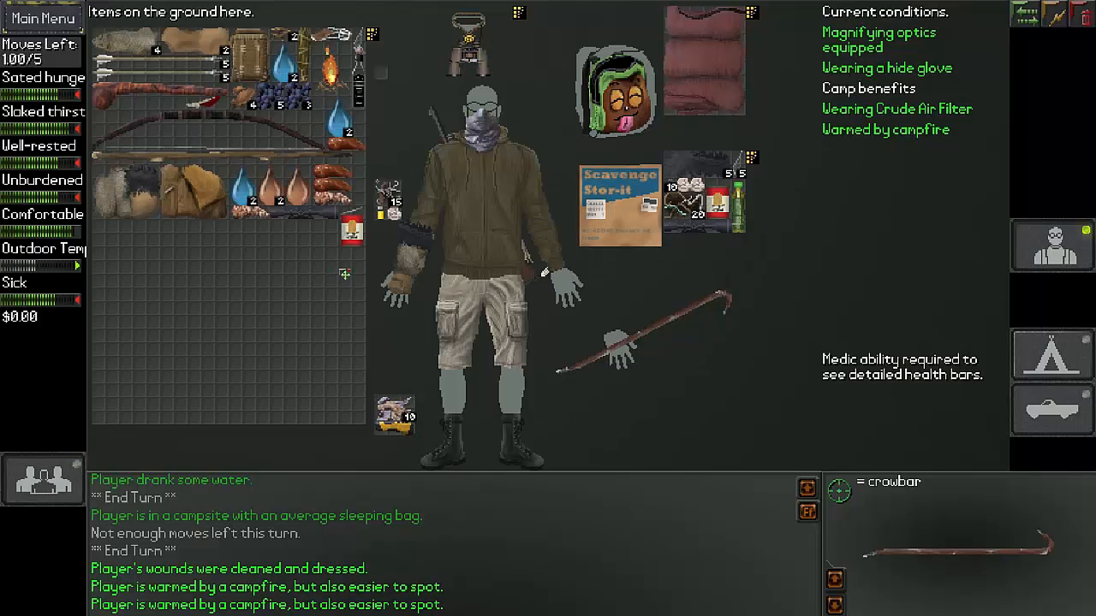
mouse_move(716, 269)
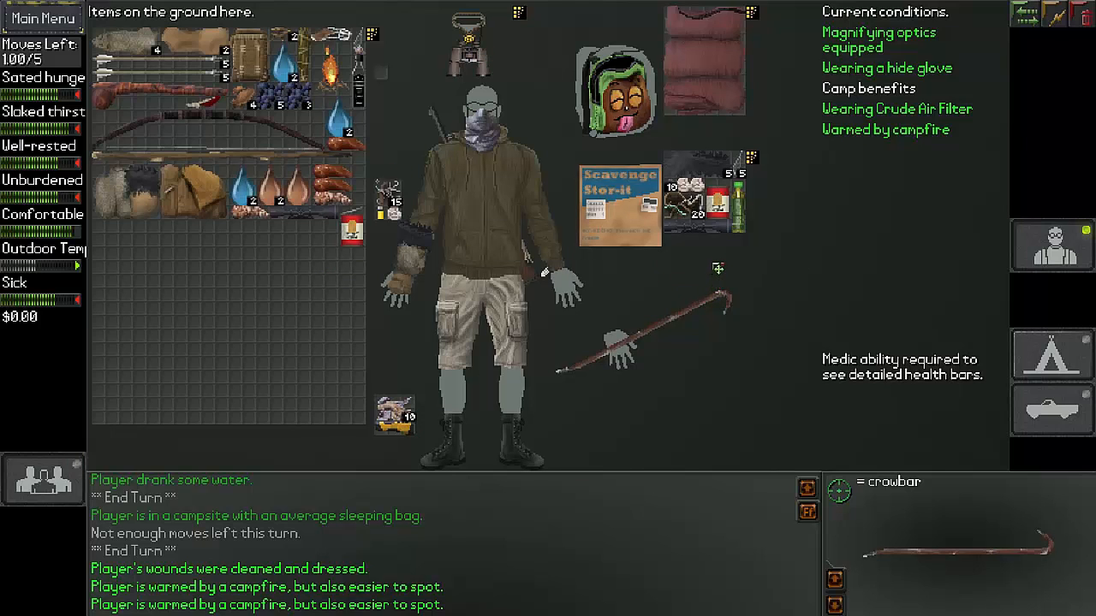
mouse_move(723, 192)
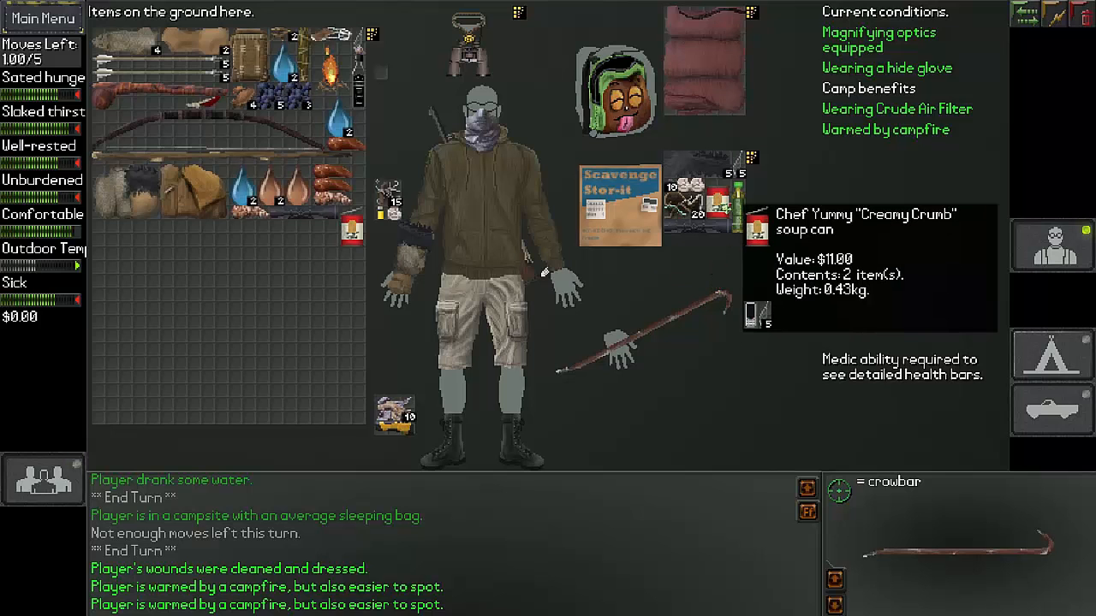
mouse_move(411, 226)
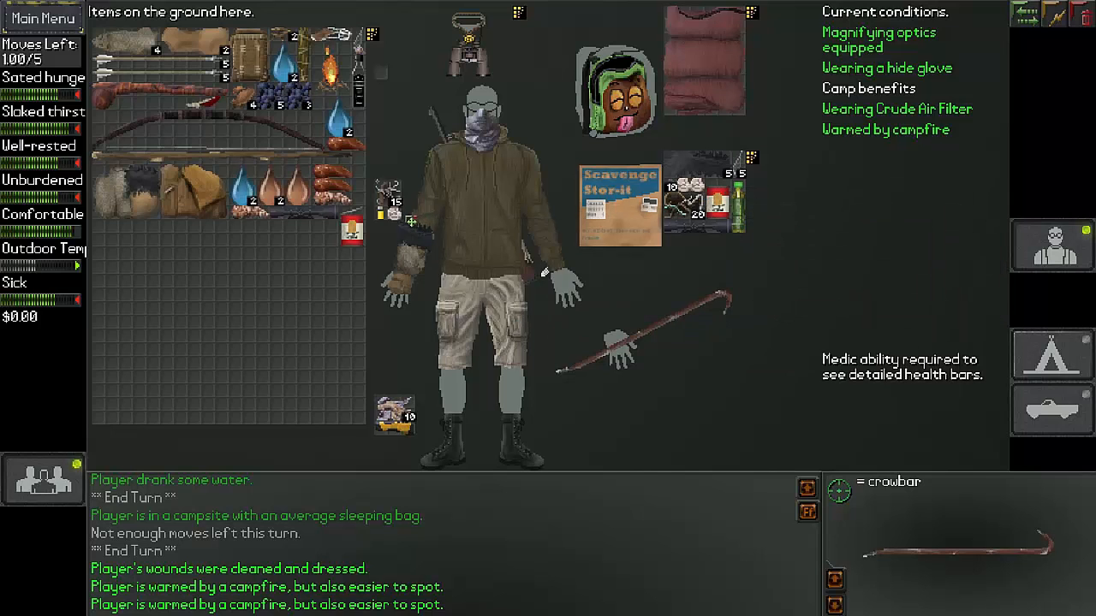
mouse_move(394, 416)
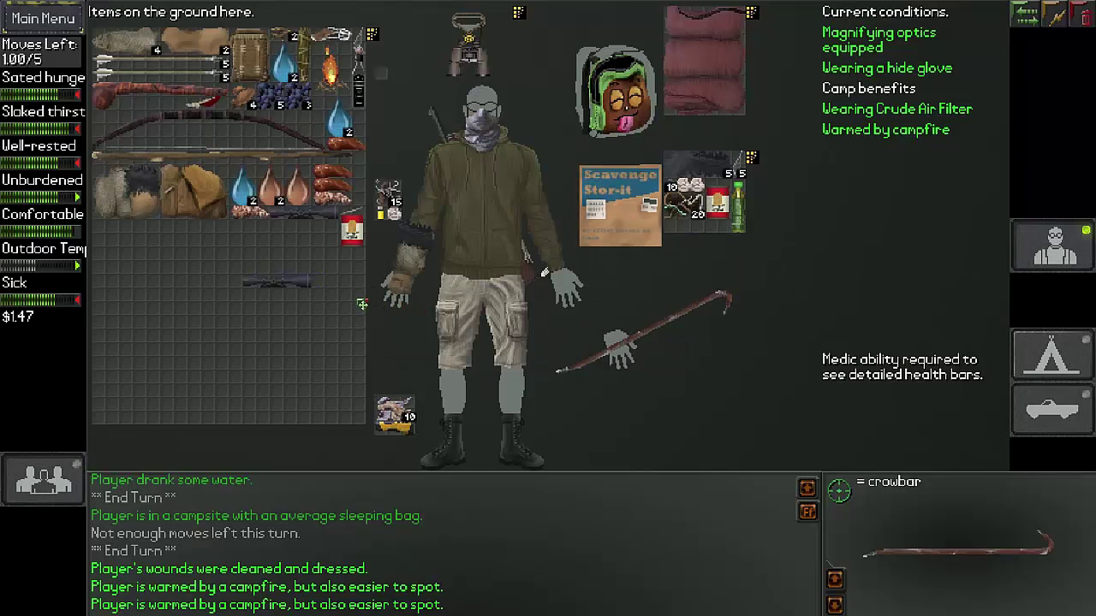
mouse_move(284, 291)
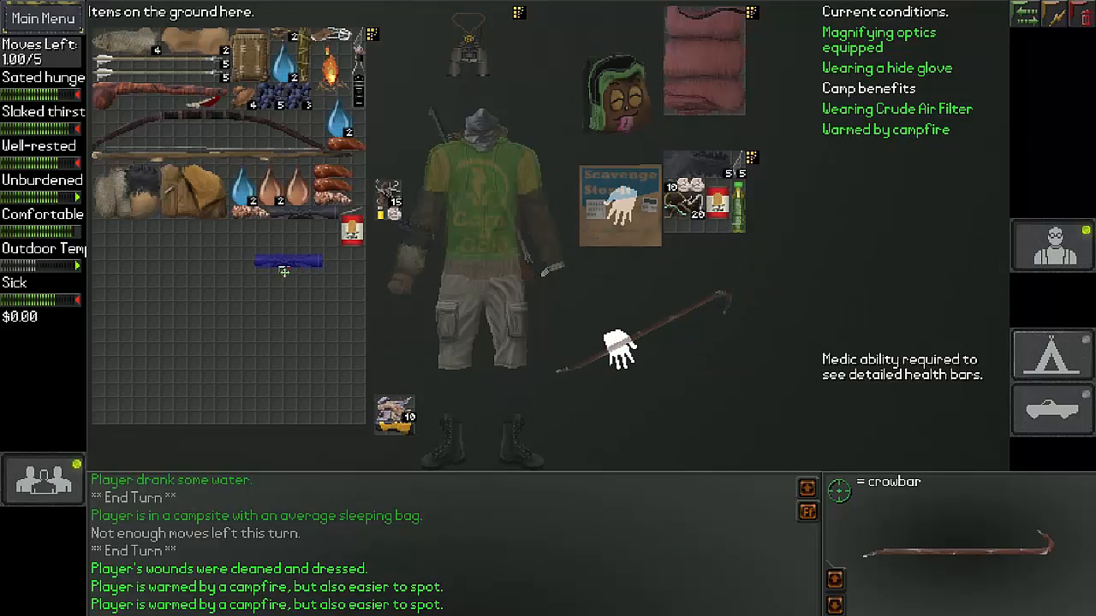
- Move another item onto the ground goods to sell, bringing money to $5.24
left_click_drag(288, 260, 226, 298)
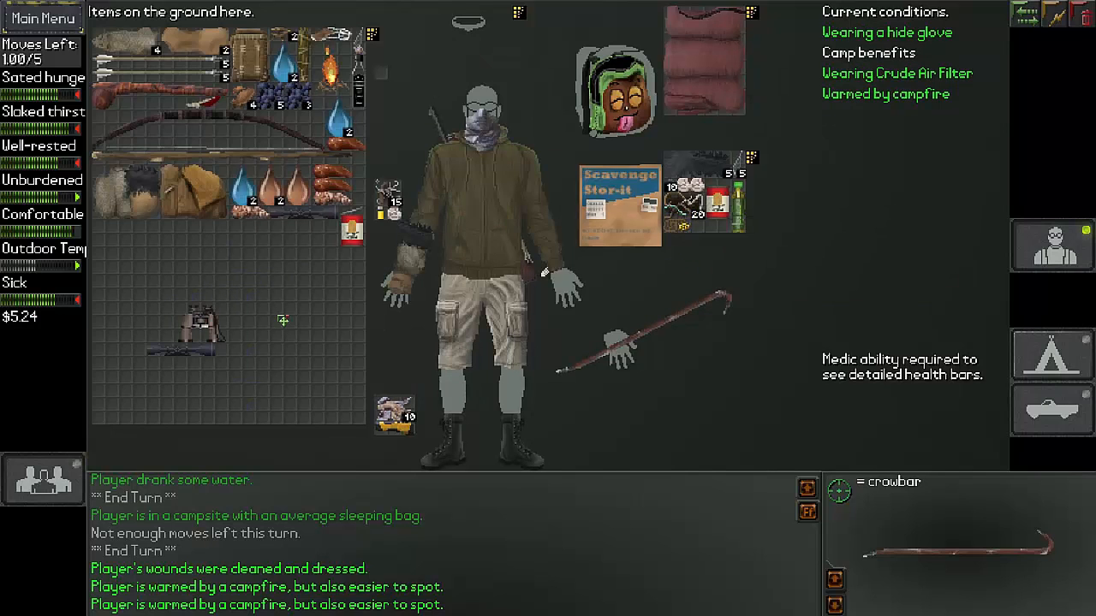
mouse_move(133, 134)
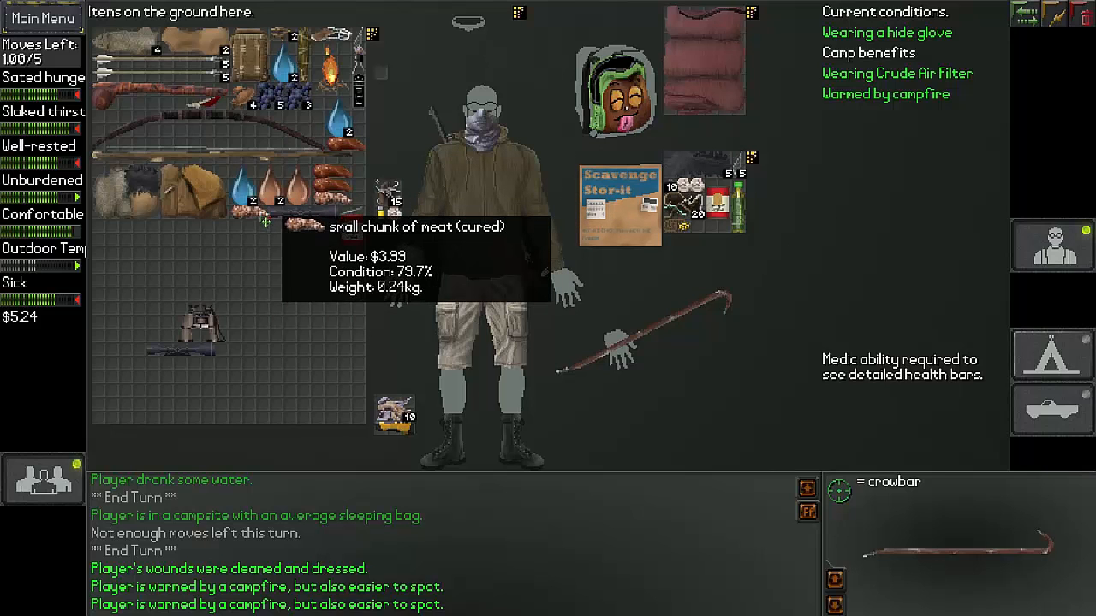
mouse_move(120, 205)
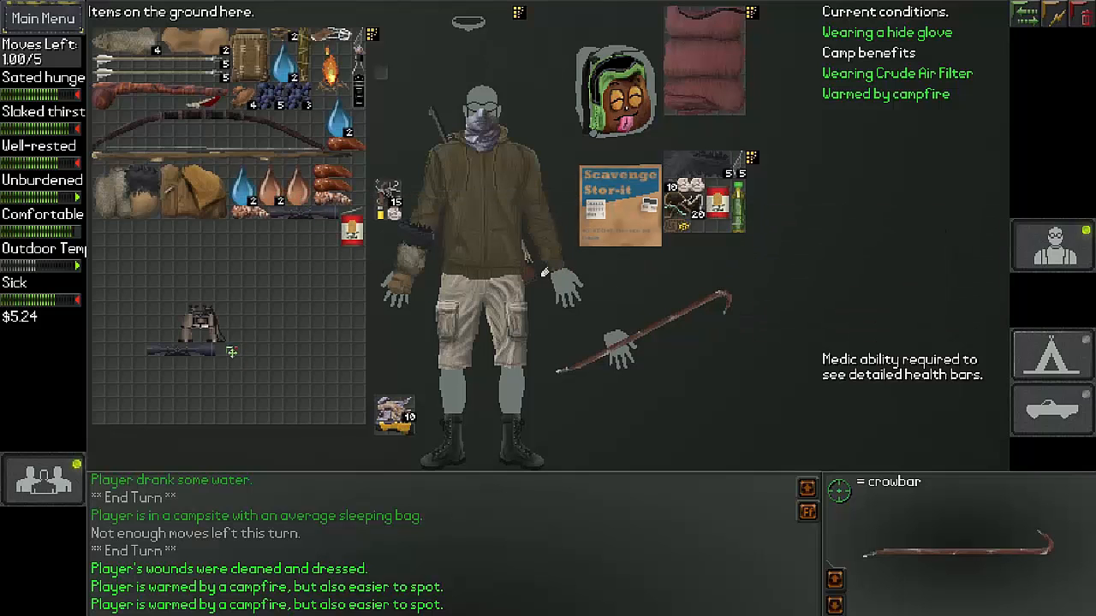
mouse_move(197, 354)
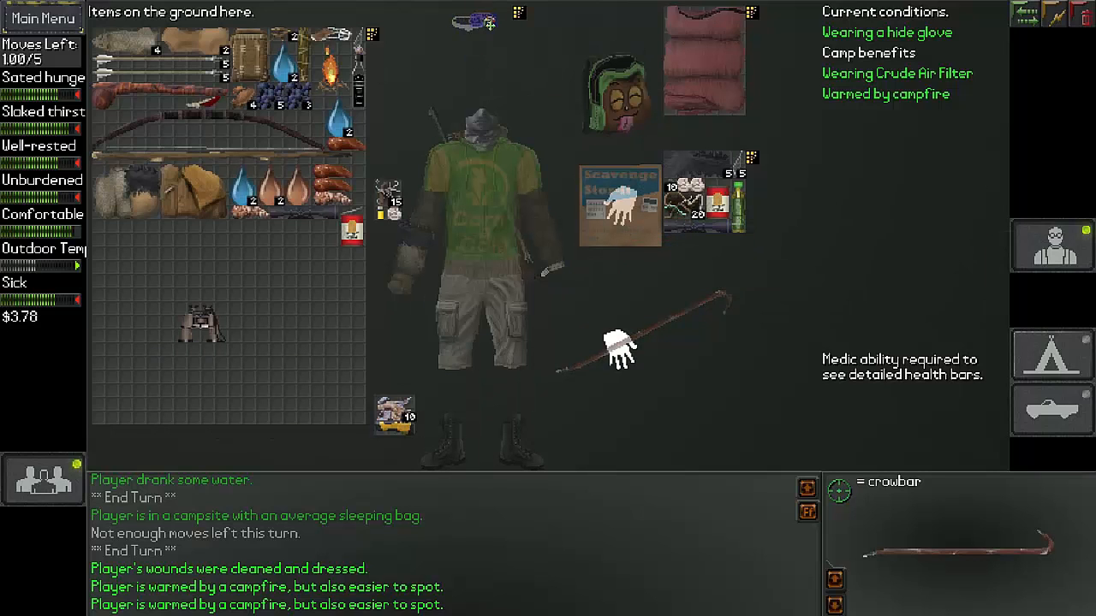
mouse_move(471, 26)
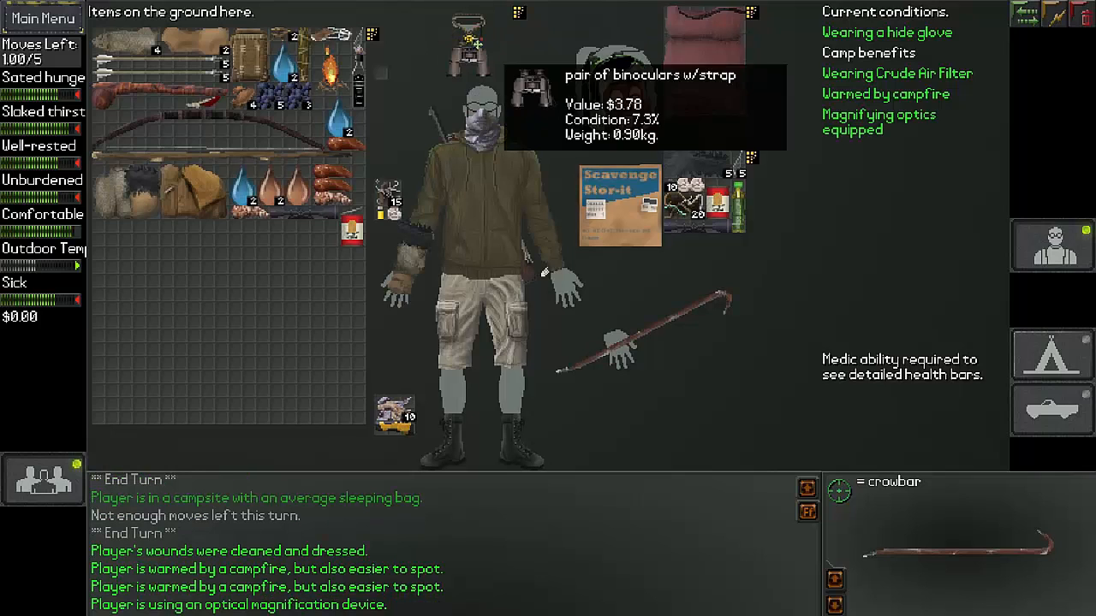
mouse_move(199, 220)
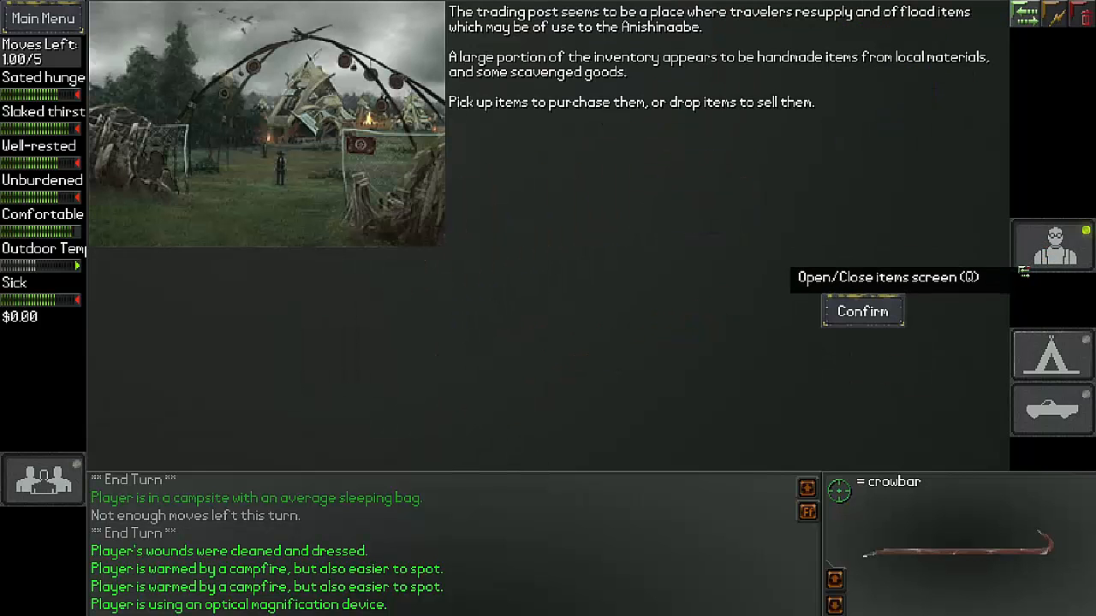
mouse_move(863, 312)
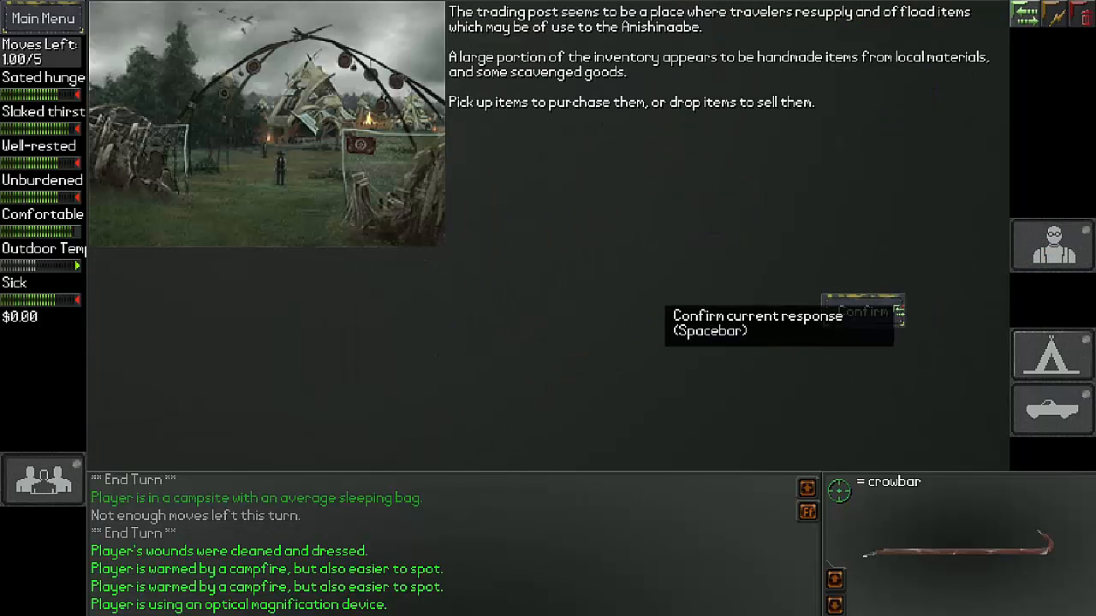
- Confirm leaving the trading post to eat the hearty meal at the long table
left_click(863, 312)
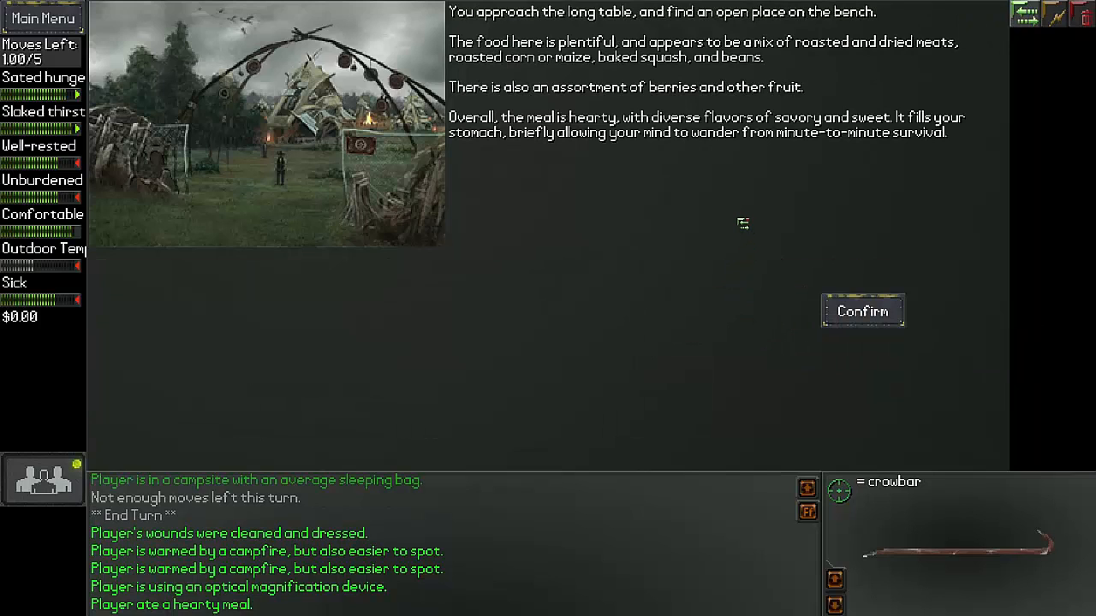
mouse_move(739, 216)
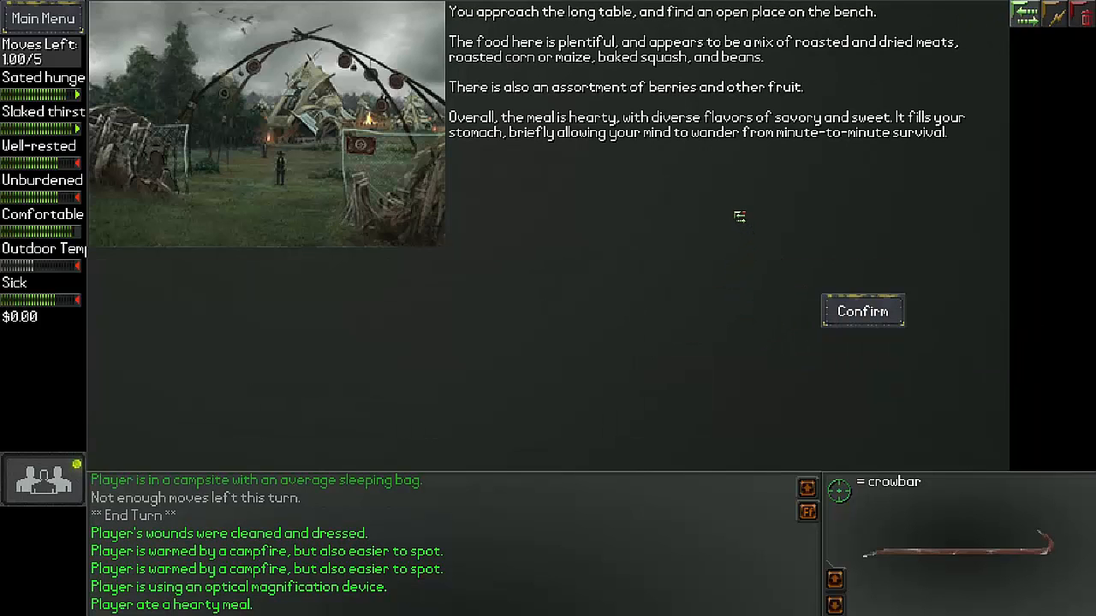
mouse_move(736, 204)
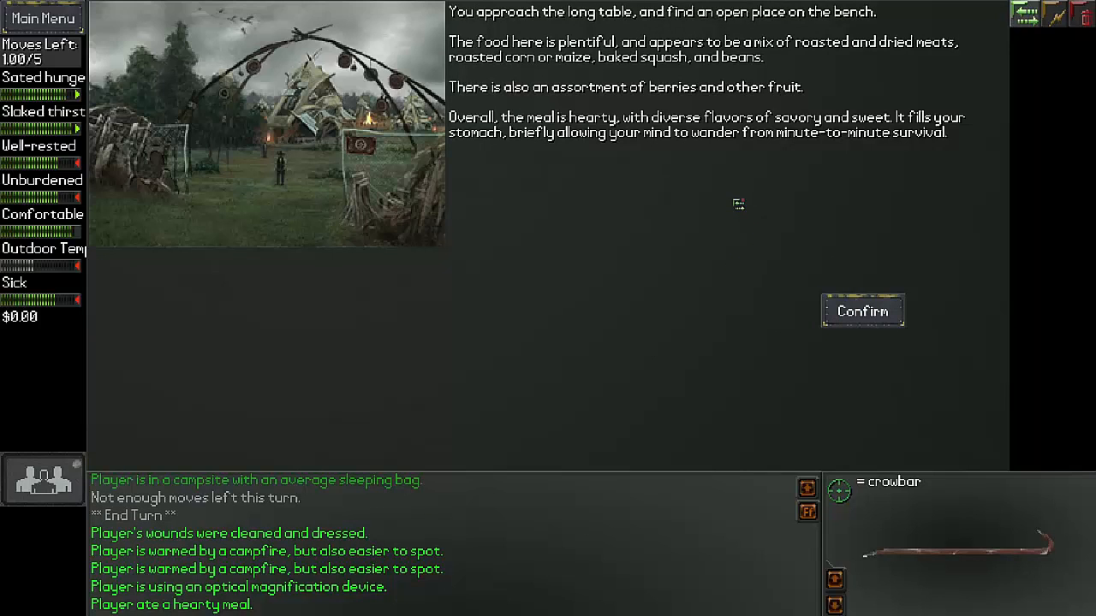
mouse_move(786, 231)
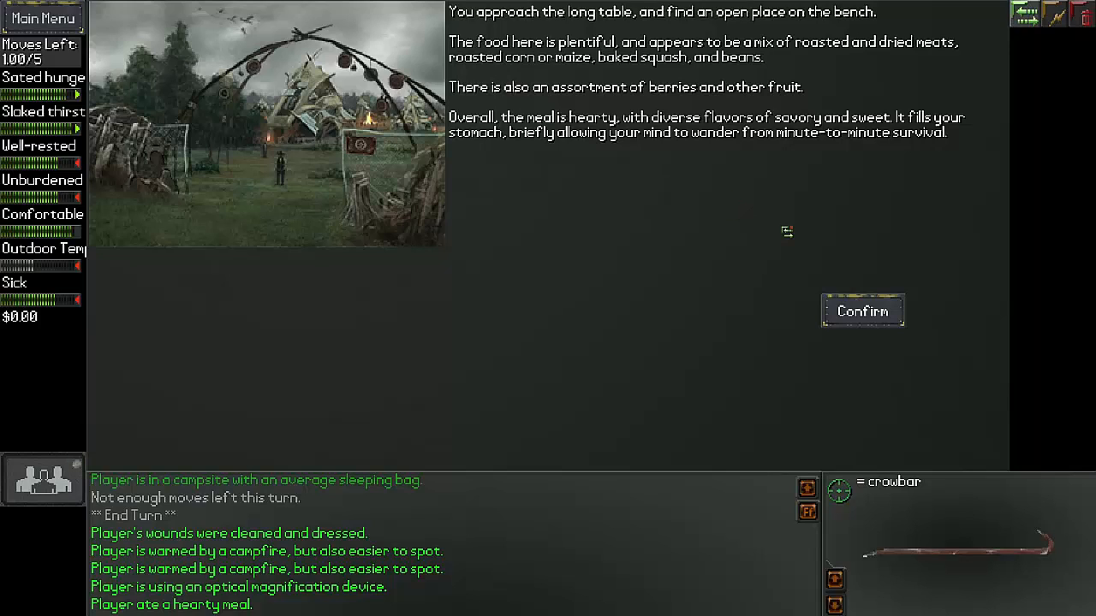
mouse_move(774, 236)
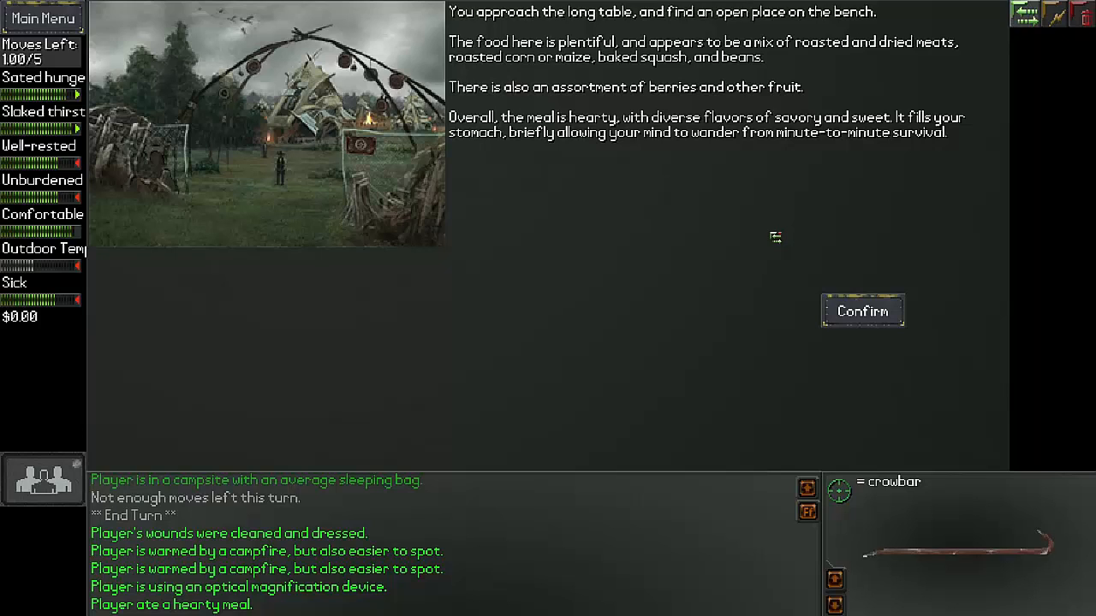
mouse_move(756, 217)
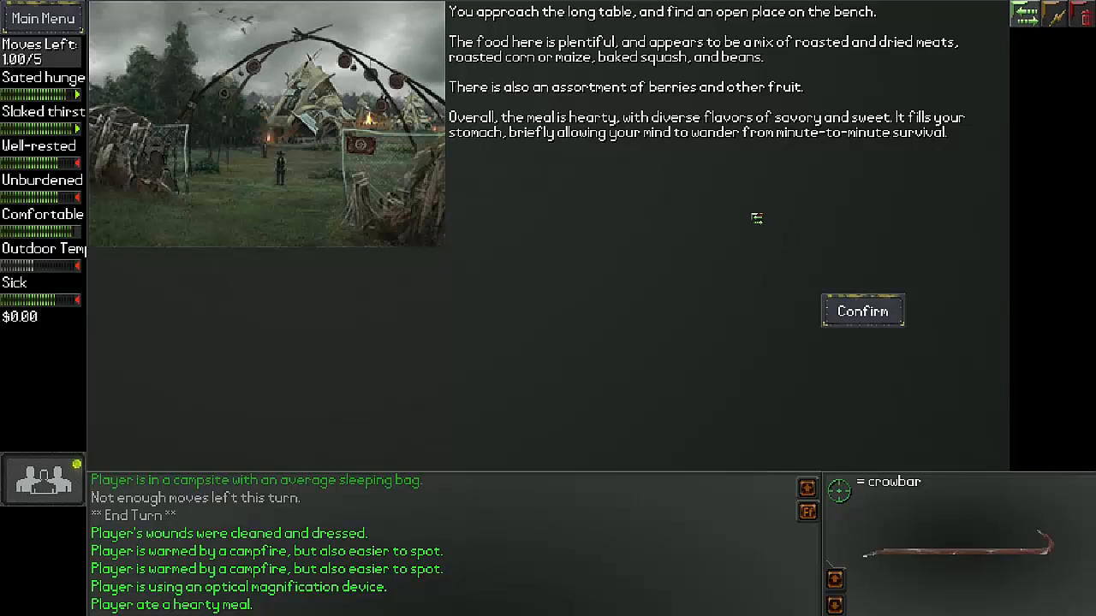
mouse_move(644, 223)
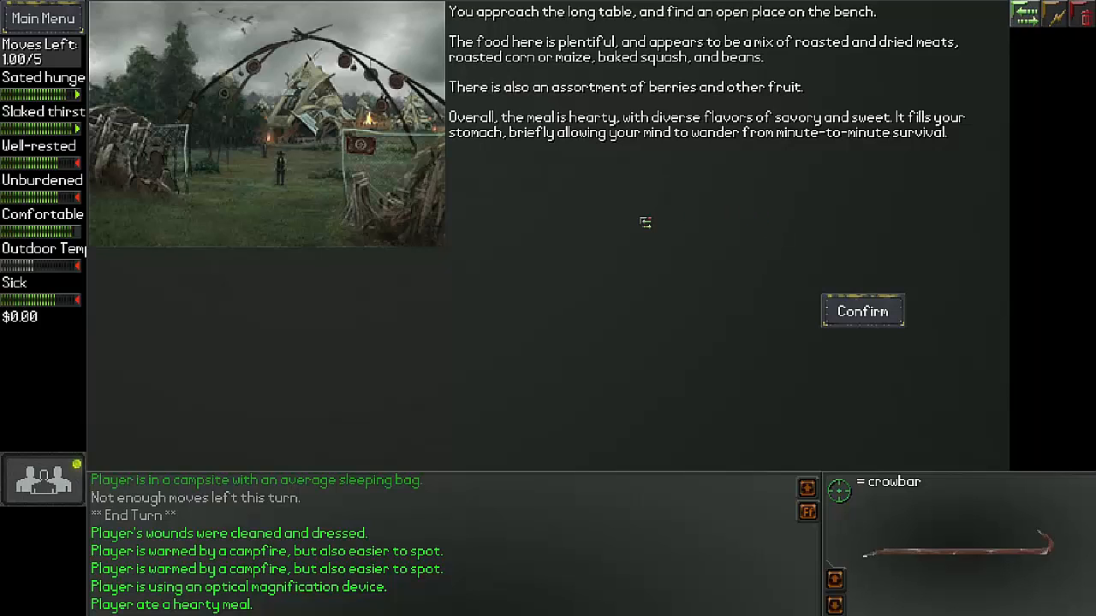
mouse_move(646, 222)
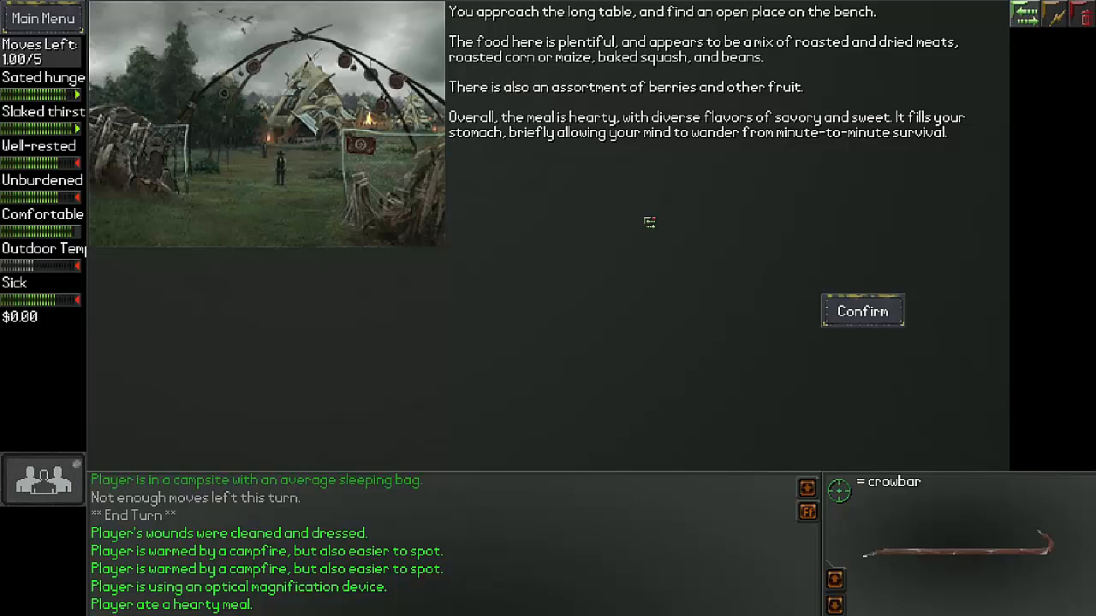
mouse_move(625, 209)
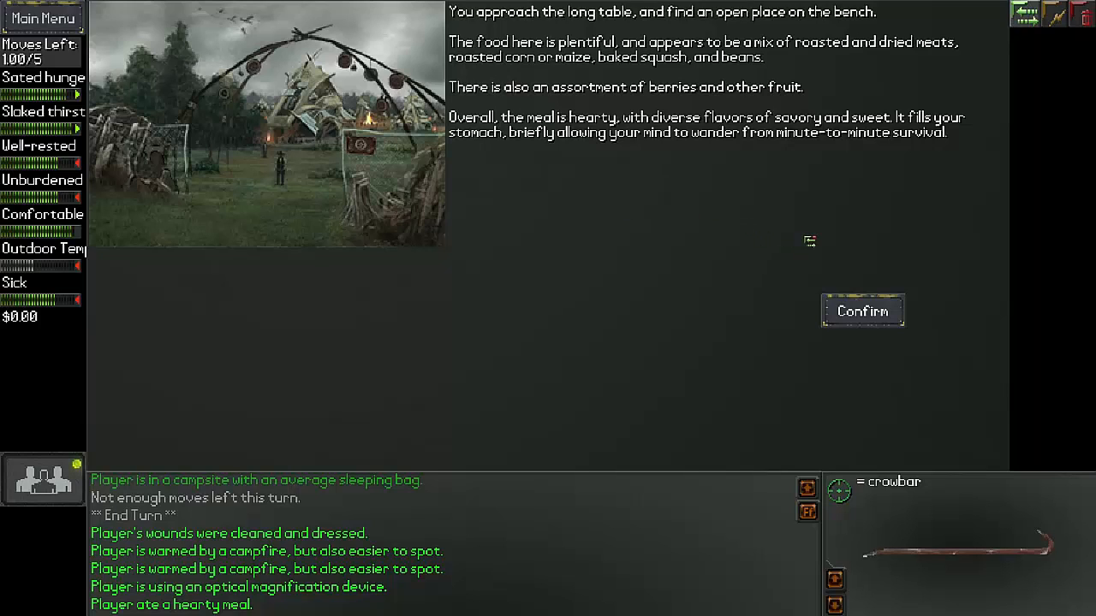
mouse_move(843, 240)
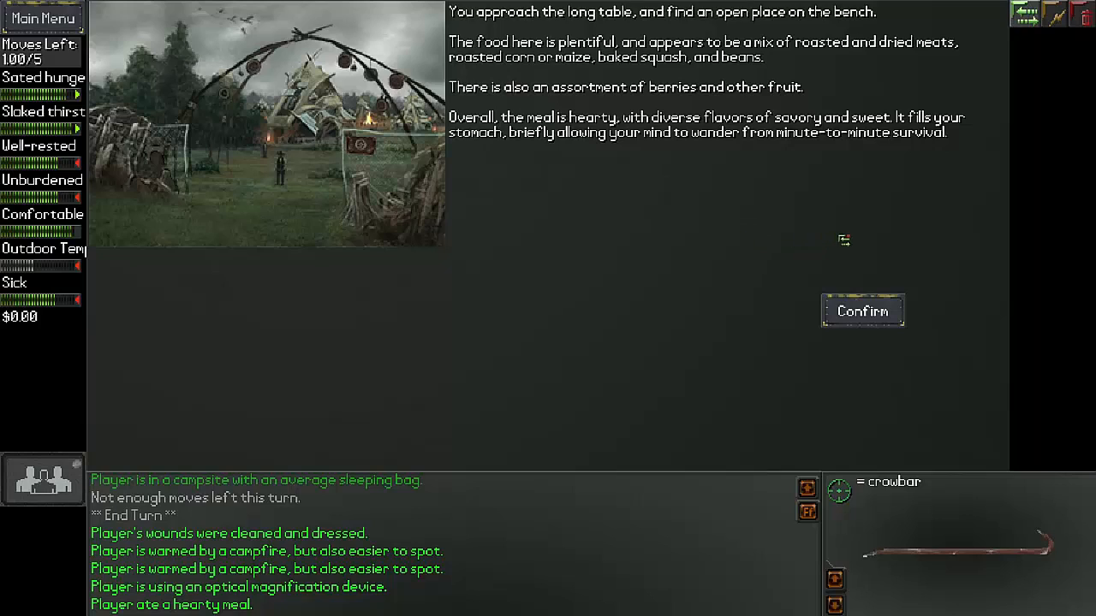
mouse_move(699, 227)
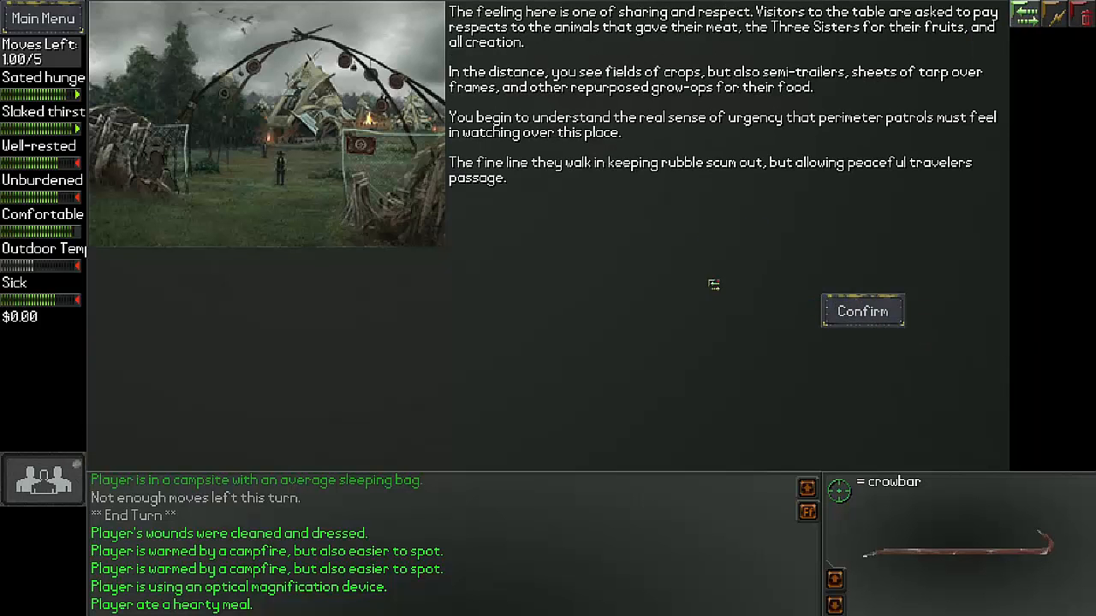
mouse_move(745, 274)
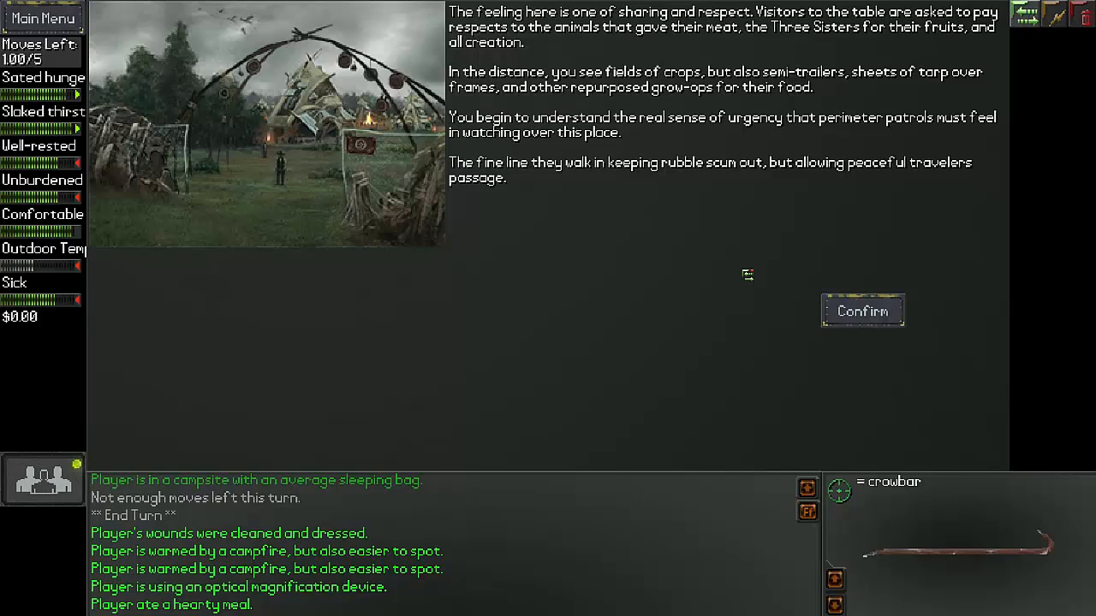
mouse_move(723, 266)
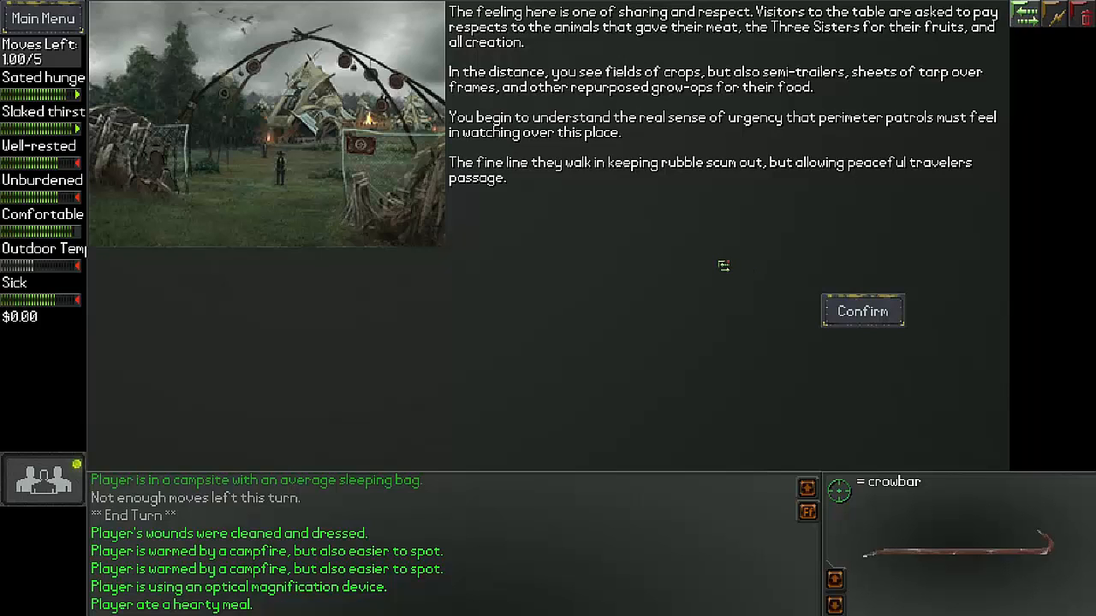
mouse_move(702, 247)
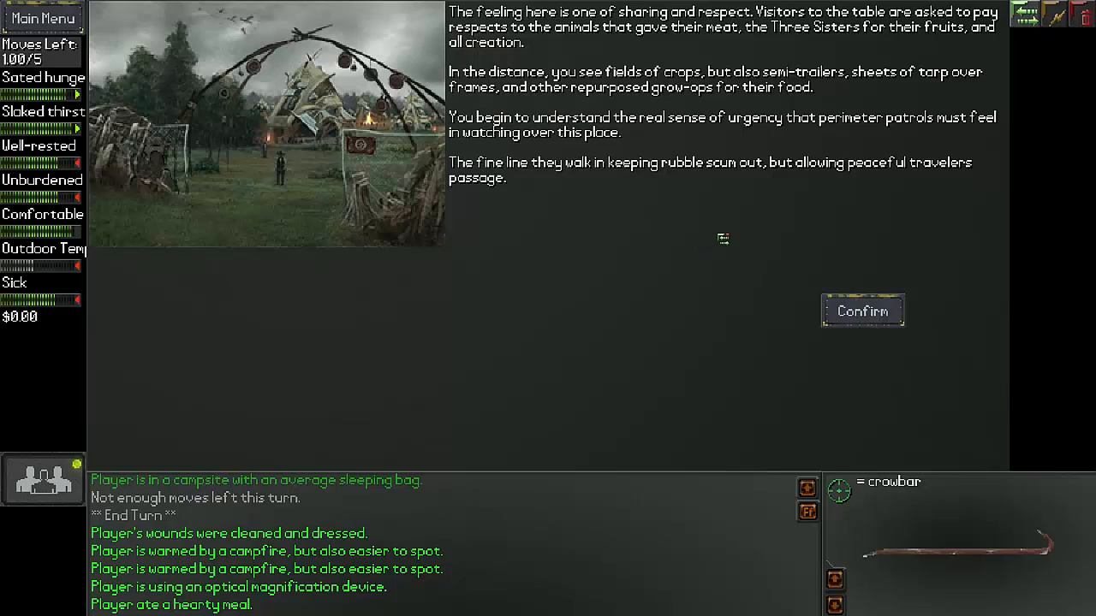
mouse_move(786, 241)
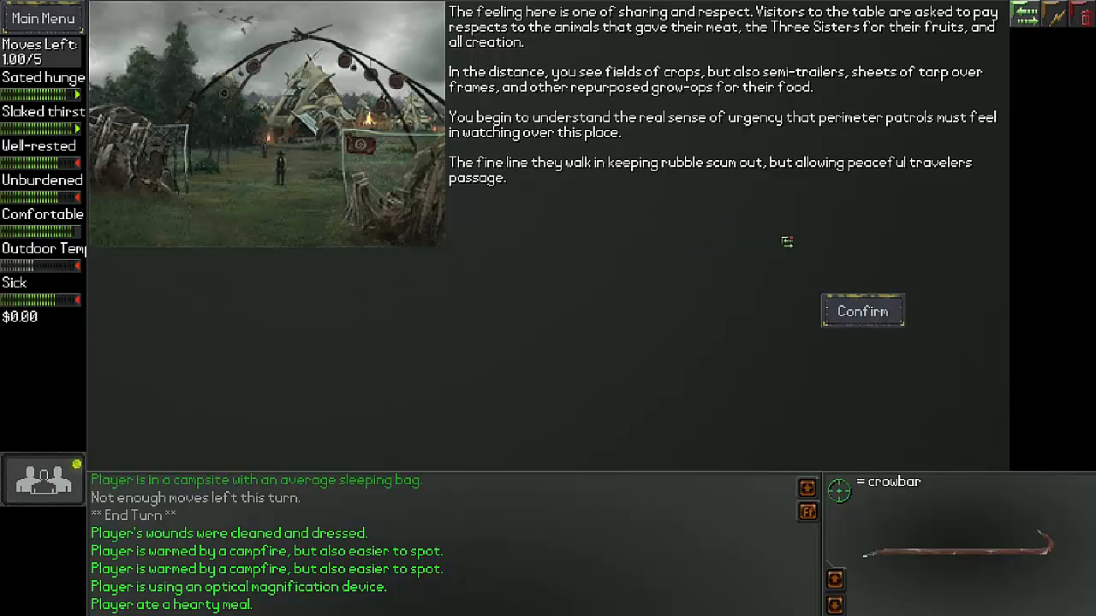
mouse_move(608, 233)
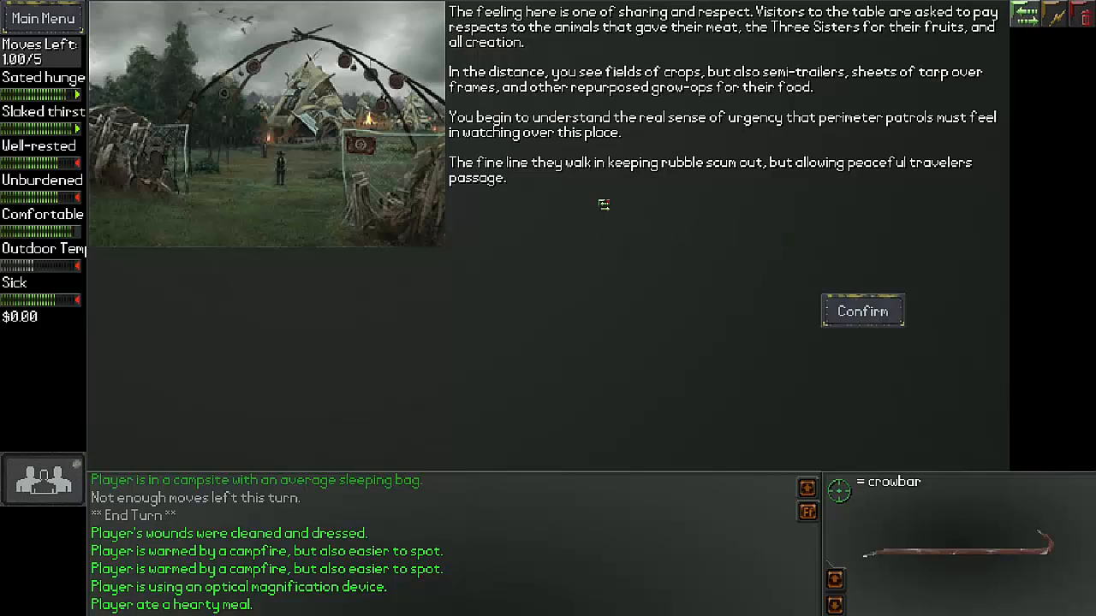
mouse_move(558, 211)
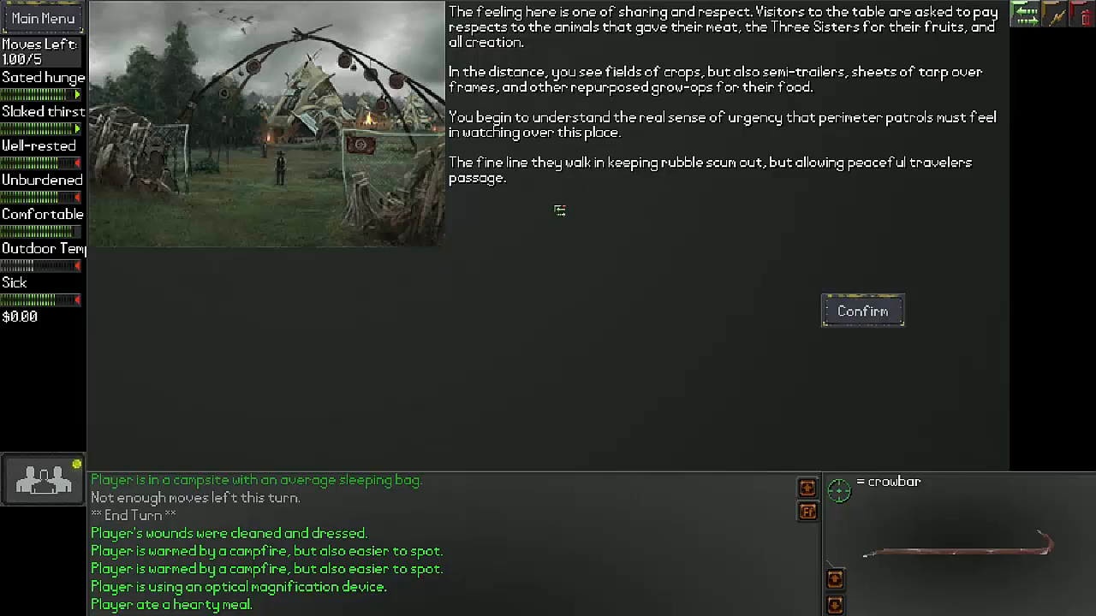
mouse_move(672, 219)
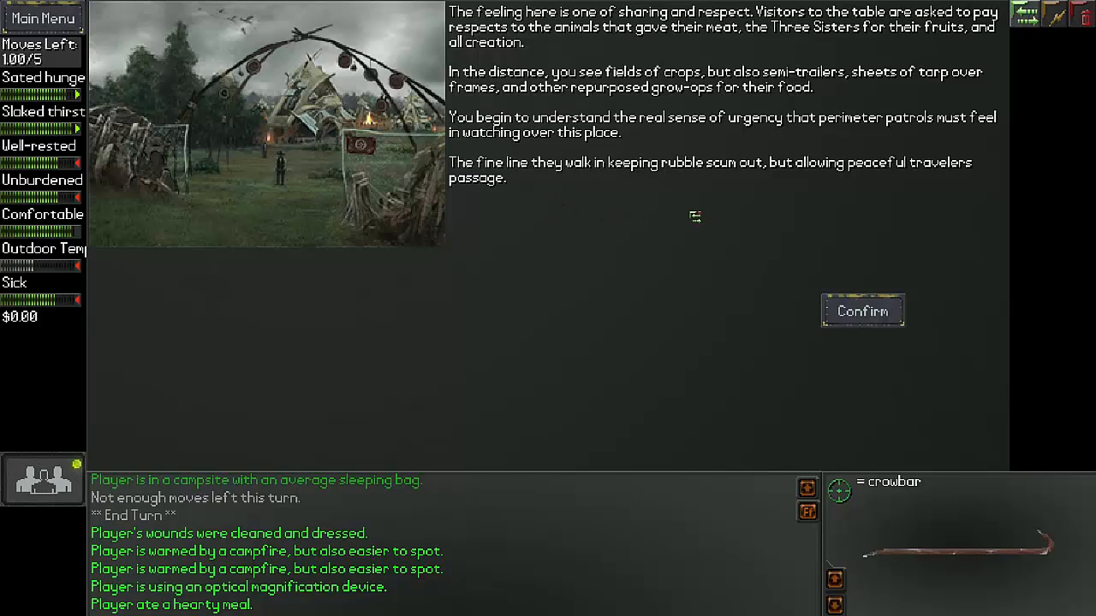
mouse_move(794, 226)
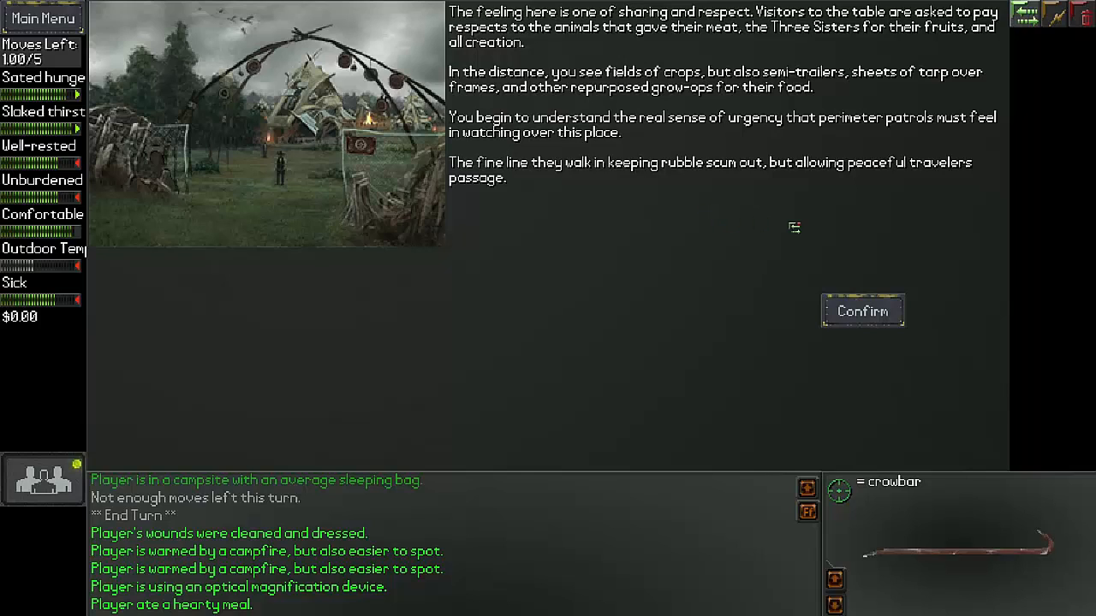
mouse_move(815, 226)
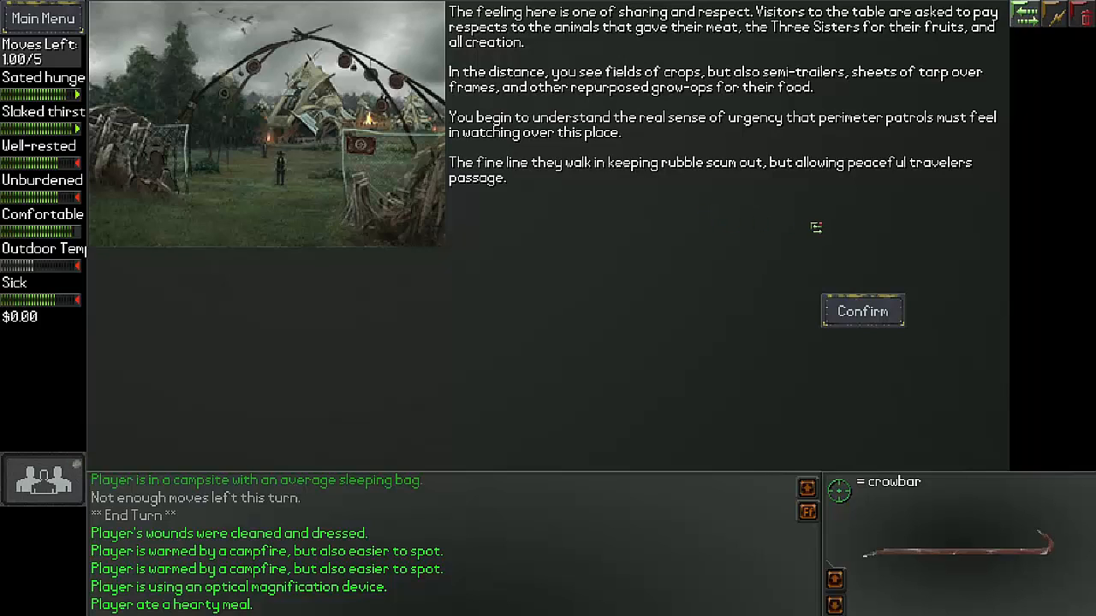
mouse_move(647, 221)
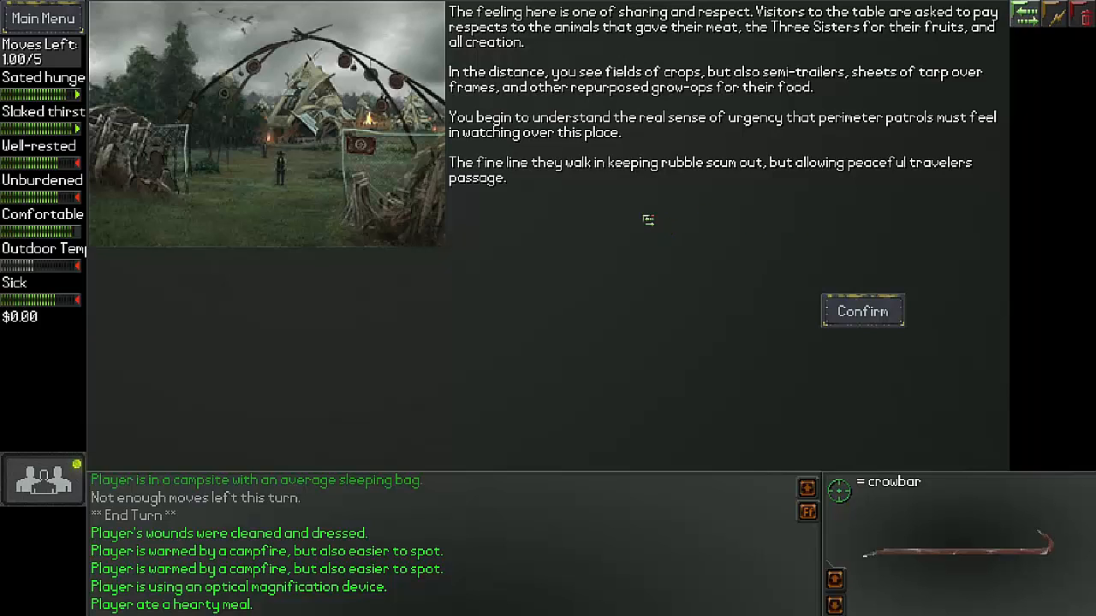
mouse_move(610, 221)
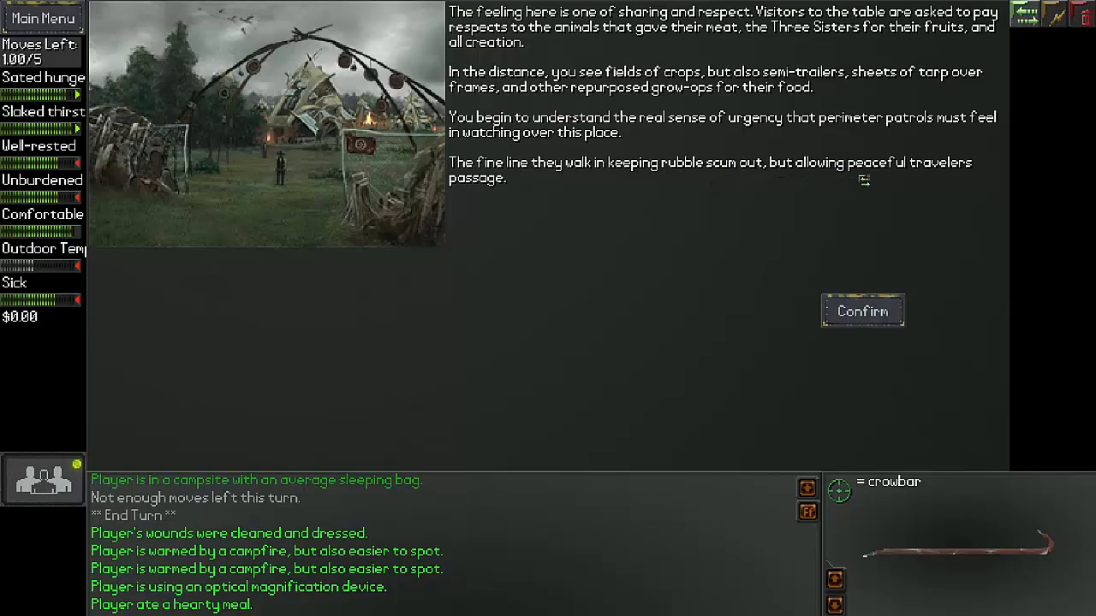
- Continue past the sharing passage and set off for the forest to the hex map
left_click(863, 311)
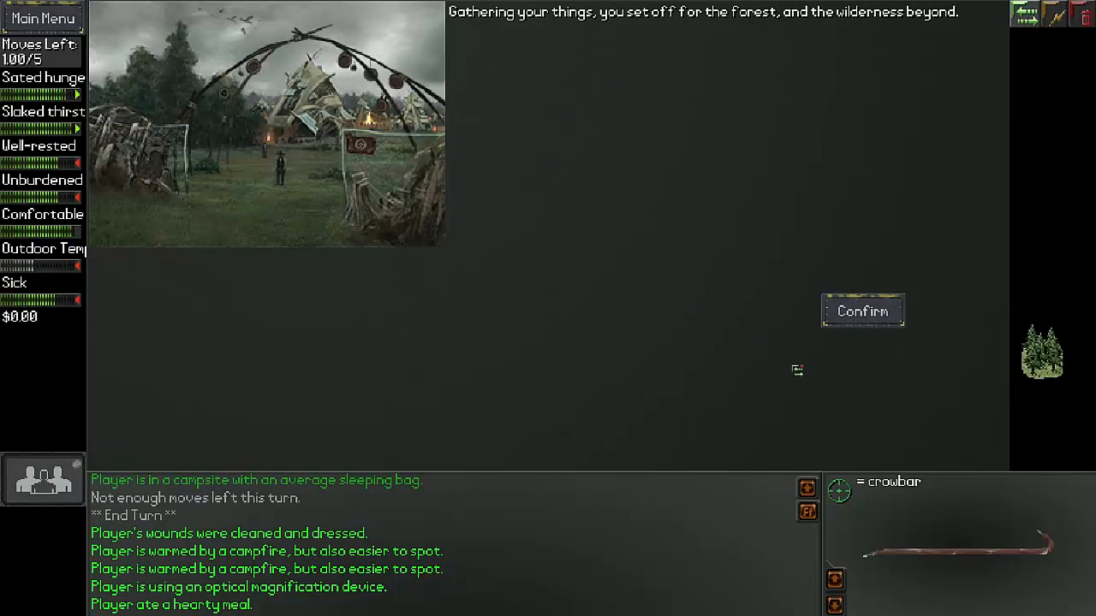
left_click(863, 312)
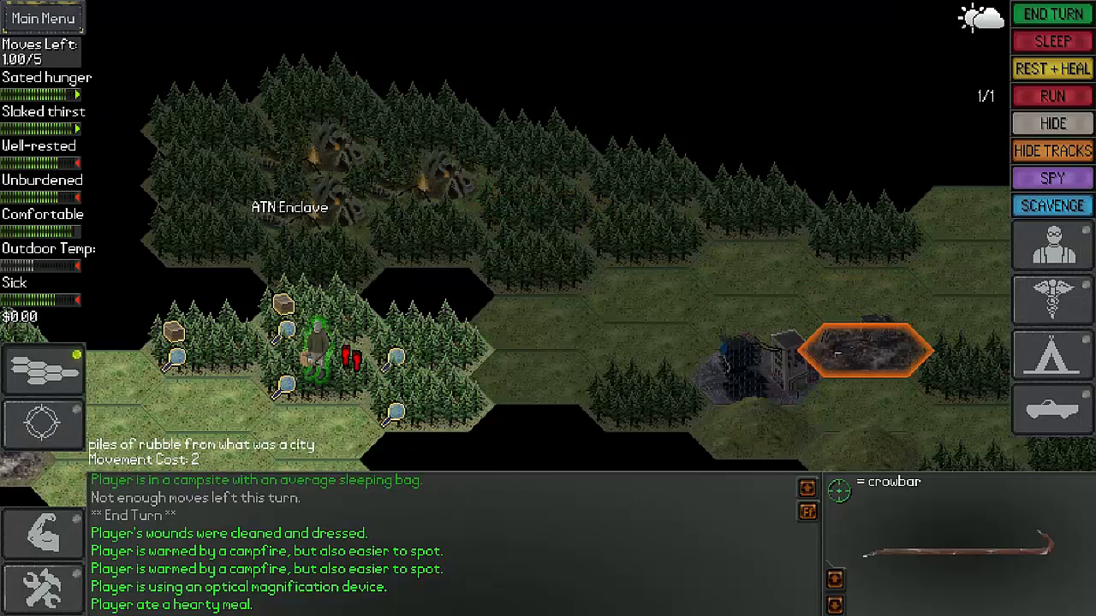
mouse_move(425, 299)
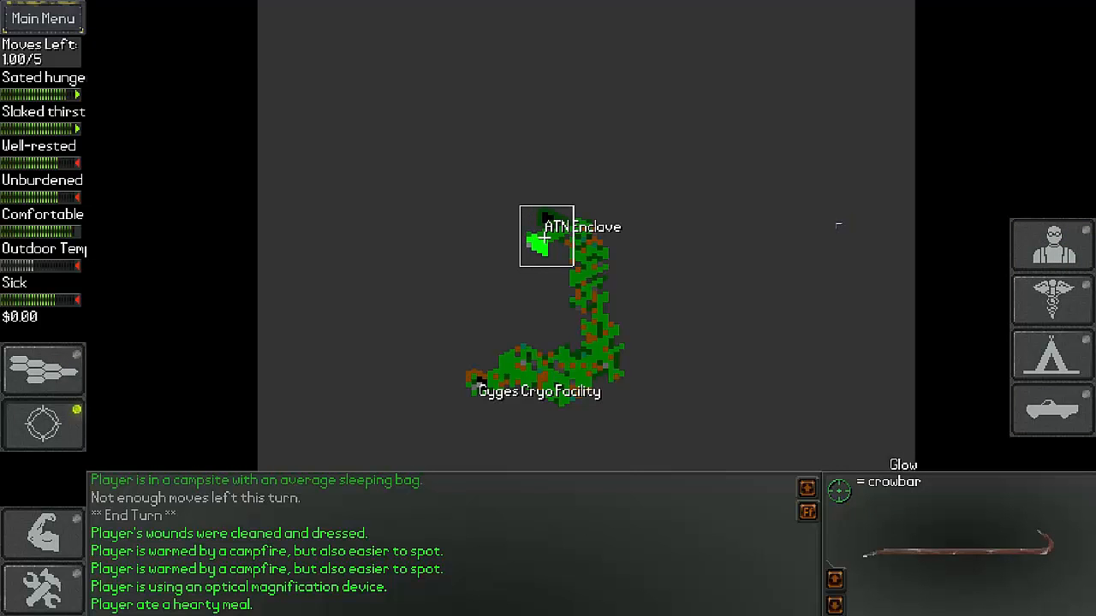
mouse_move(803, 352)
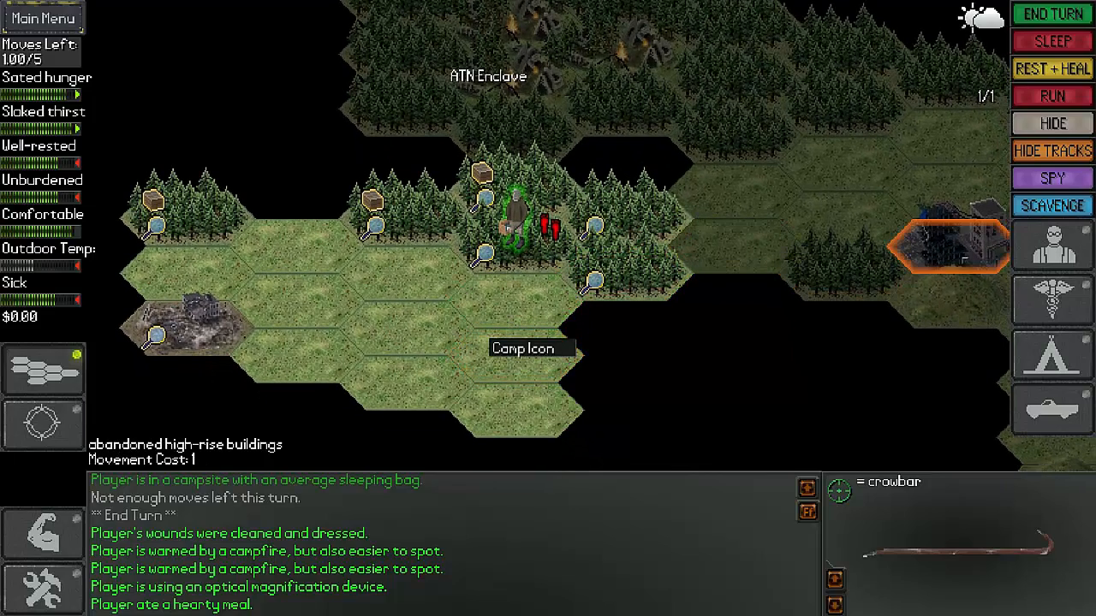
mouse_move(518, 309)
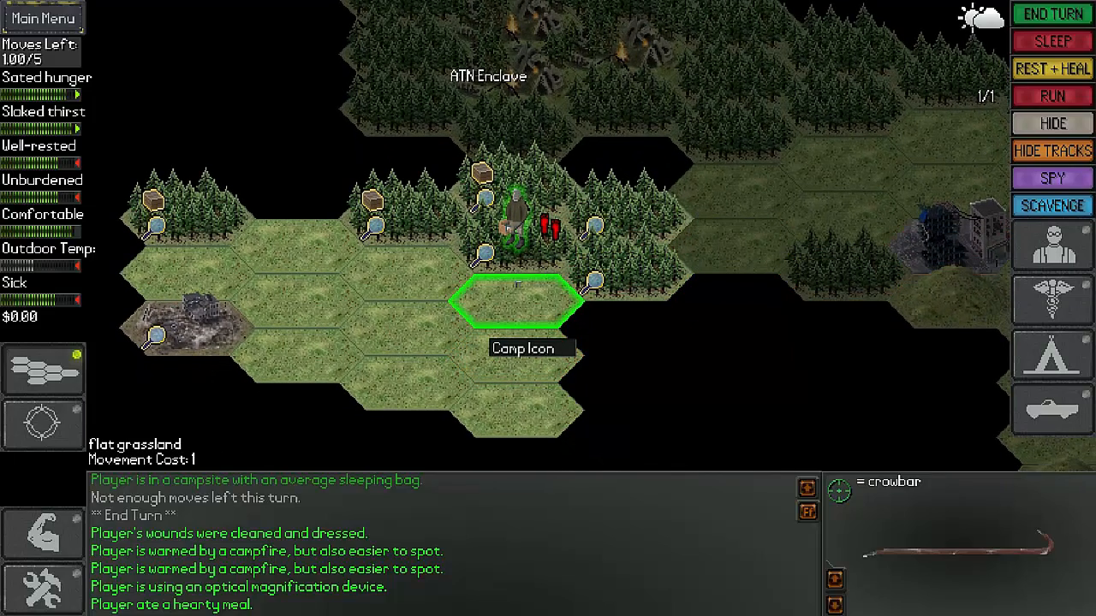
mouse_move(733, 305)
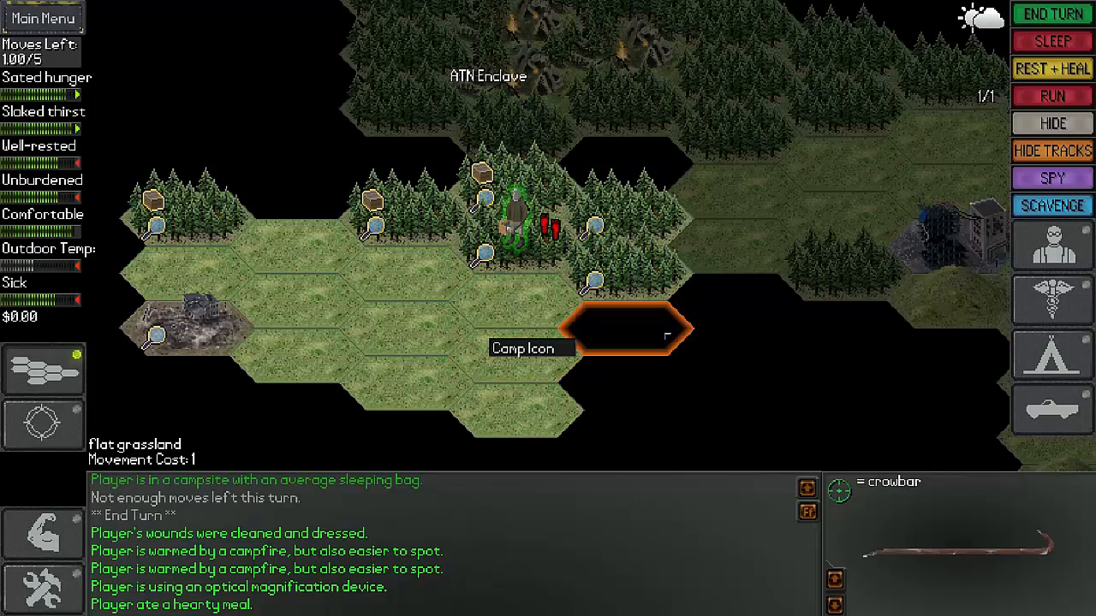
mouse_move(653, 324)
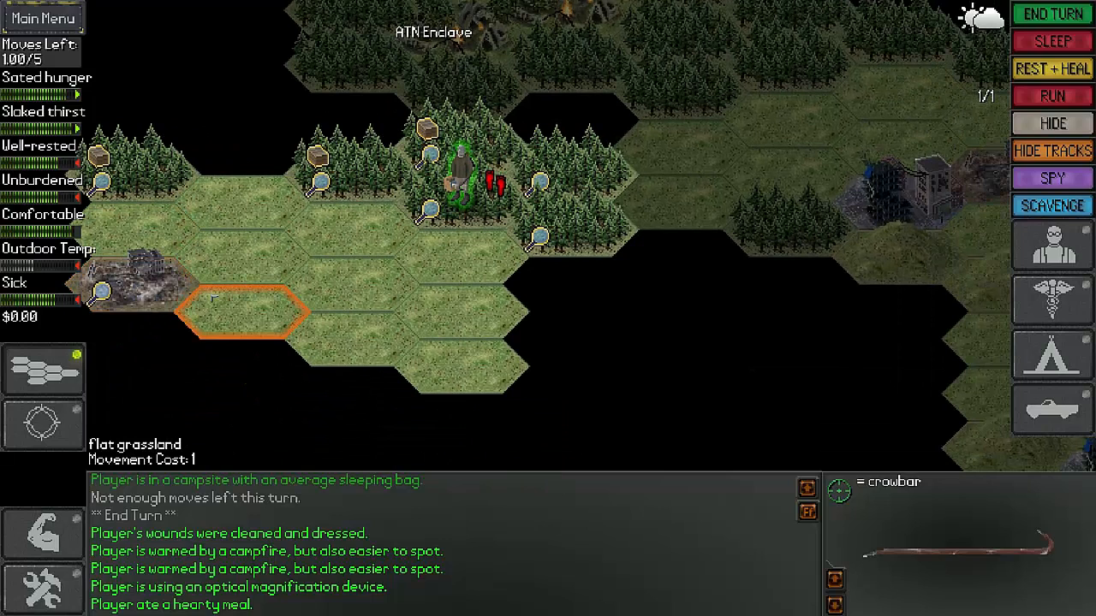
- Close the region overview to reveal unexplored terrain east of ATN Enclave
left_click(791, 282)
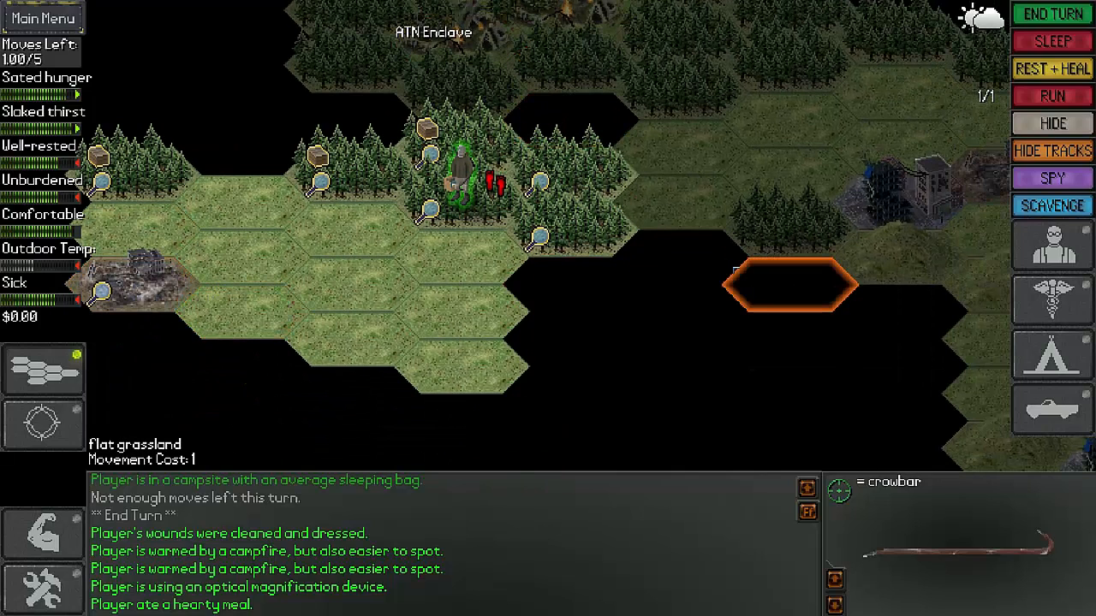